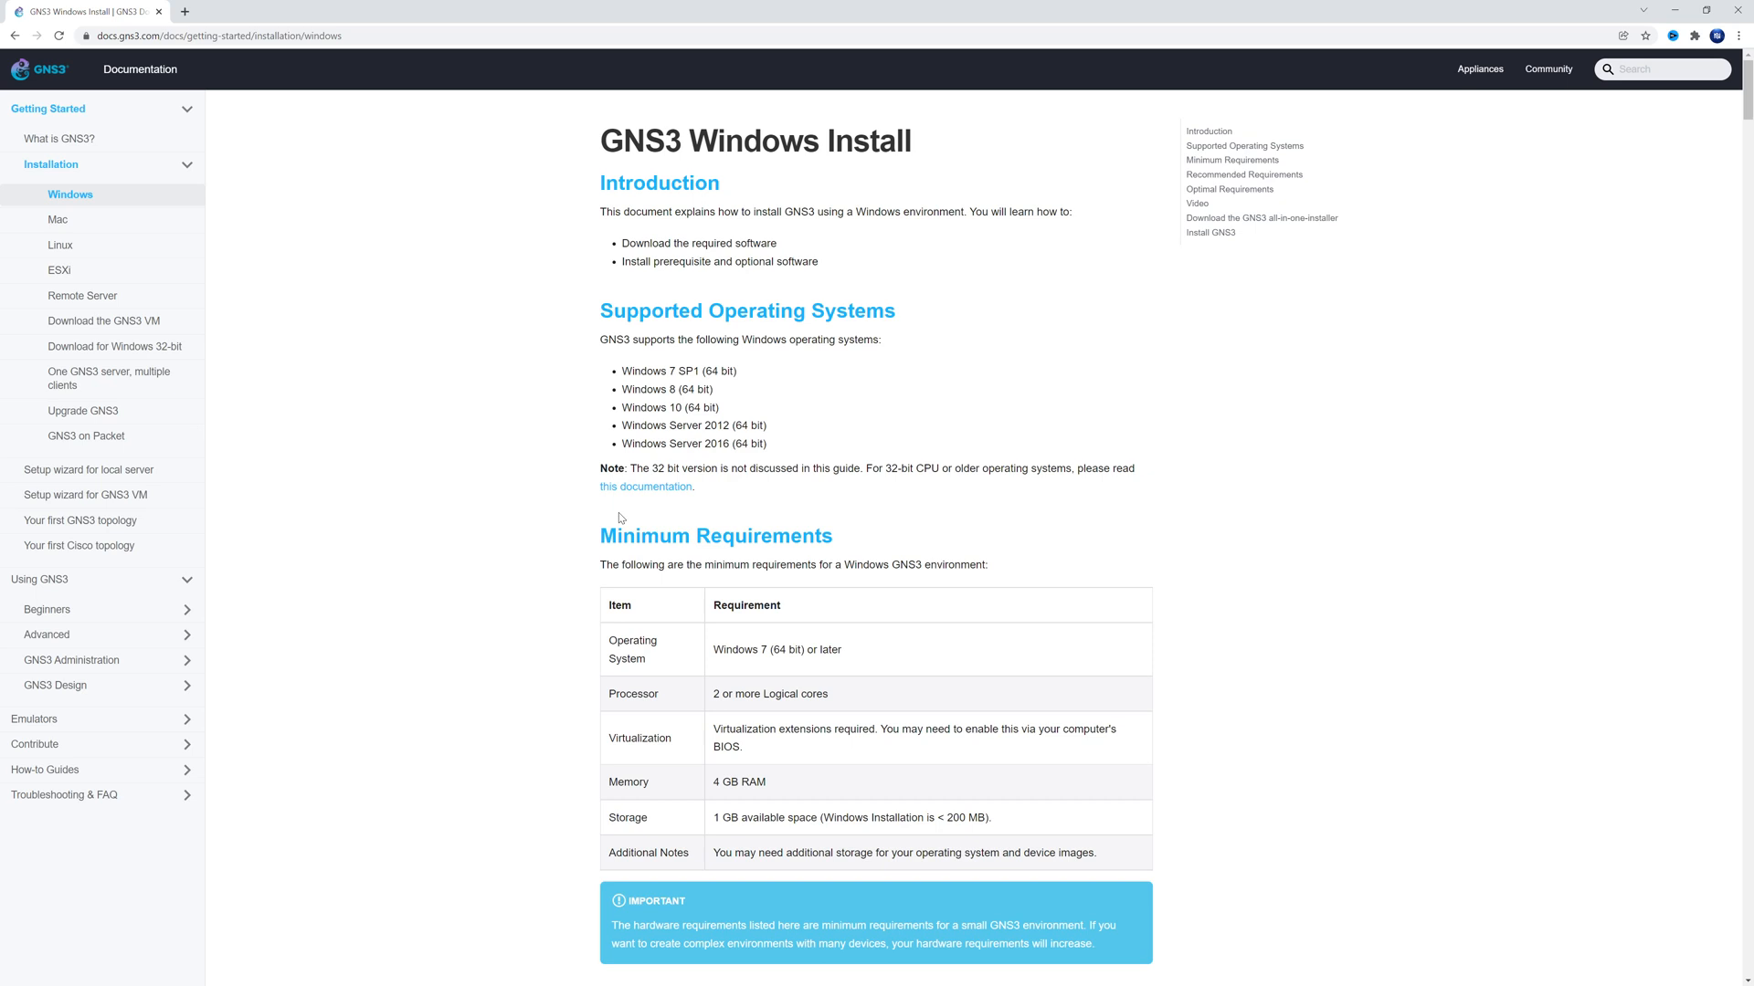
# Open a new browser tab beside the GNS3 Windows Install docs.
pyautogui.click(347, 11)
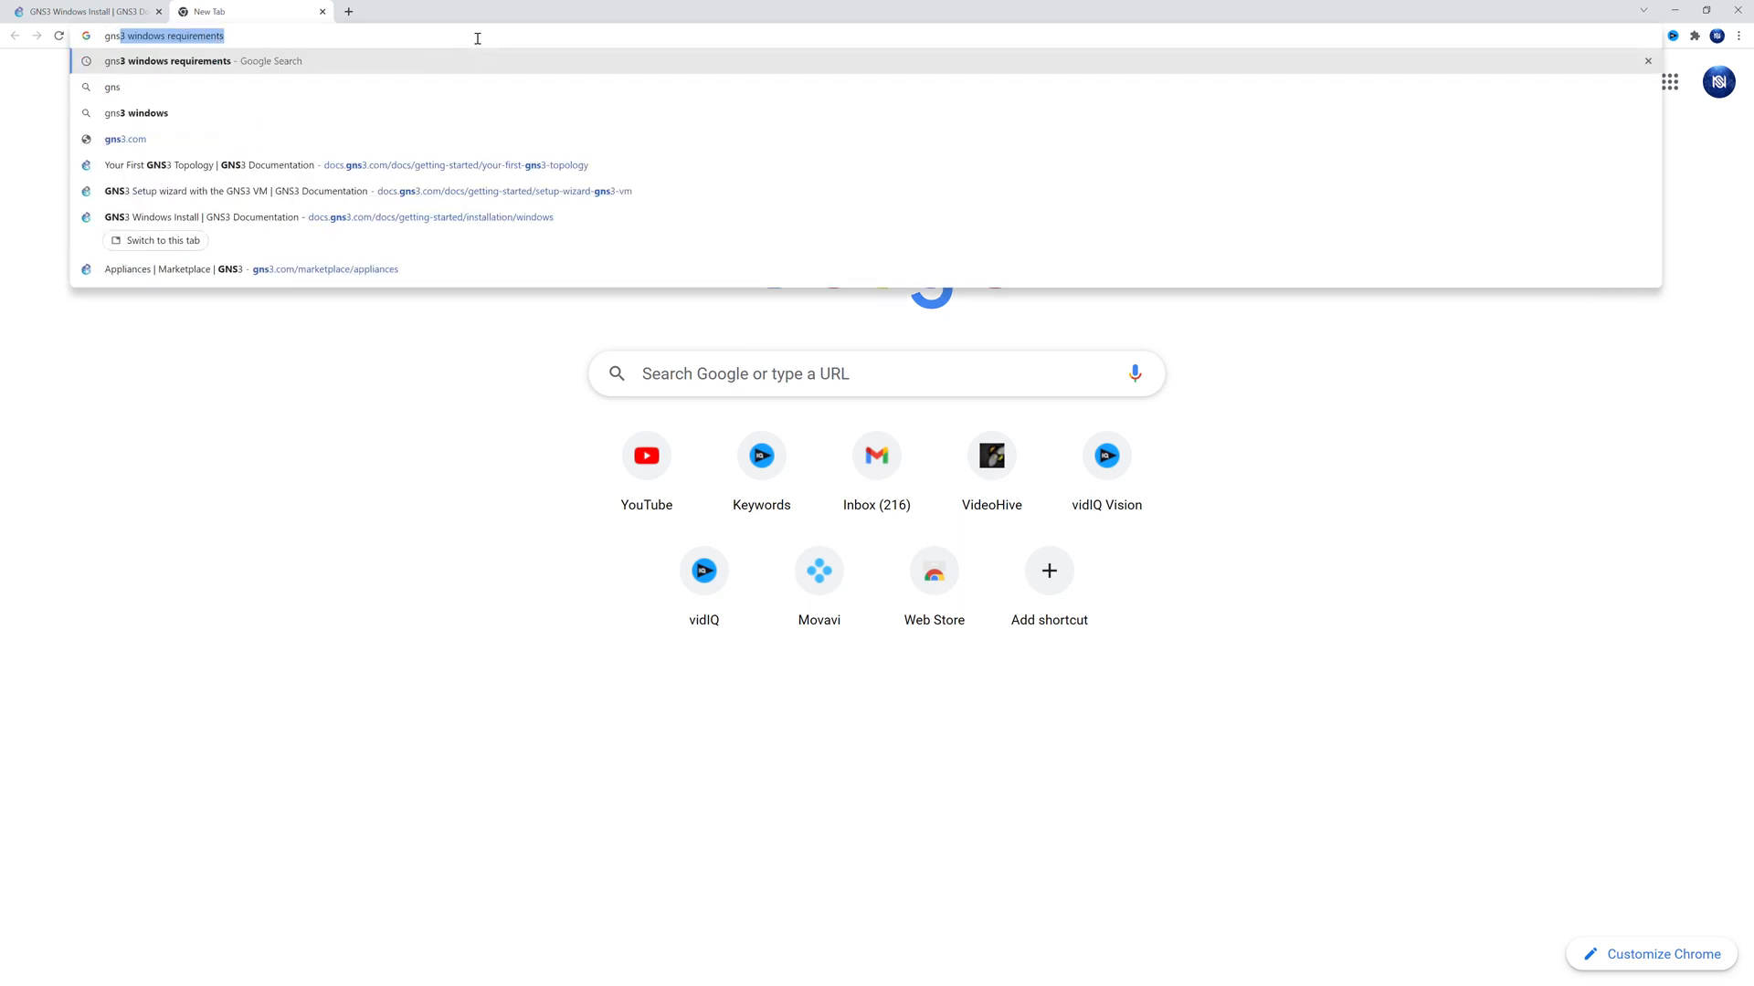
# Search for GNS3, reach the gns3.com download page and sign in for the Windows installer.
pyautogui.write('gns3 d')
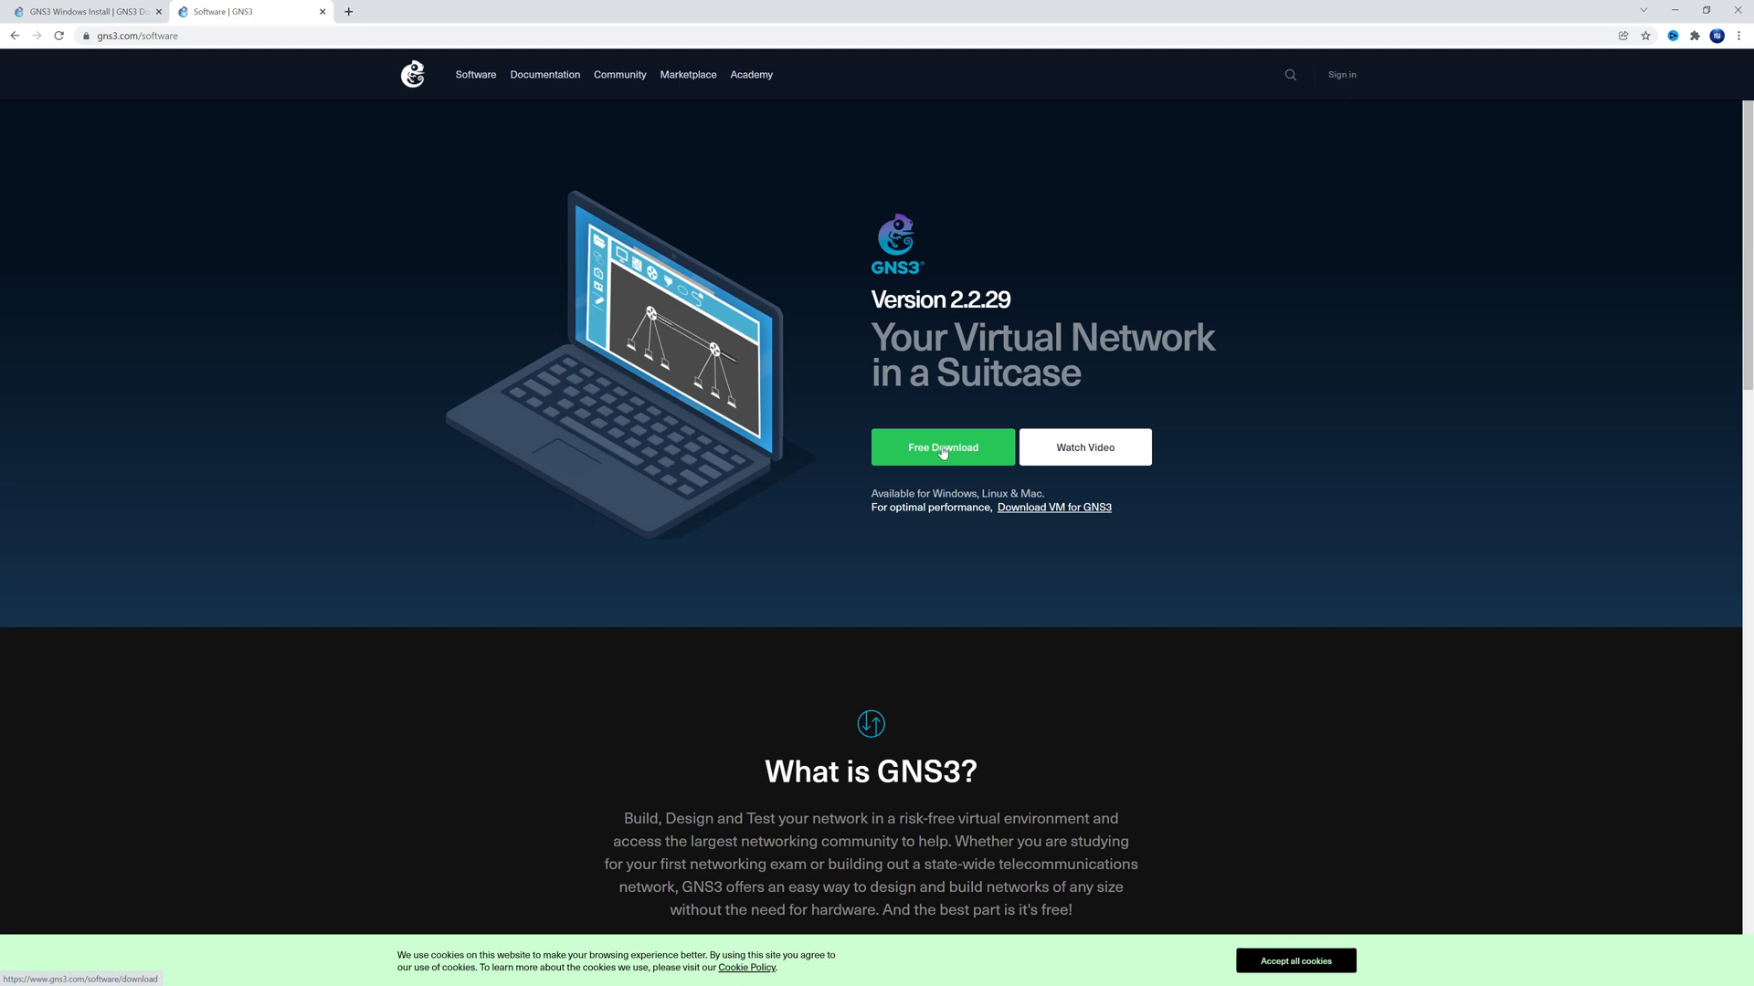
pyautogui.click(943, 448)
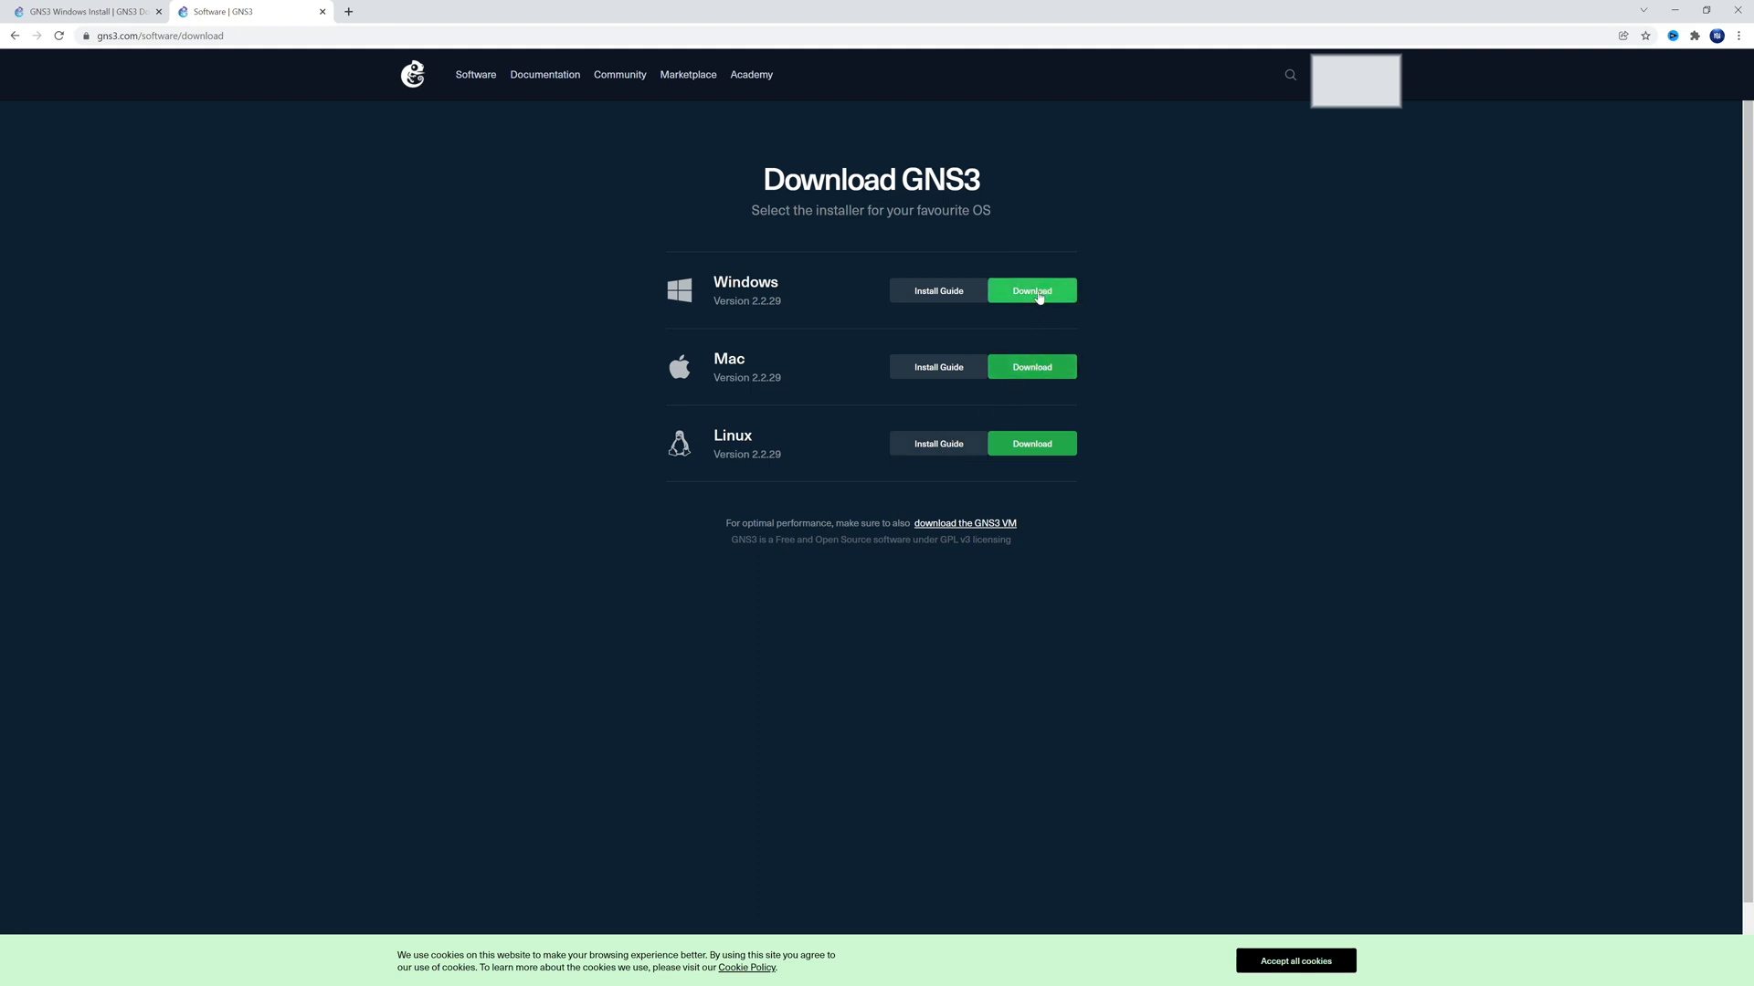
pyautogui.click(1031, 291)
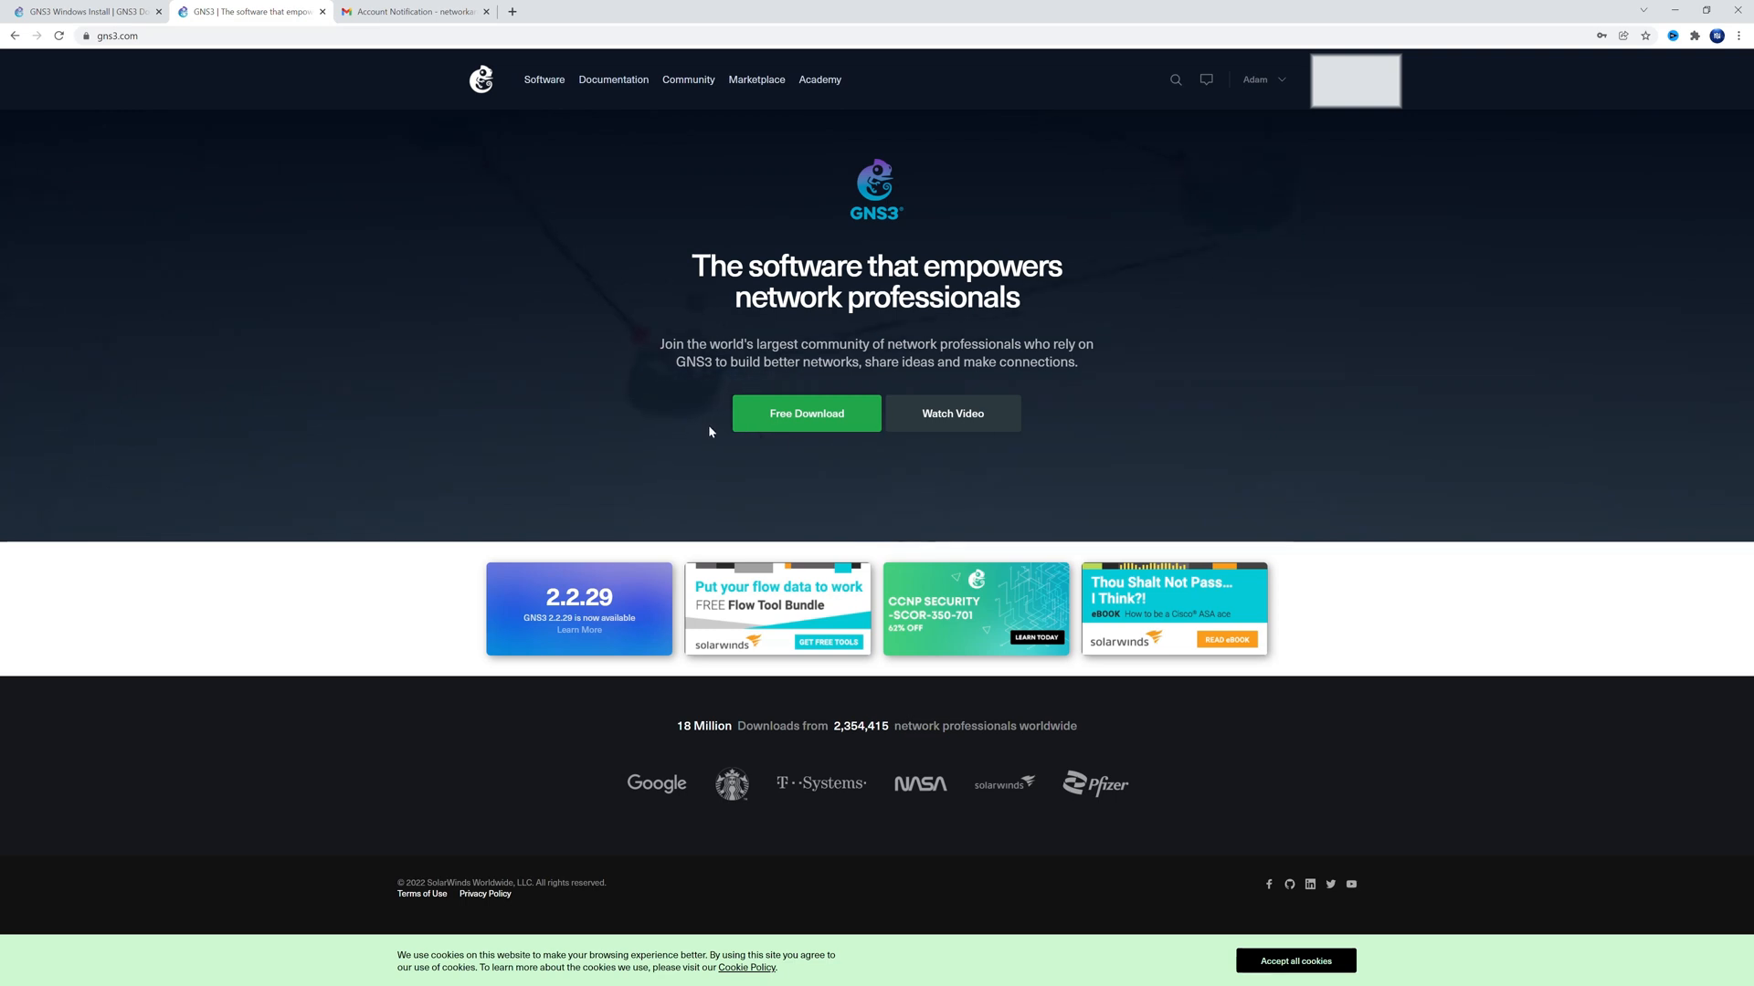
pyautogui.click(806, 412)
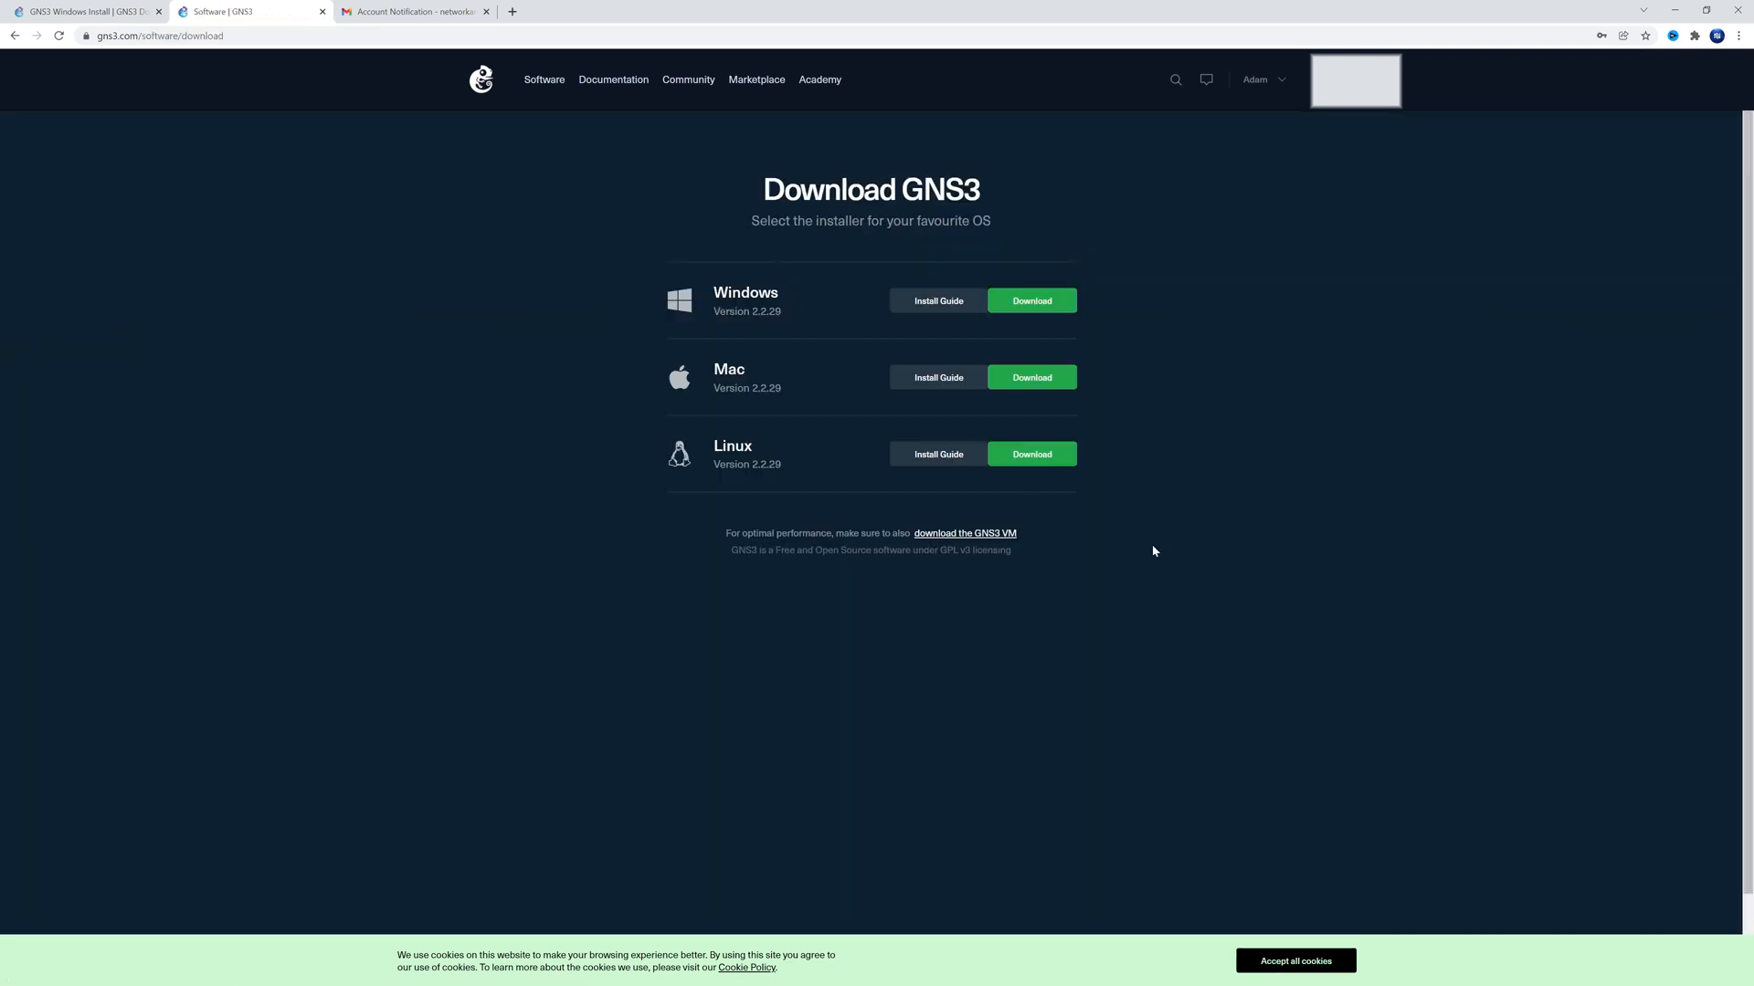
# Download the GNS3 2.2.29 Windows installer and open the Download GNS3 VM page.
pyautogui.click(1031, 299)
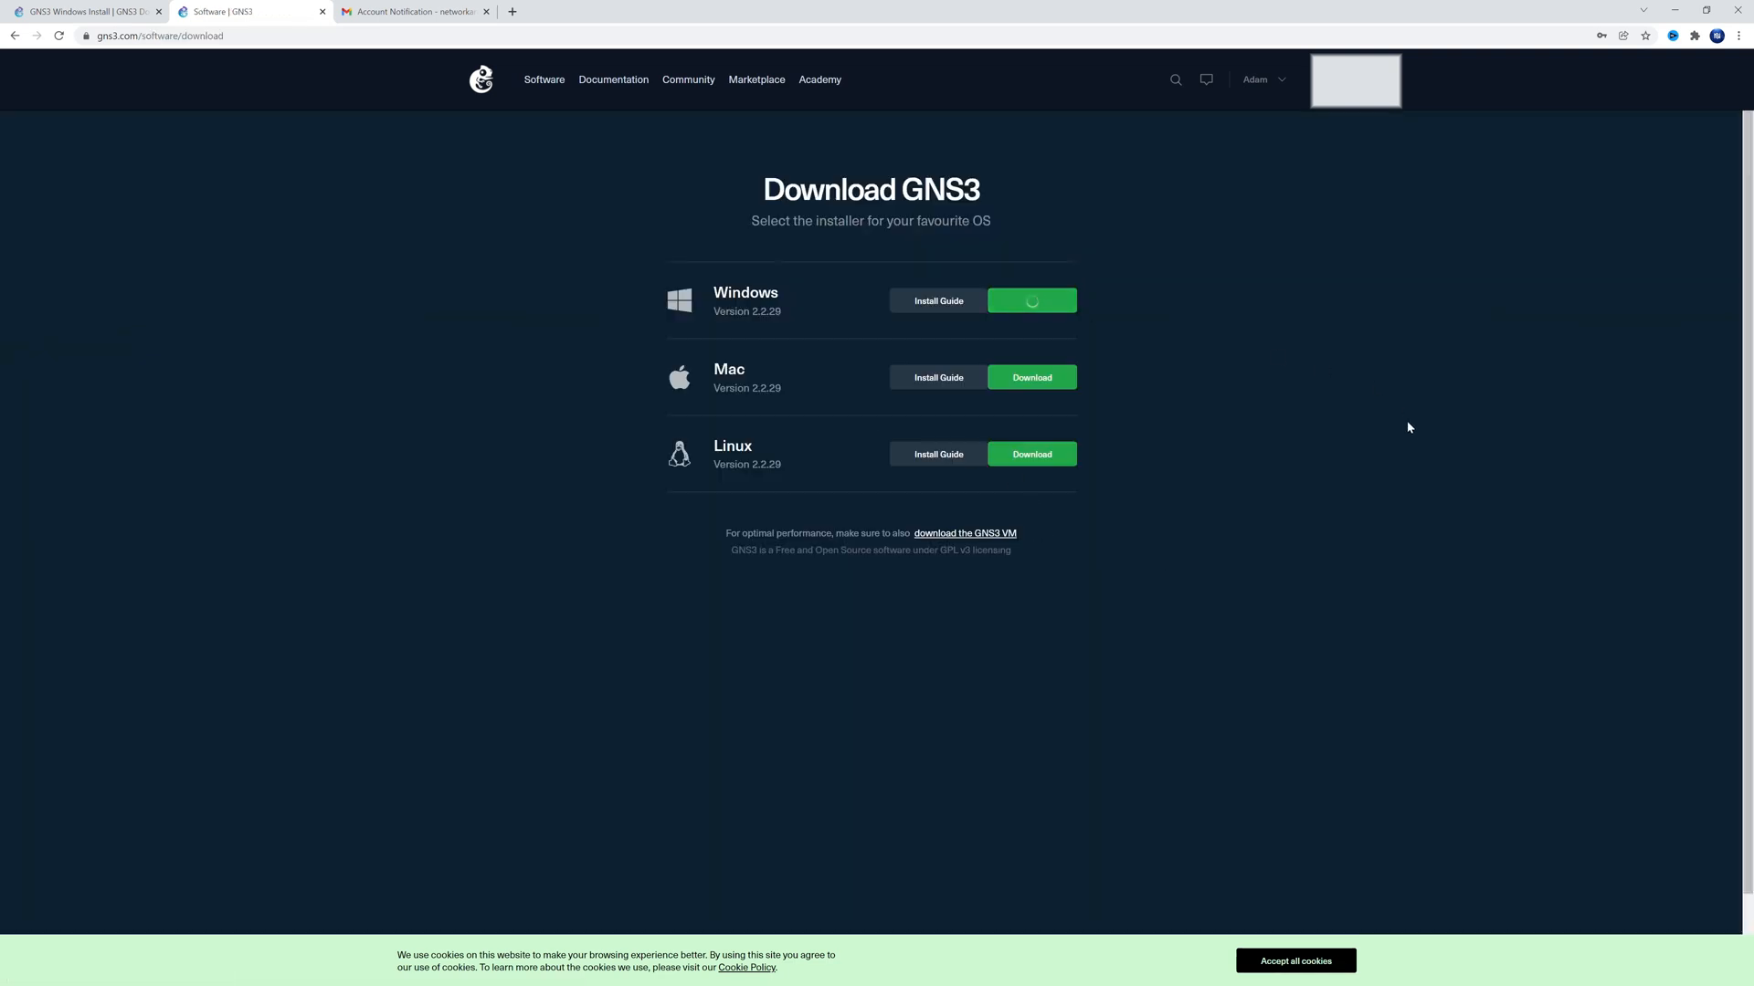
pyautogui.click(1029, 301)
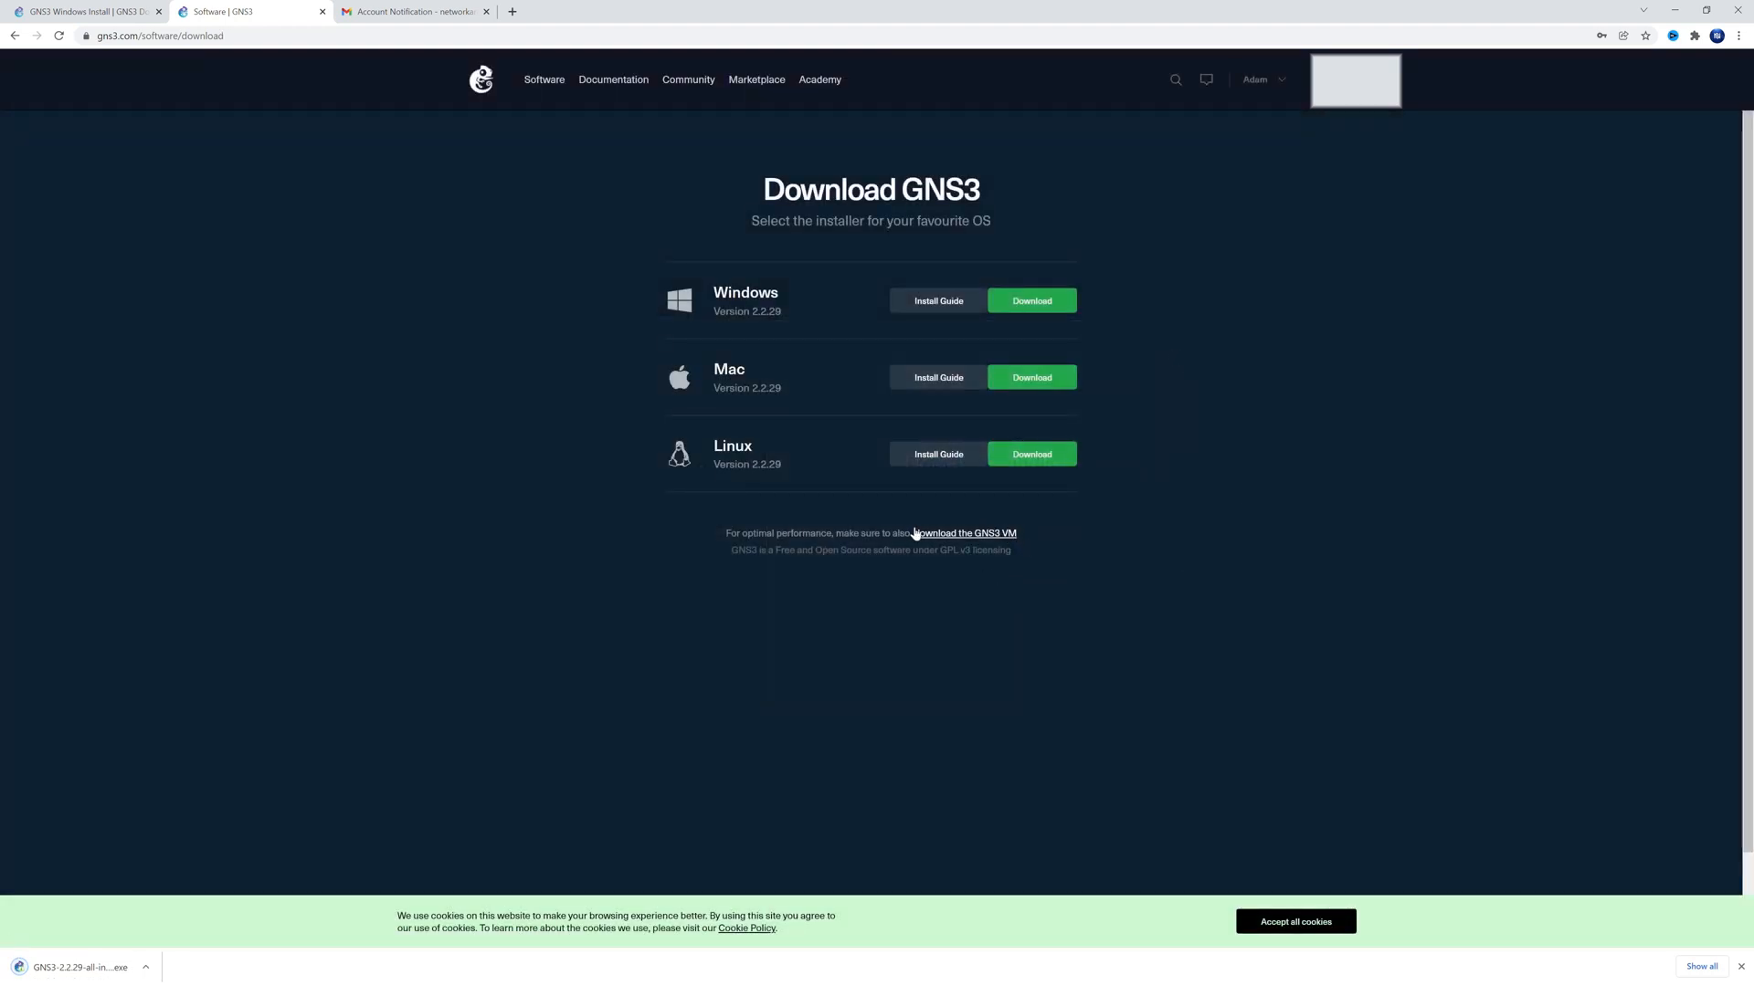
pyautogui.moveTo(978, 542)
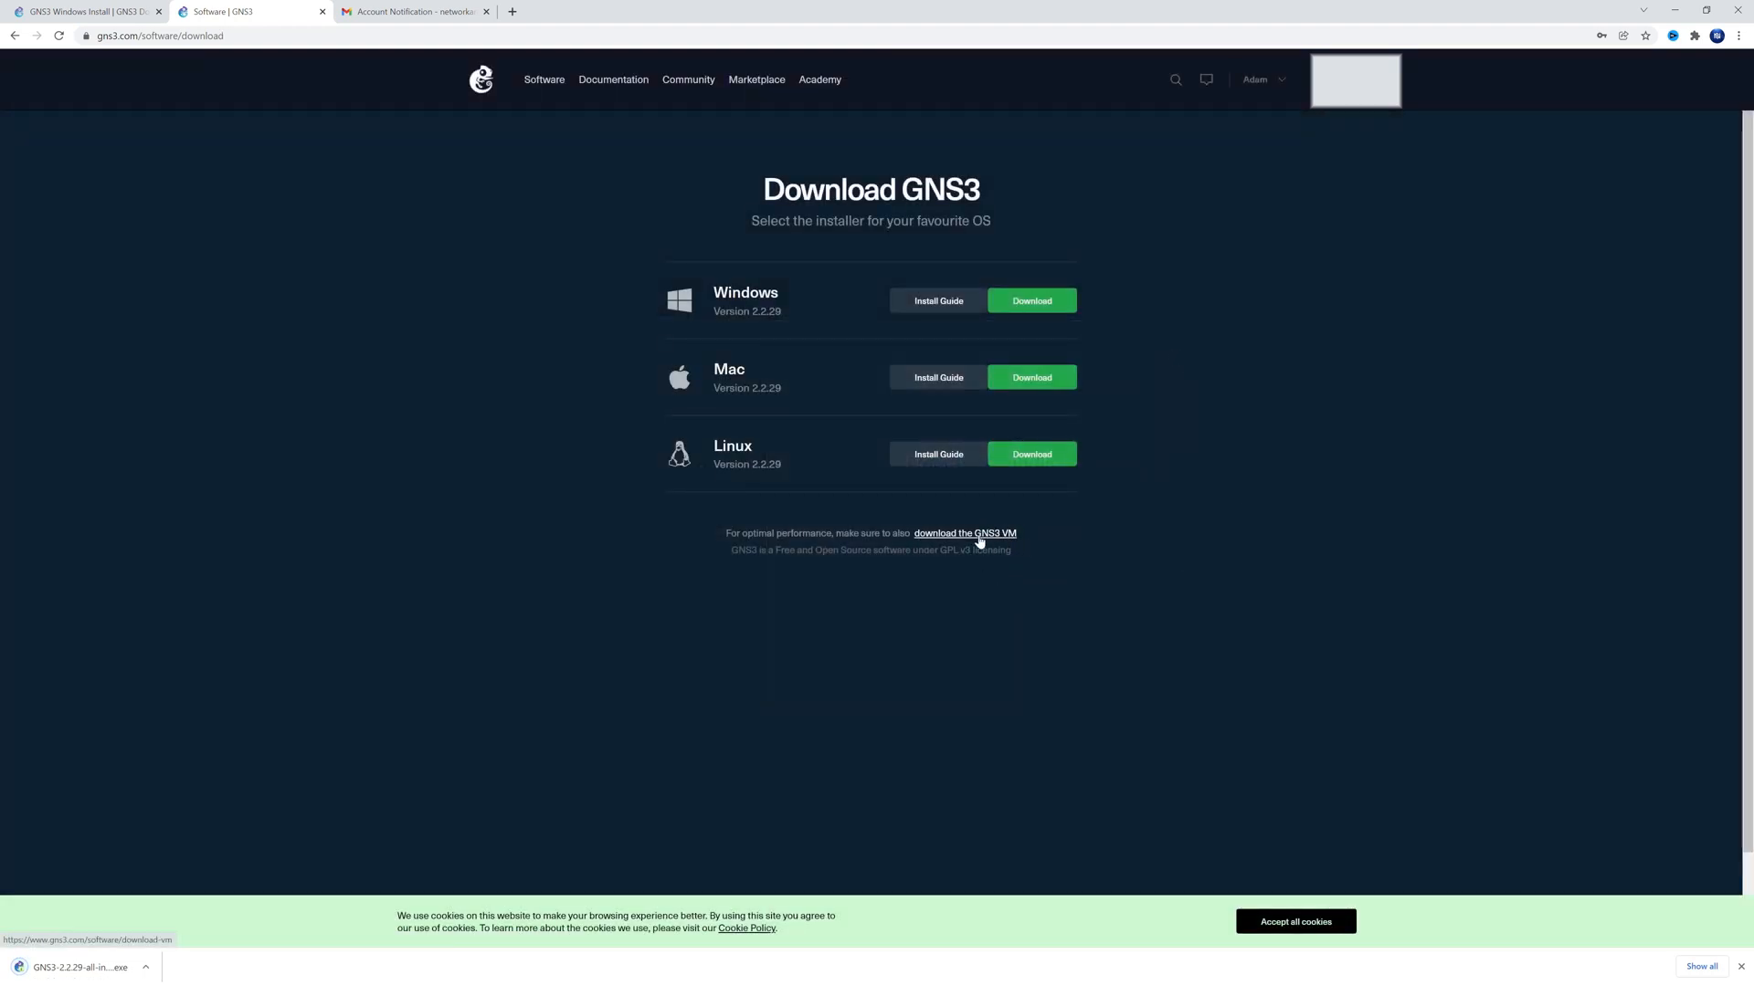
pyautogui.click(964, 531)
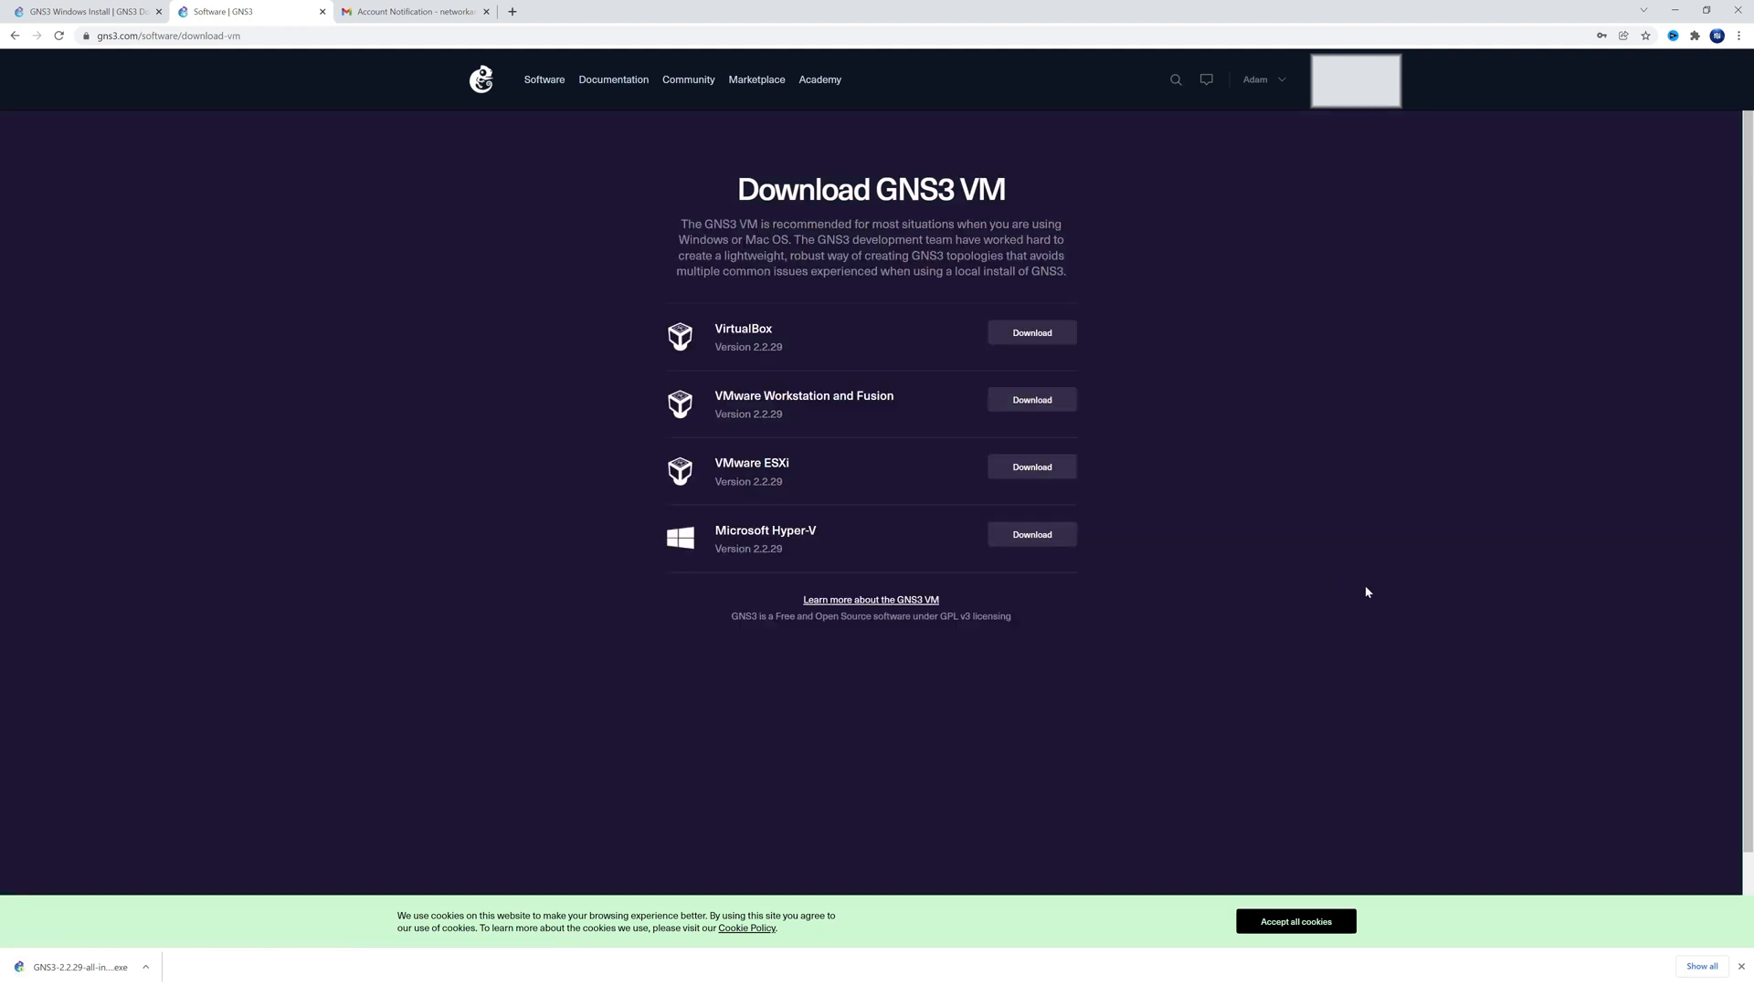
pyautogui.moveTo(1138, 403)
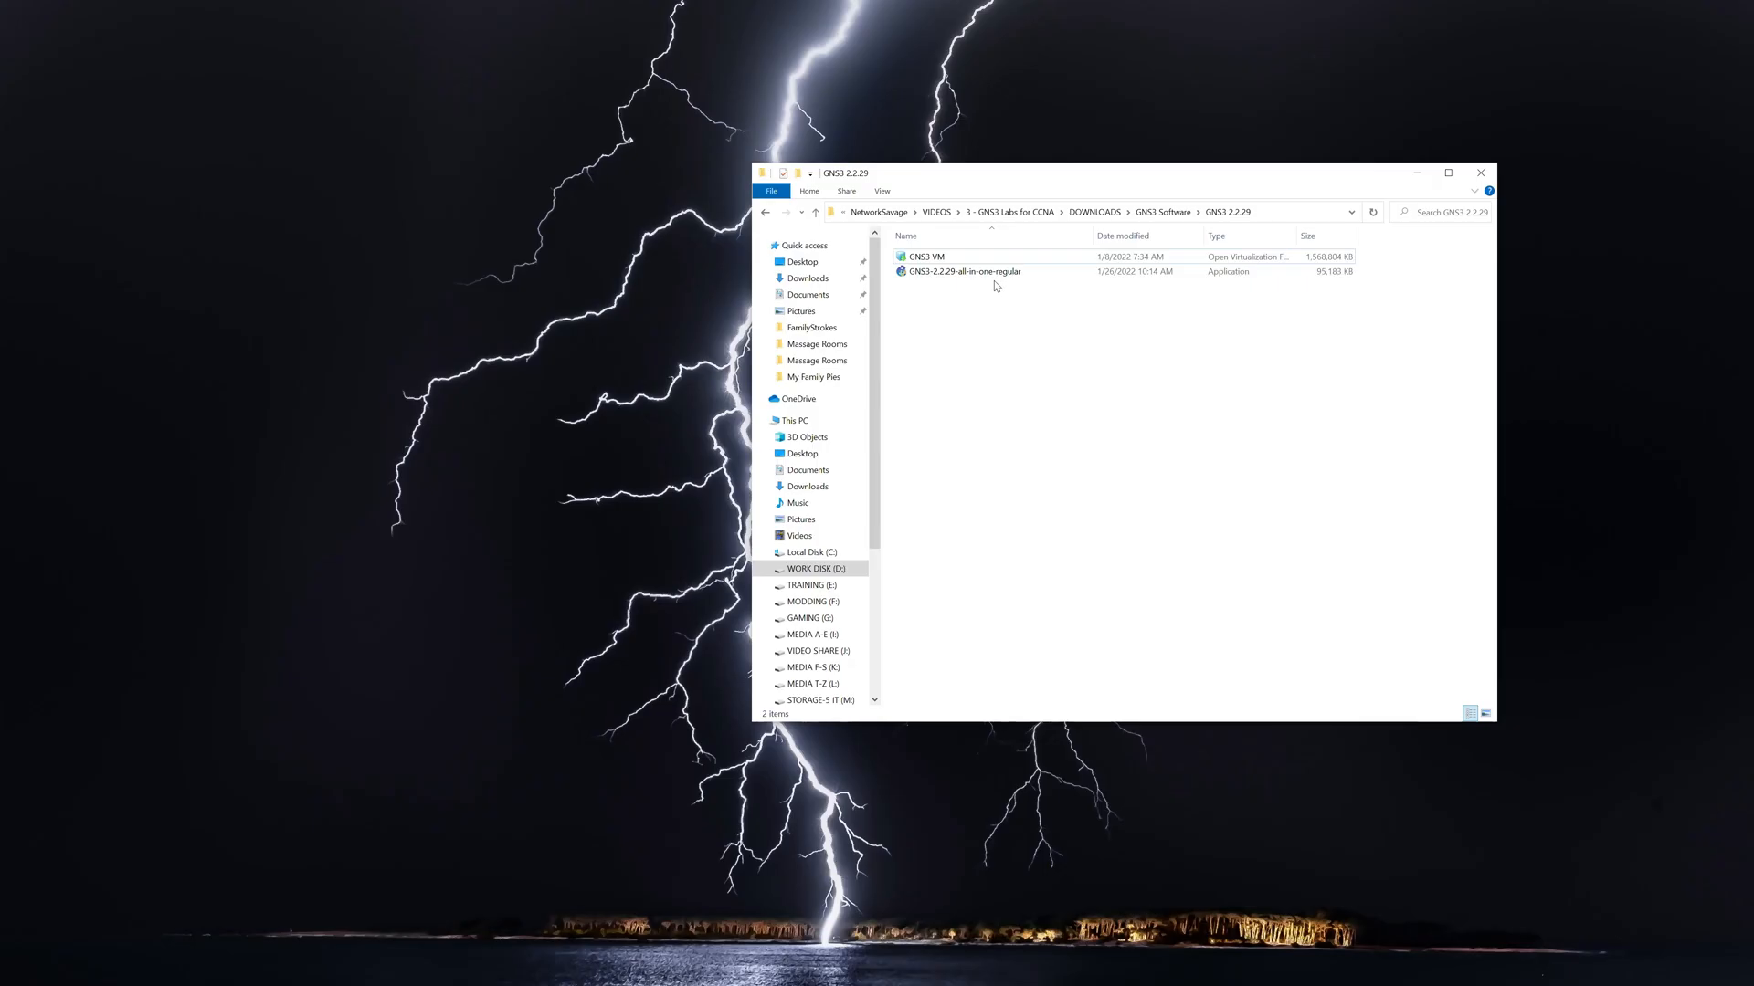
# Launch the GNS3 all-in-one installer and accept the welcome, license and shortcuts defaults.
pyautogui.click(964, 270)
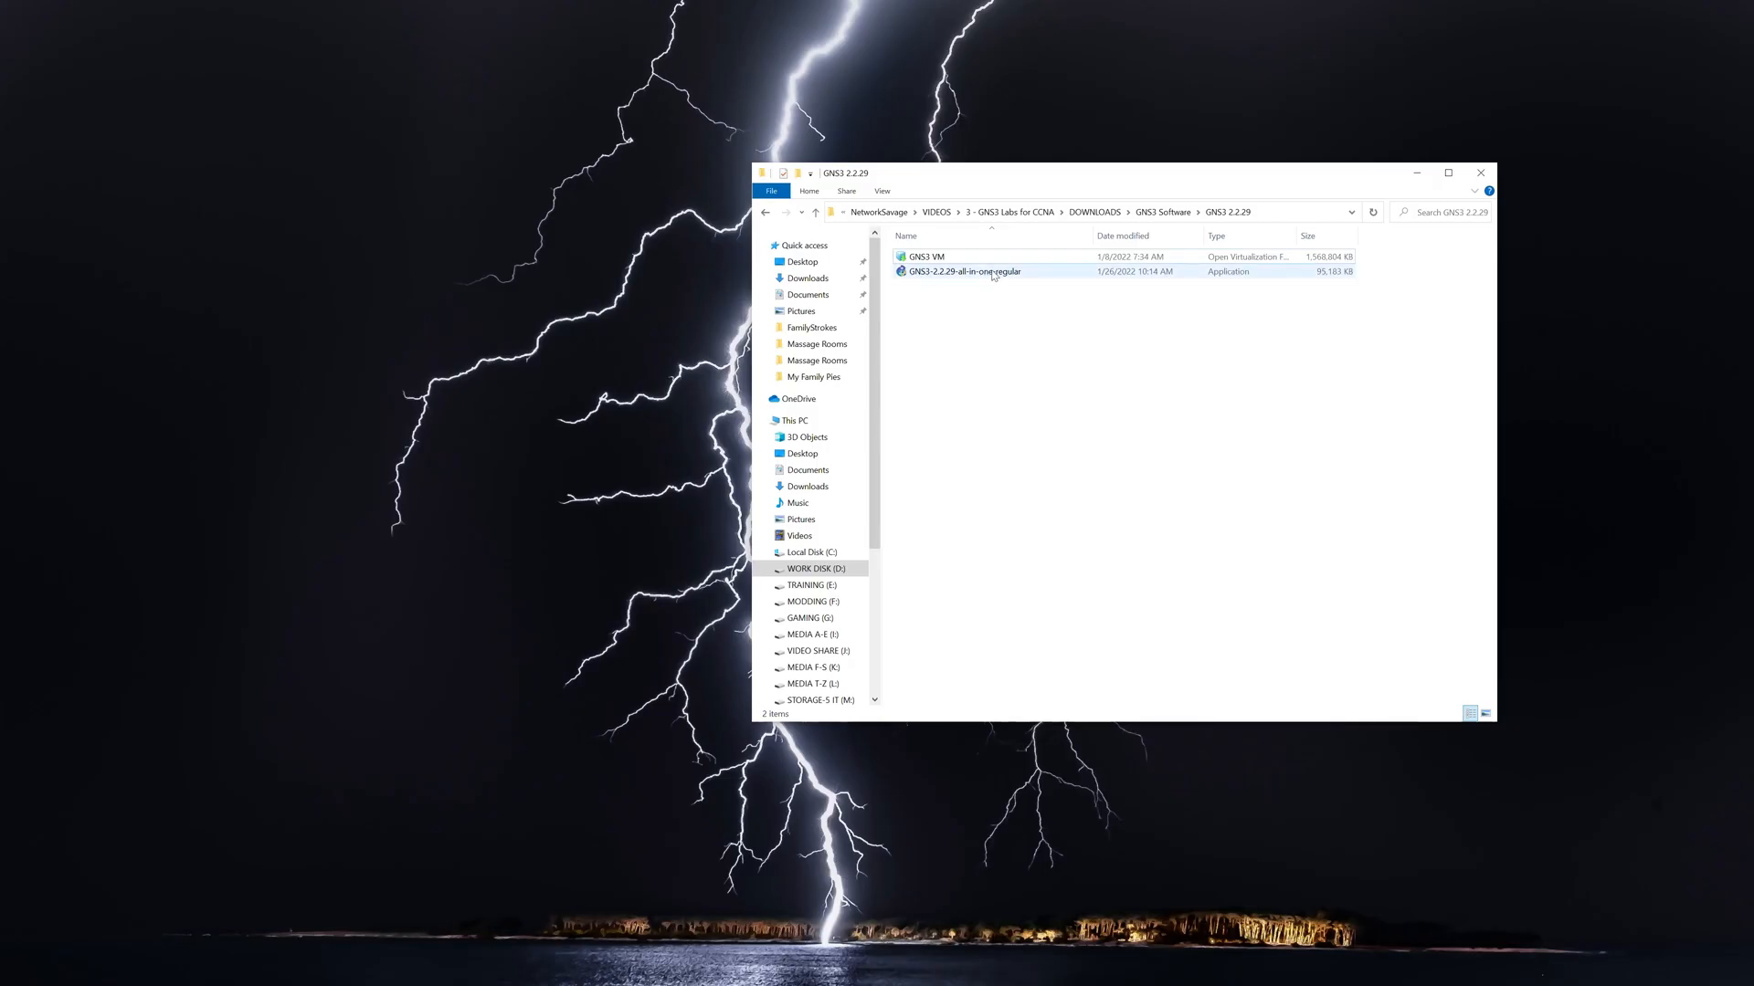
pyautogui.click(963, 270)
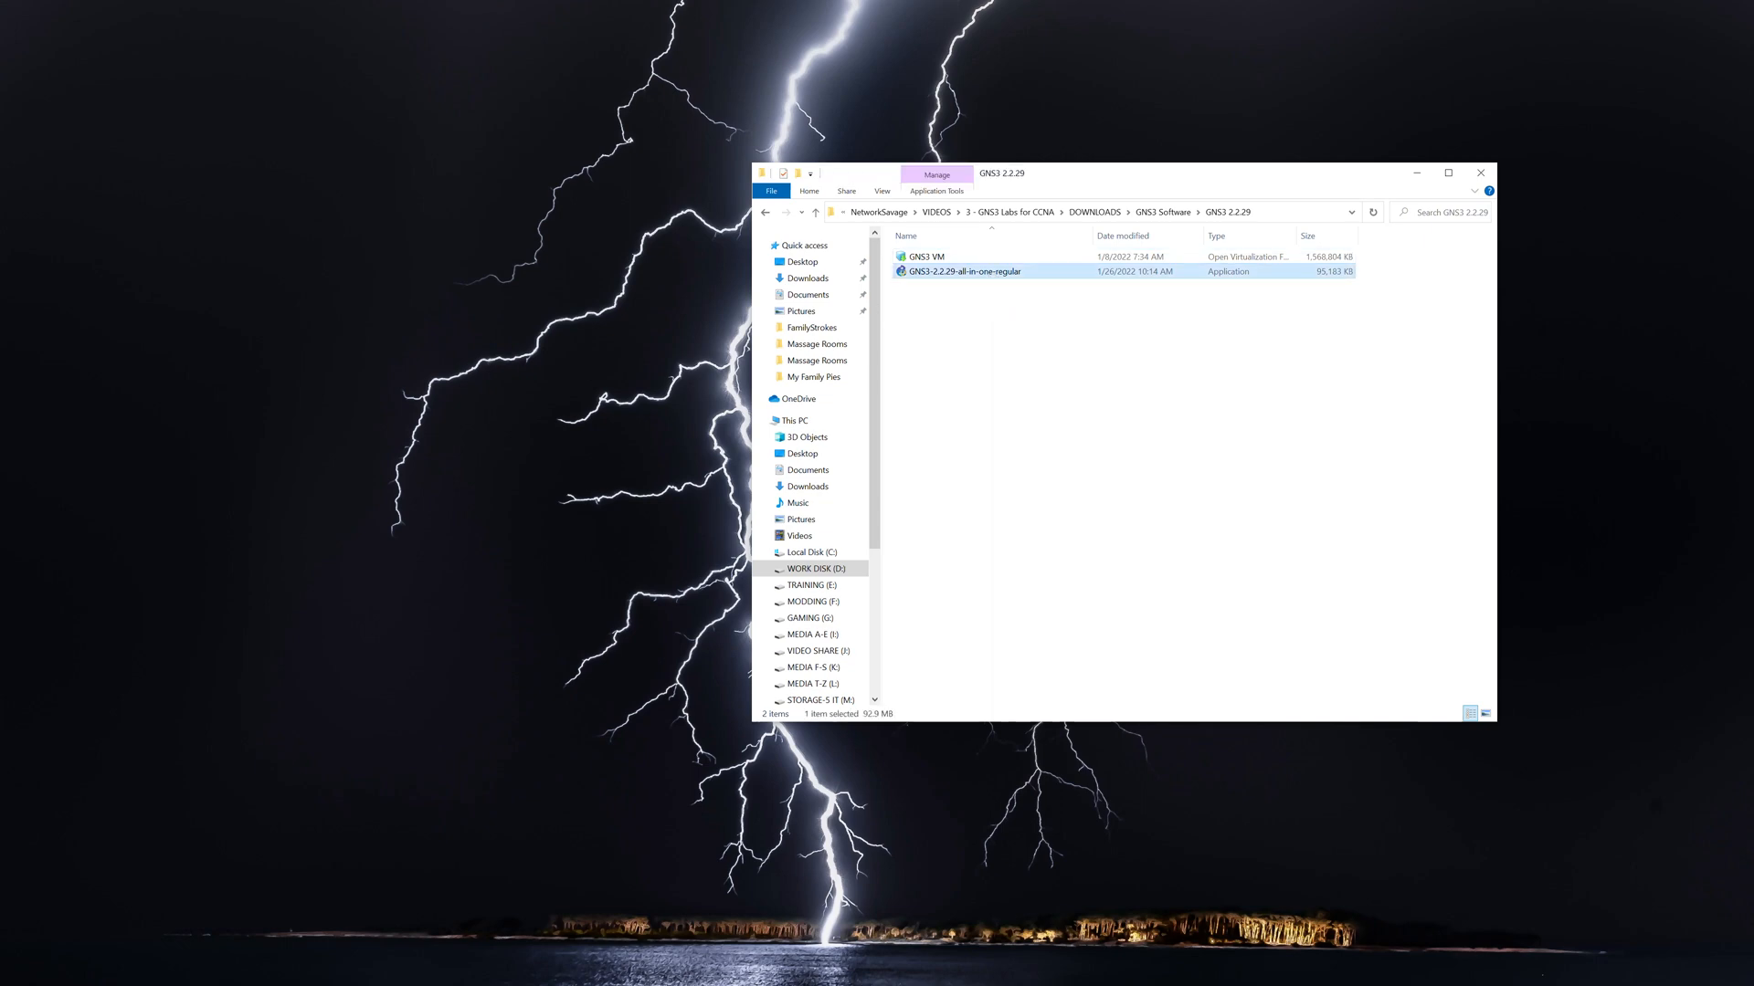
pyautogui.doubleClick(963, 270)
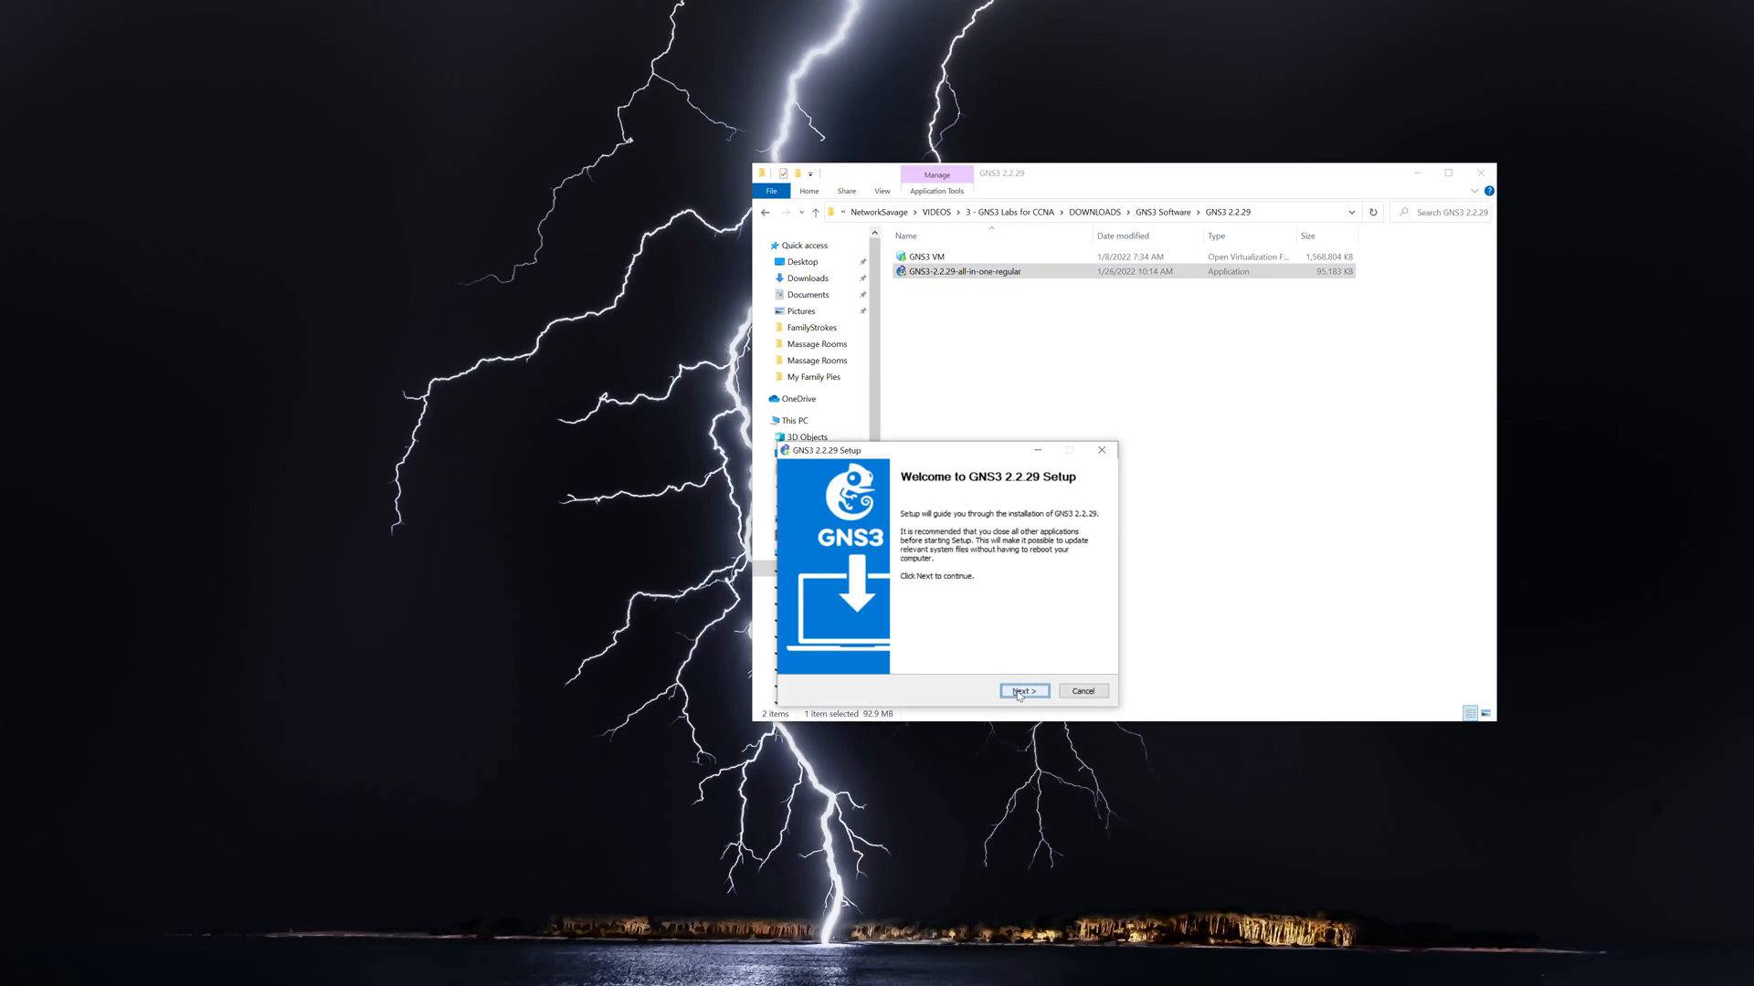
pyautogui.click(1023, 691)
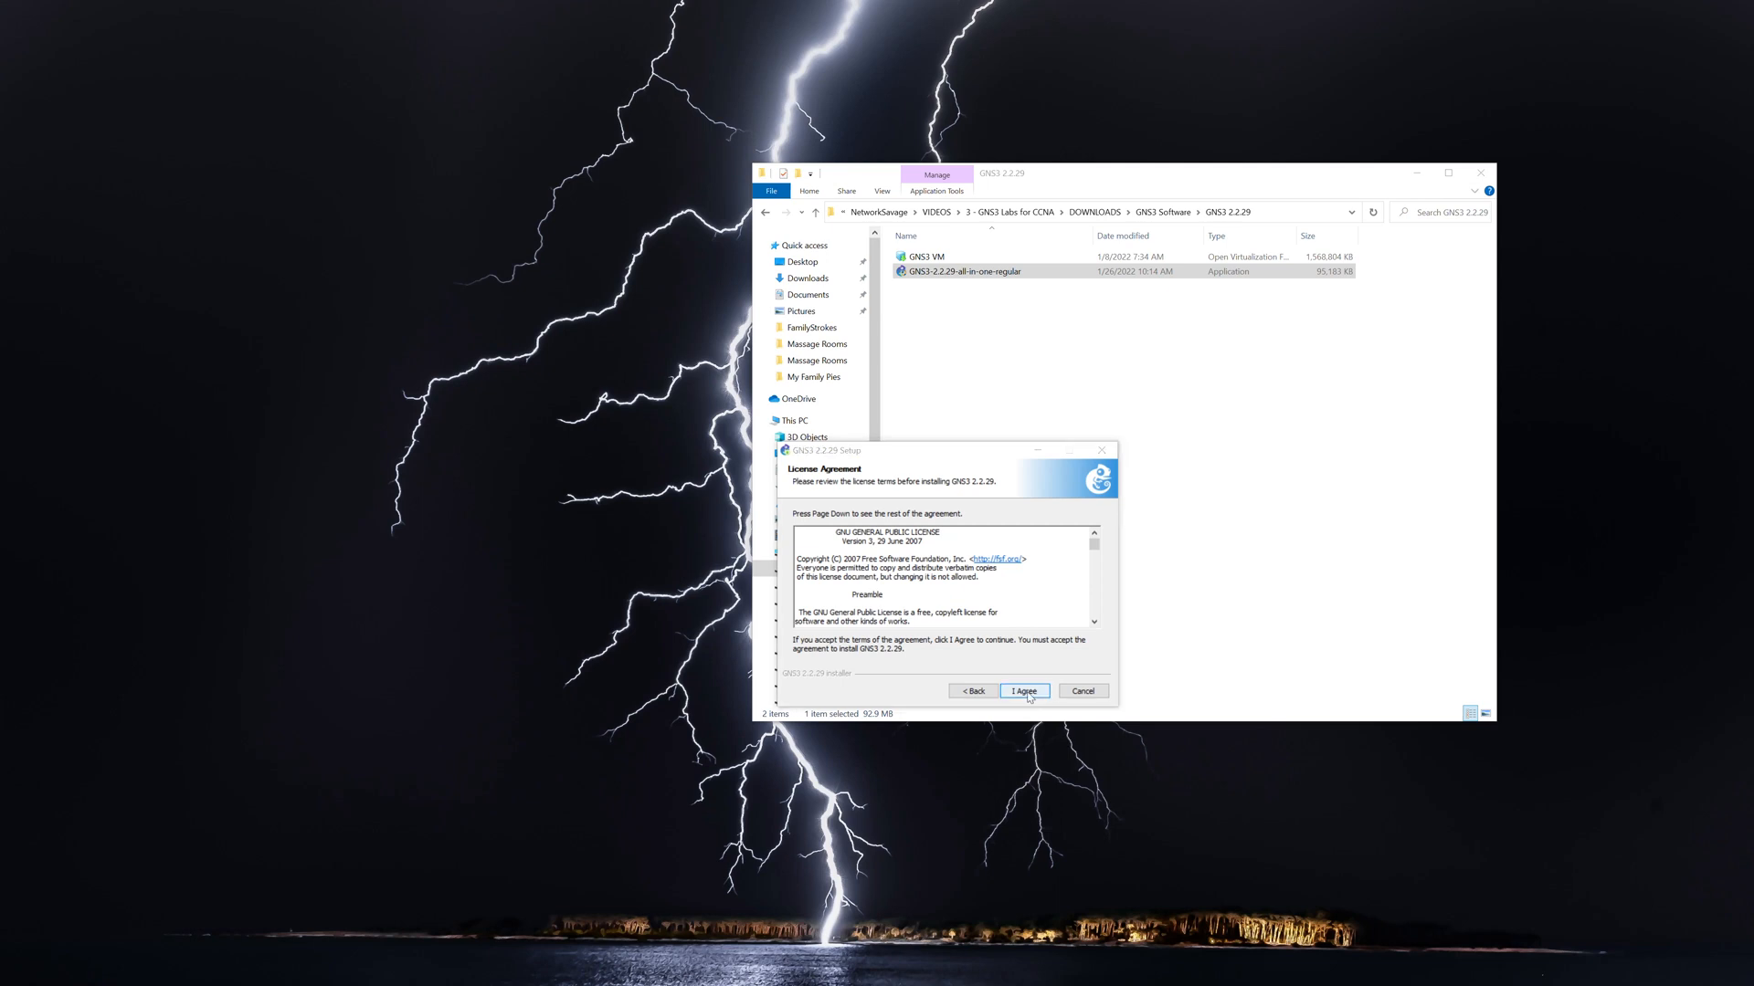
pyautogui.click(1023, 690)
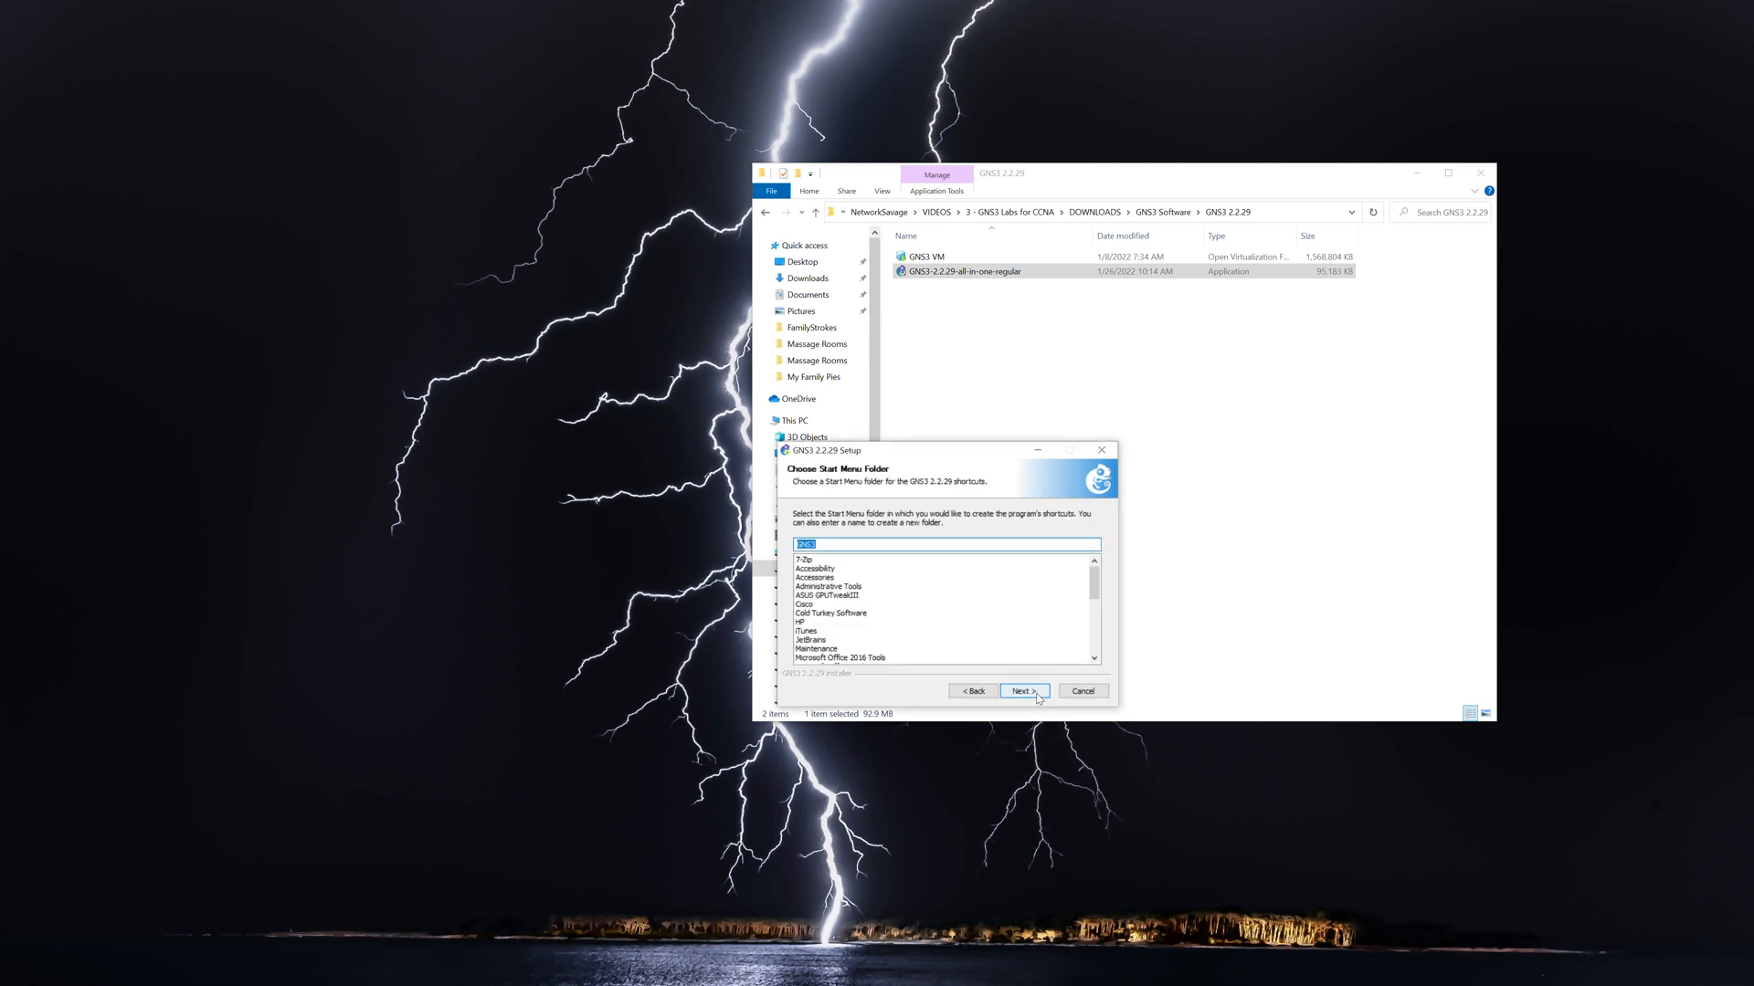
pyautogui.click(972, 691)
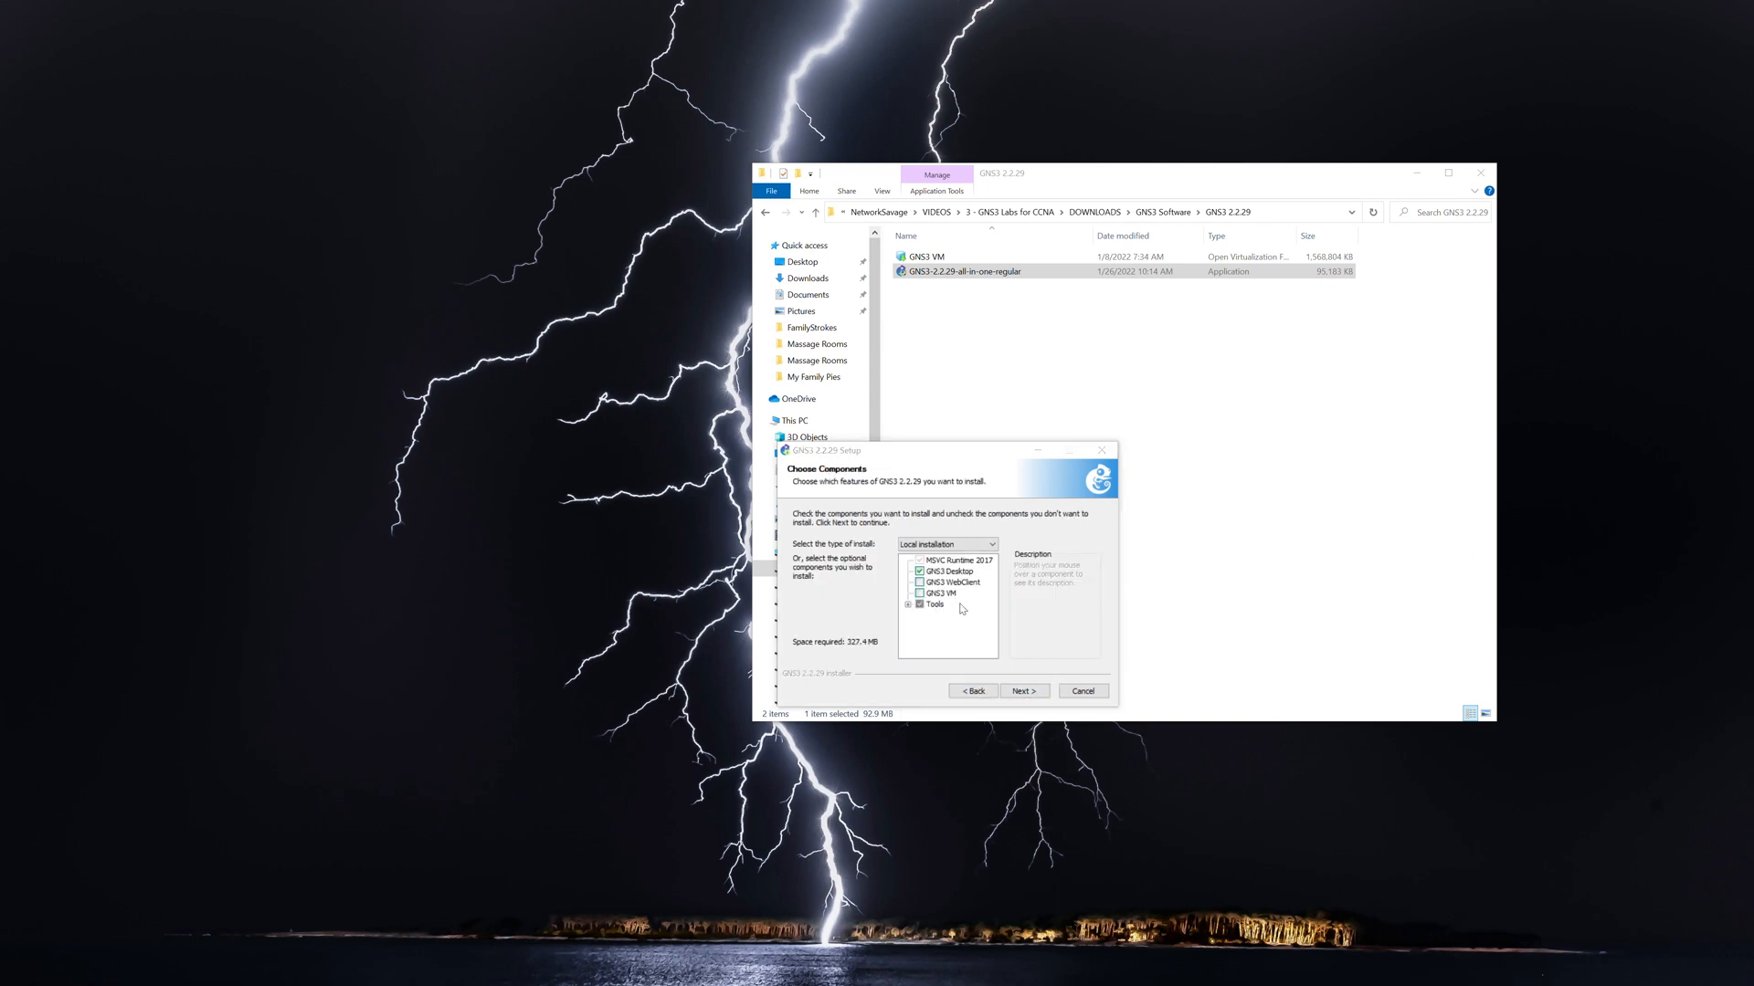
pyautogui.moveTo(948, 581)
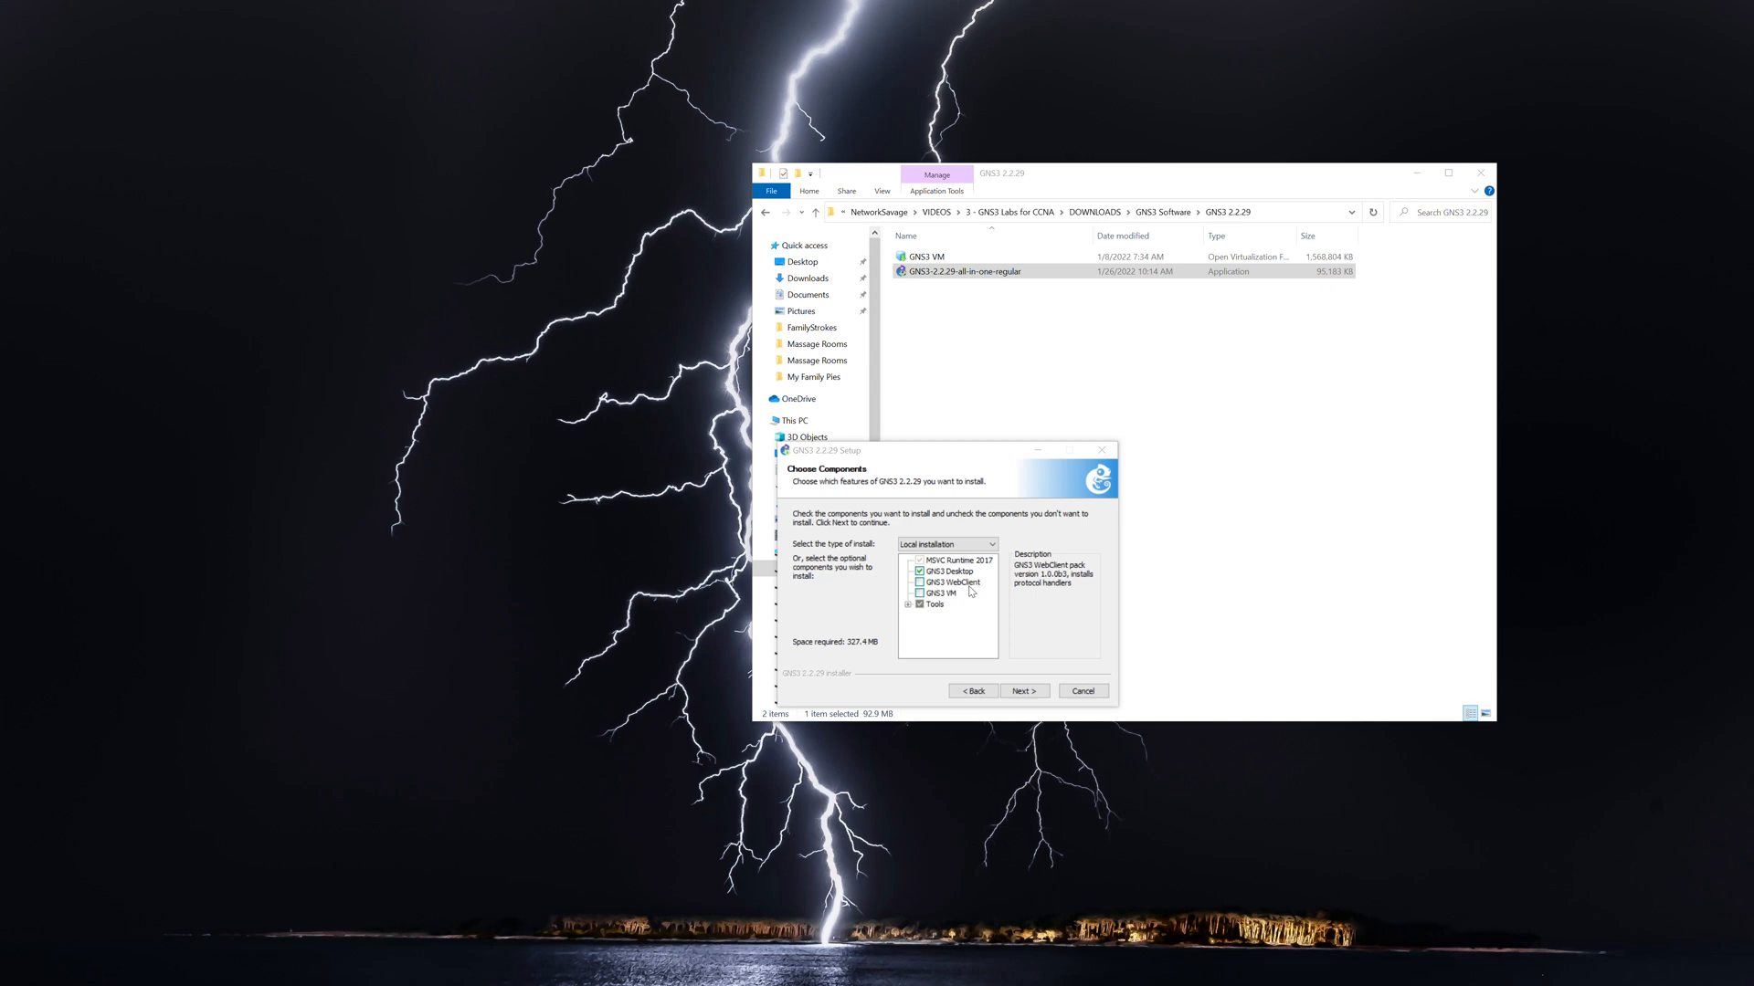
pyautogui.moveTo(944, 601)
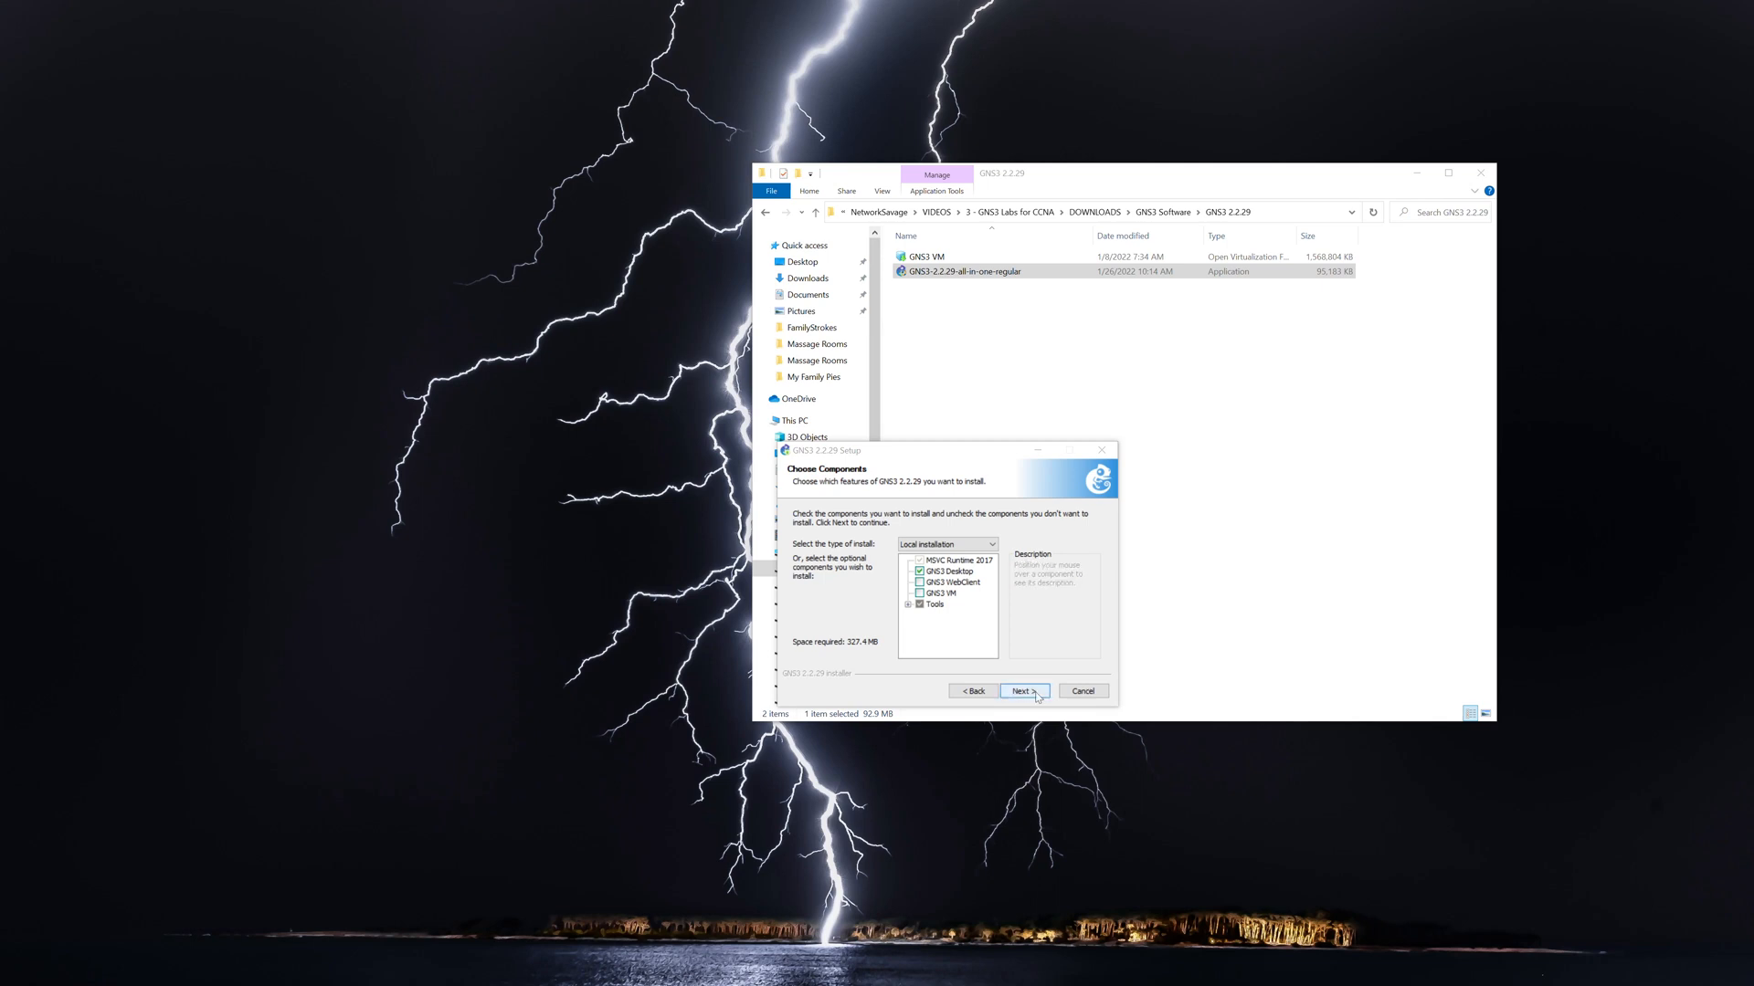
# Keep default components and location, decline SolarWinds, untick Start GNS3 and finish setup.
pyautogui.click(1021, 691)
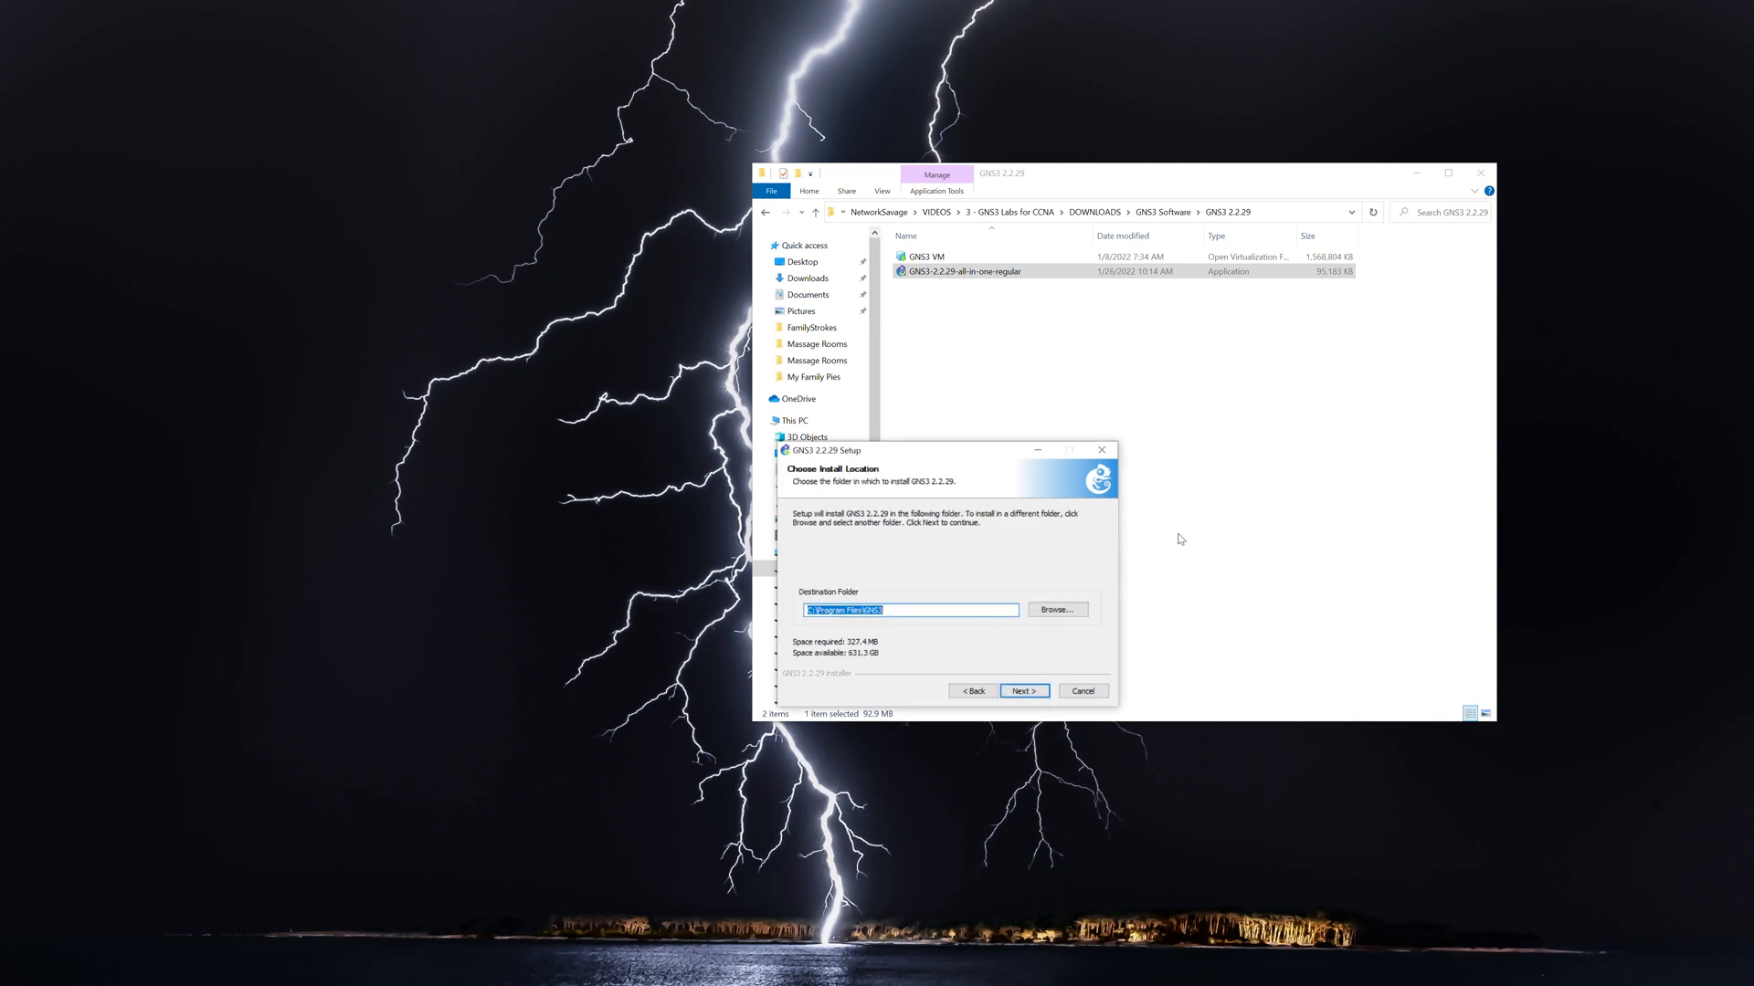
pyautogui.moveTo(1011, 676)
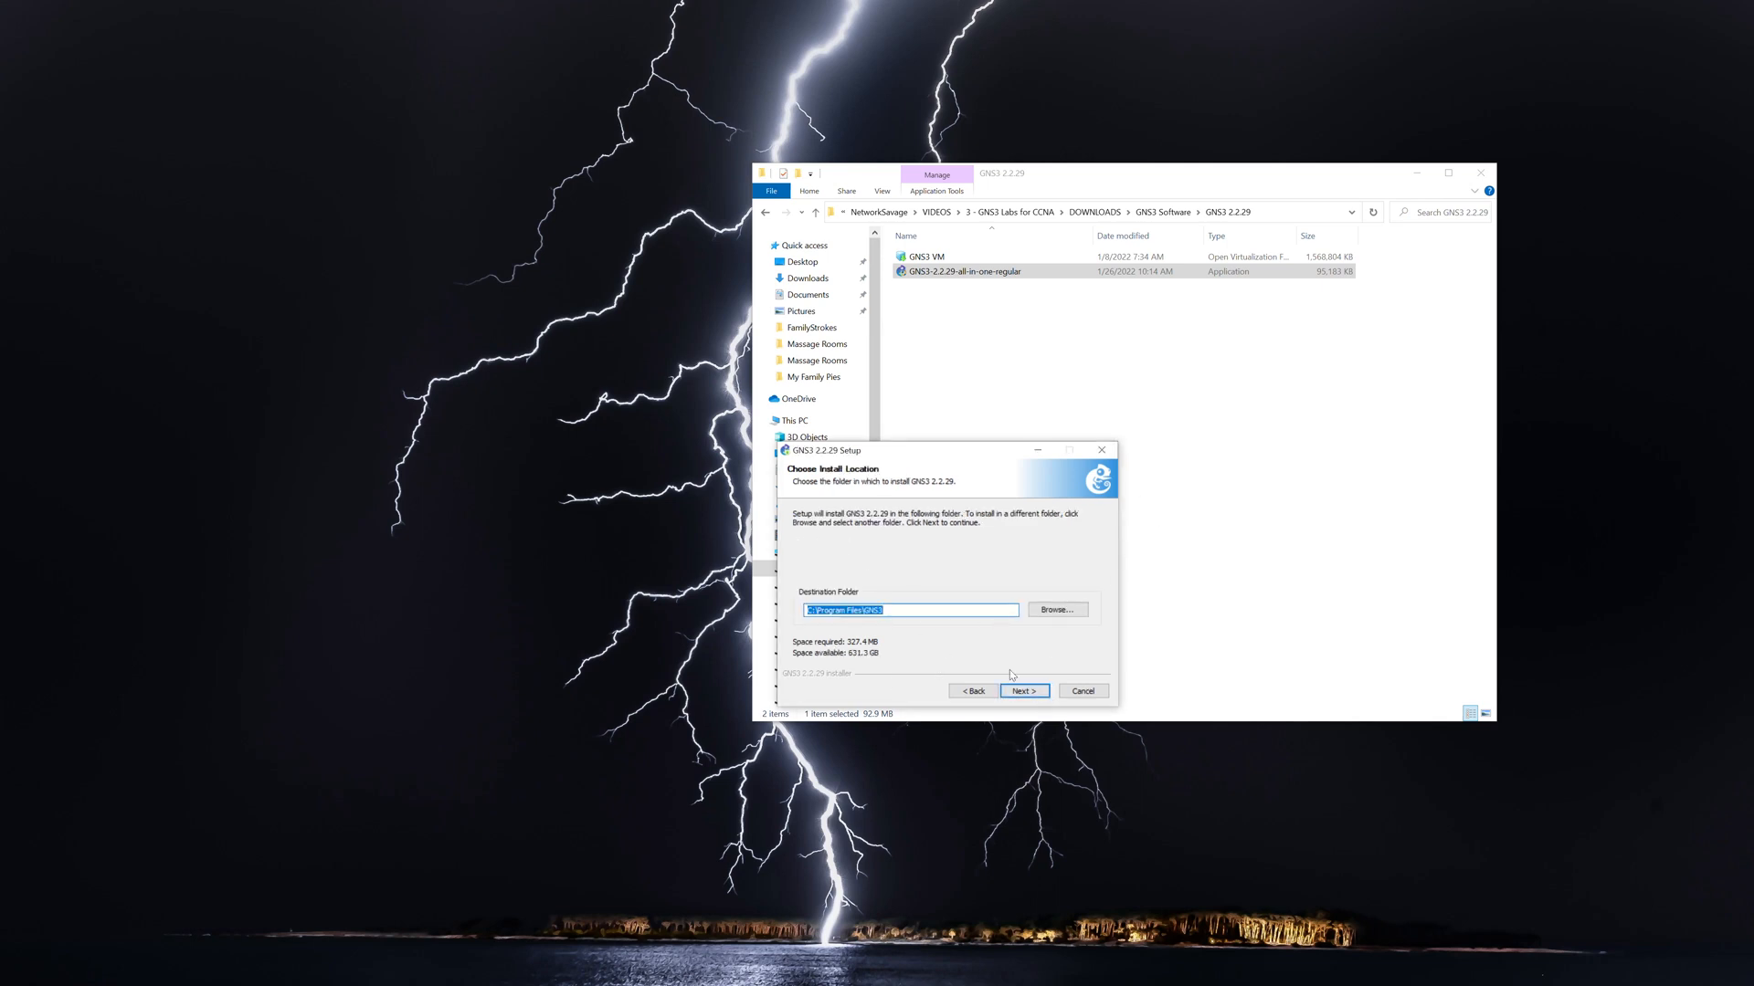
pyautogui.click(1023, 691)
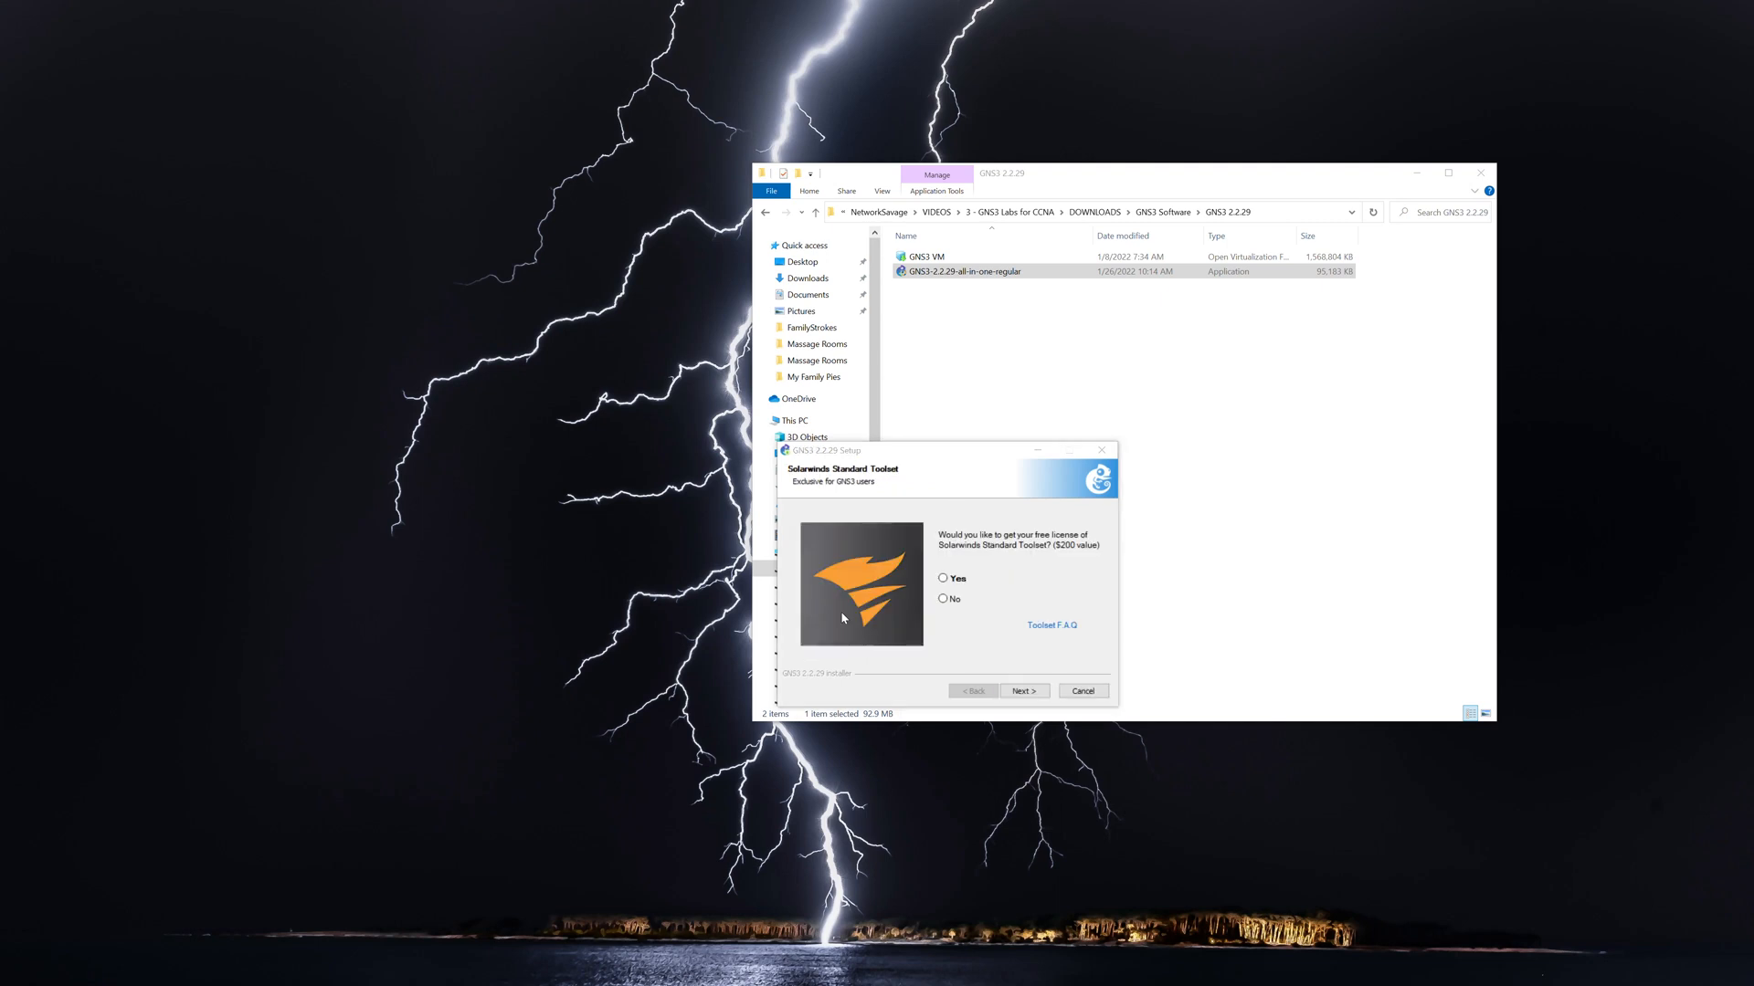
pyautogui.moveTo(1144, 526)
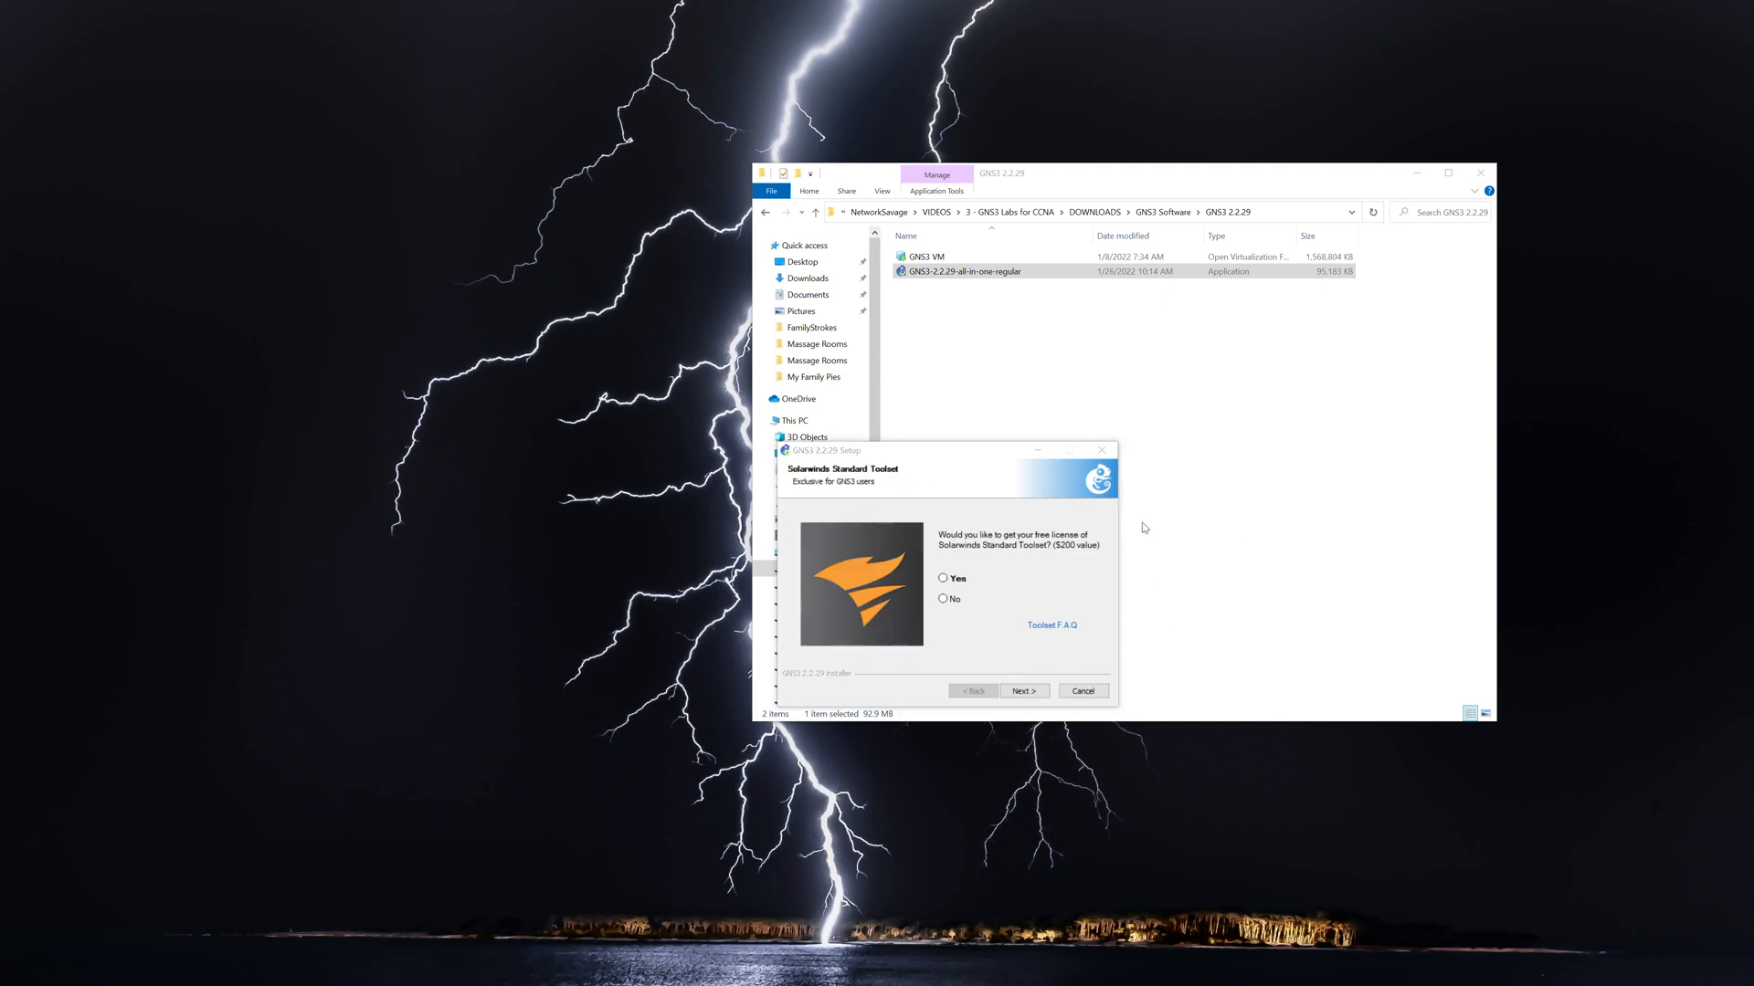
pyautogui.click(943, 599)
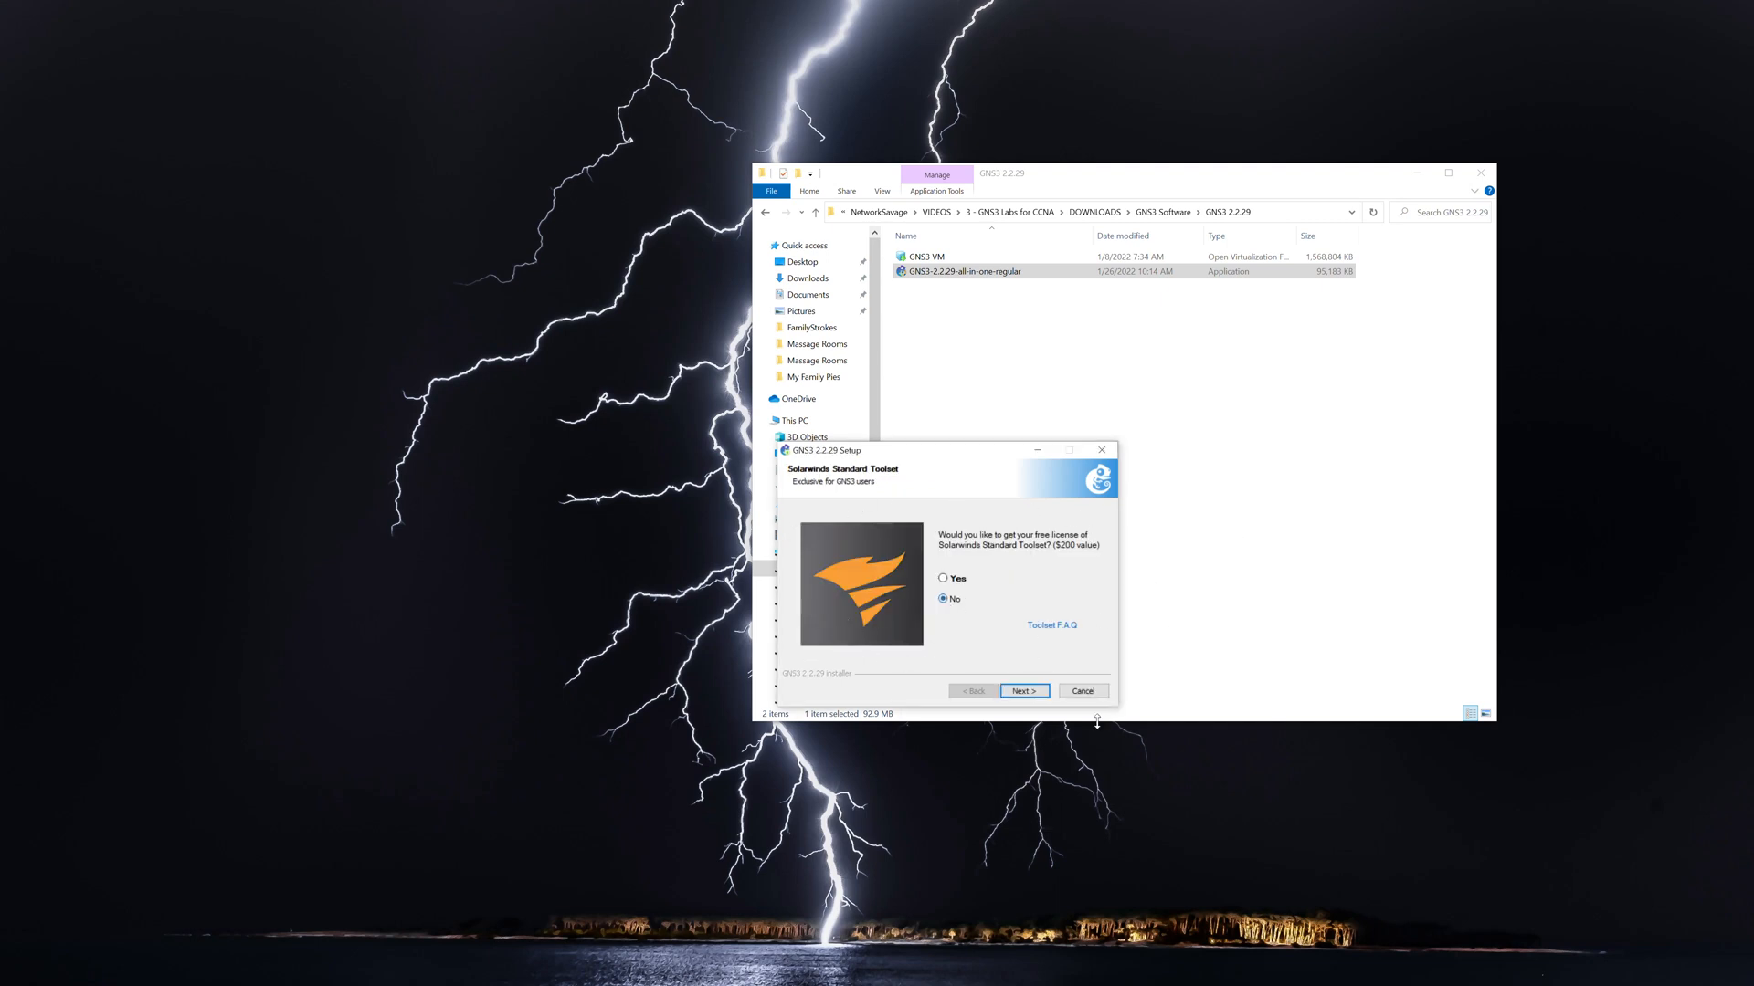
pyautogui.click(1023, 690)
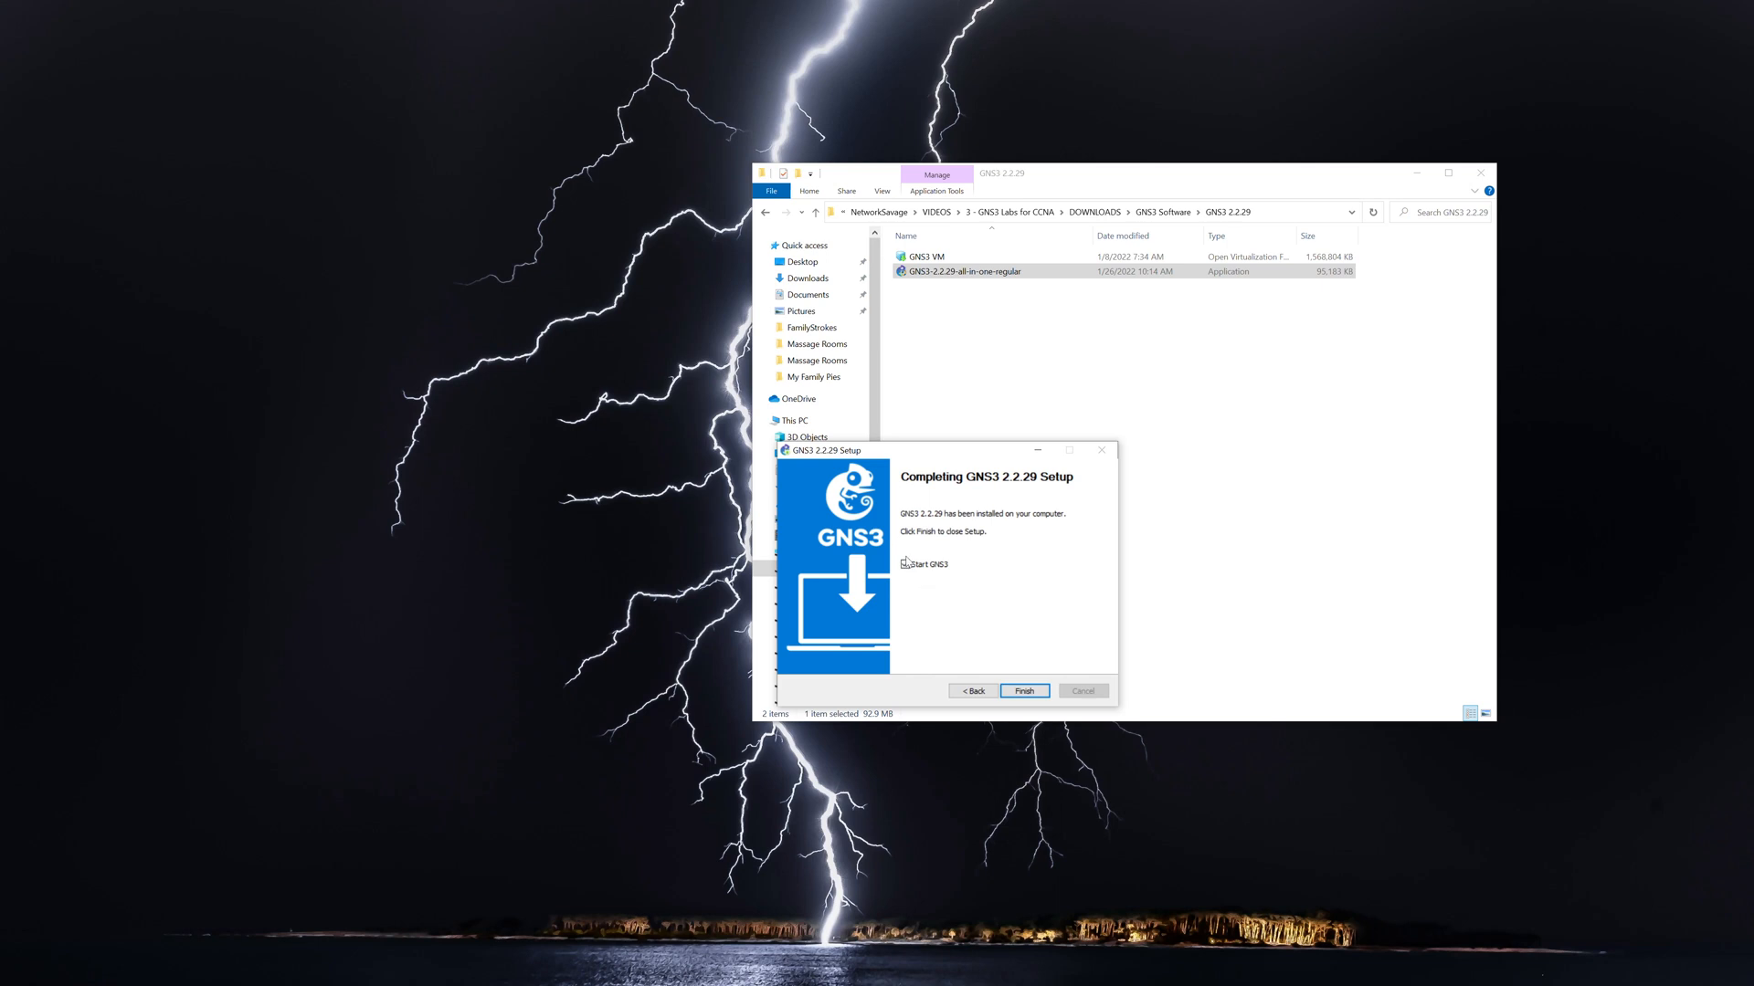
pyautogui.click(905, 564)
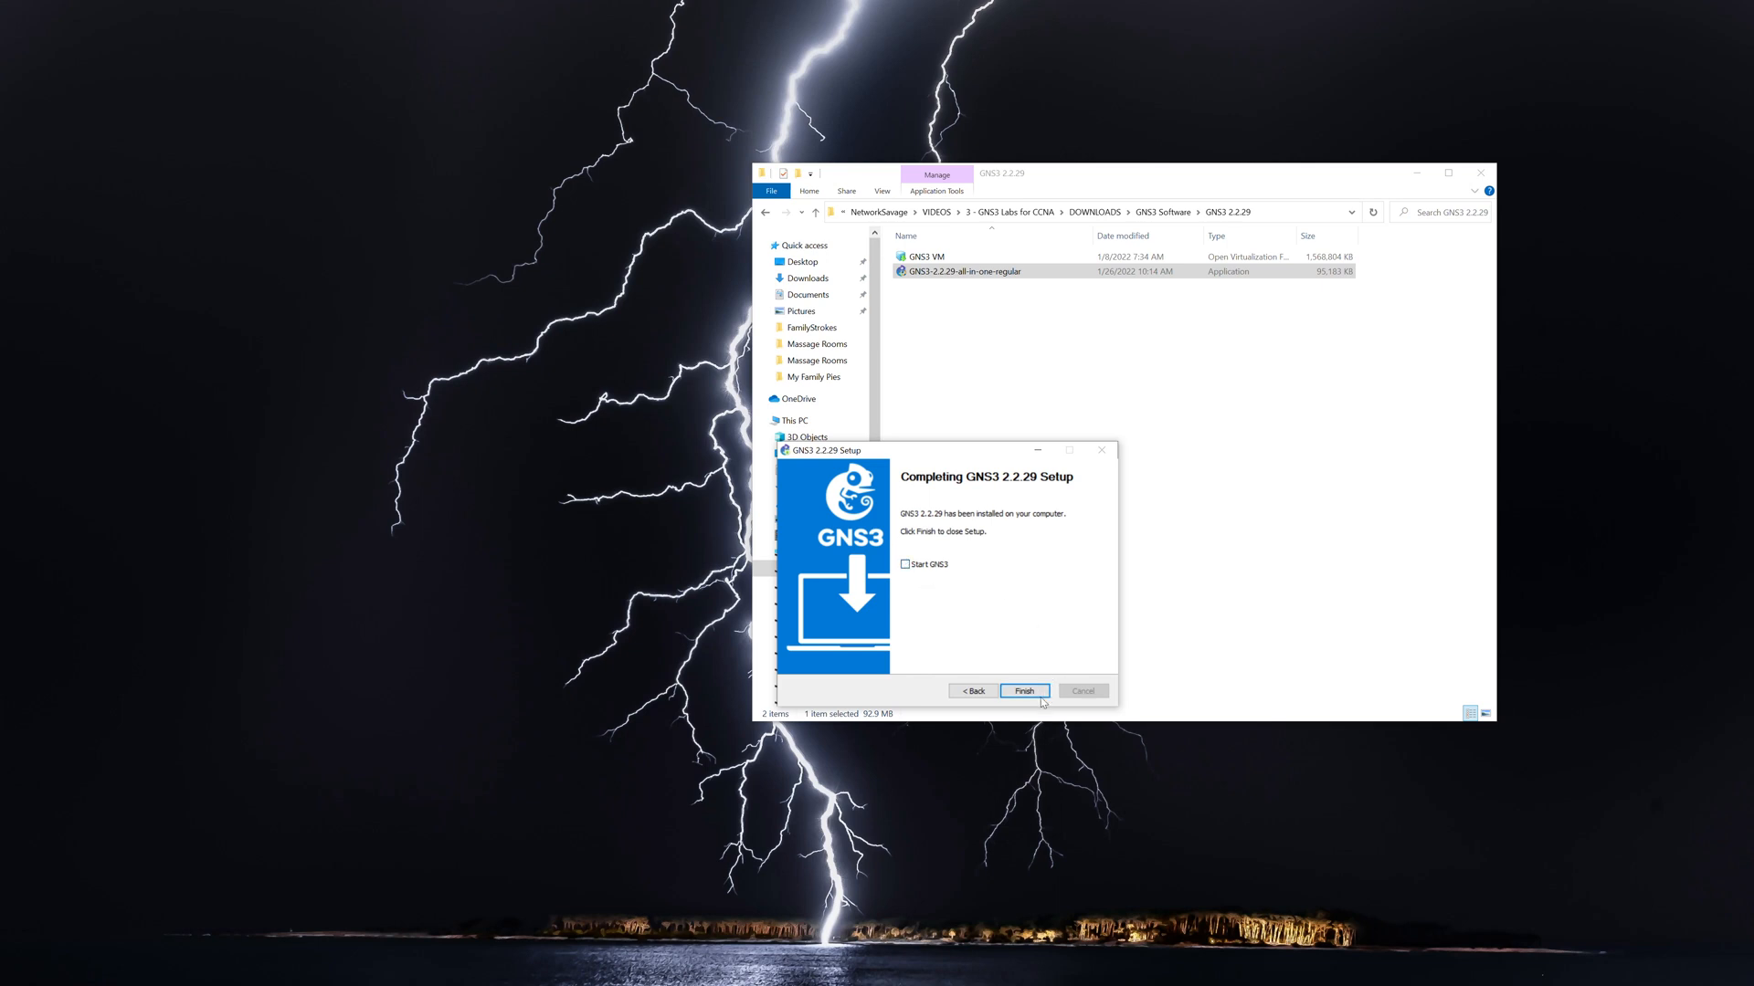
pyautogui.click(1023, 690)
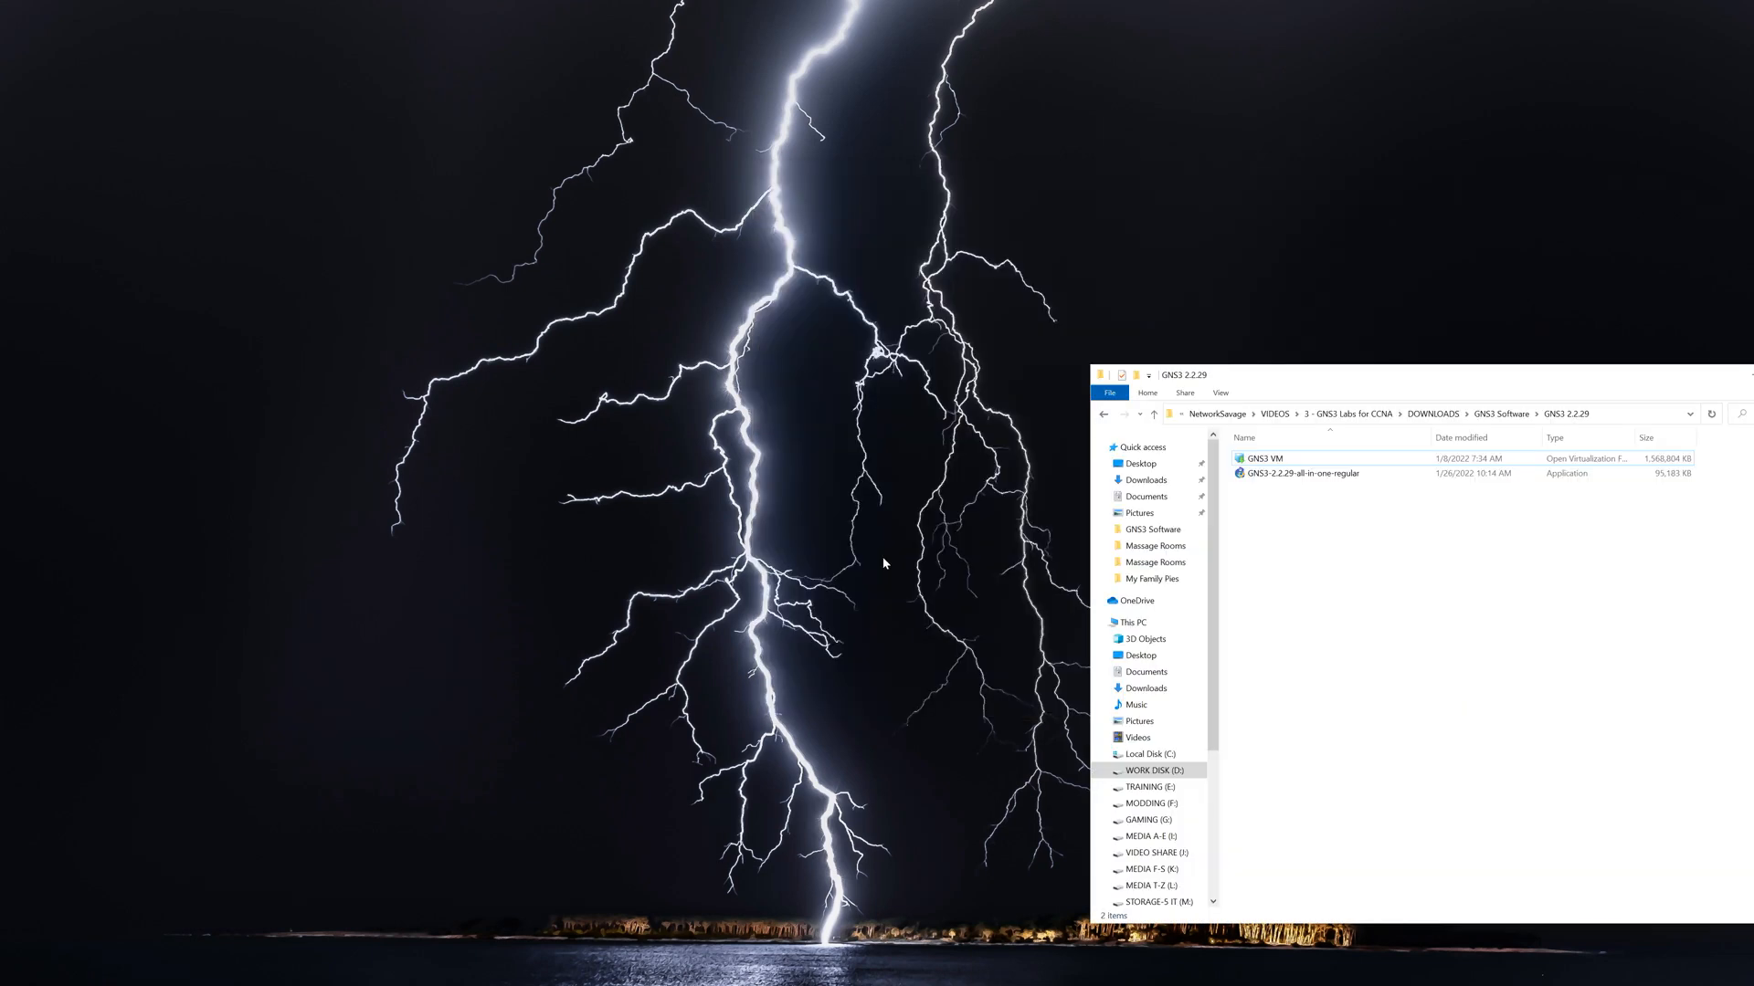
pyautogui.moveTo(49, 855)
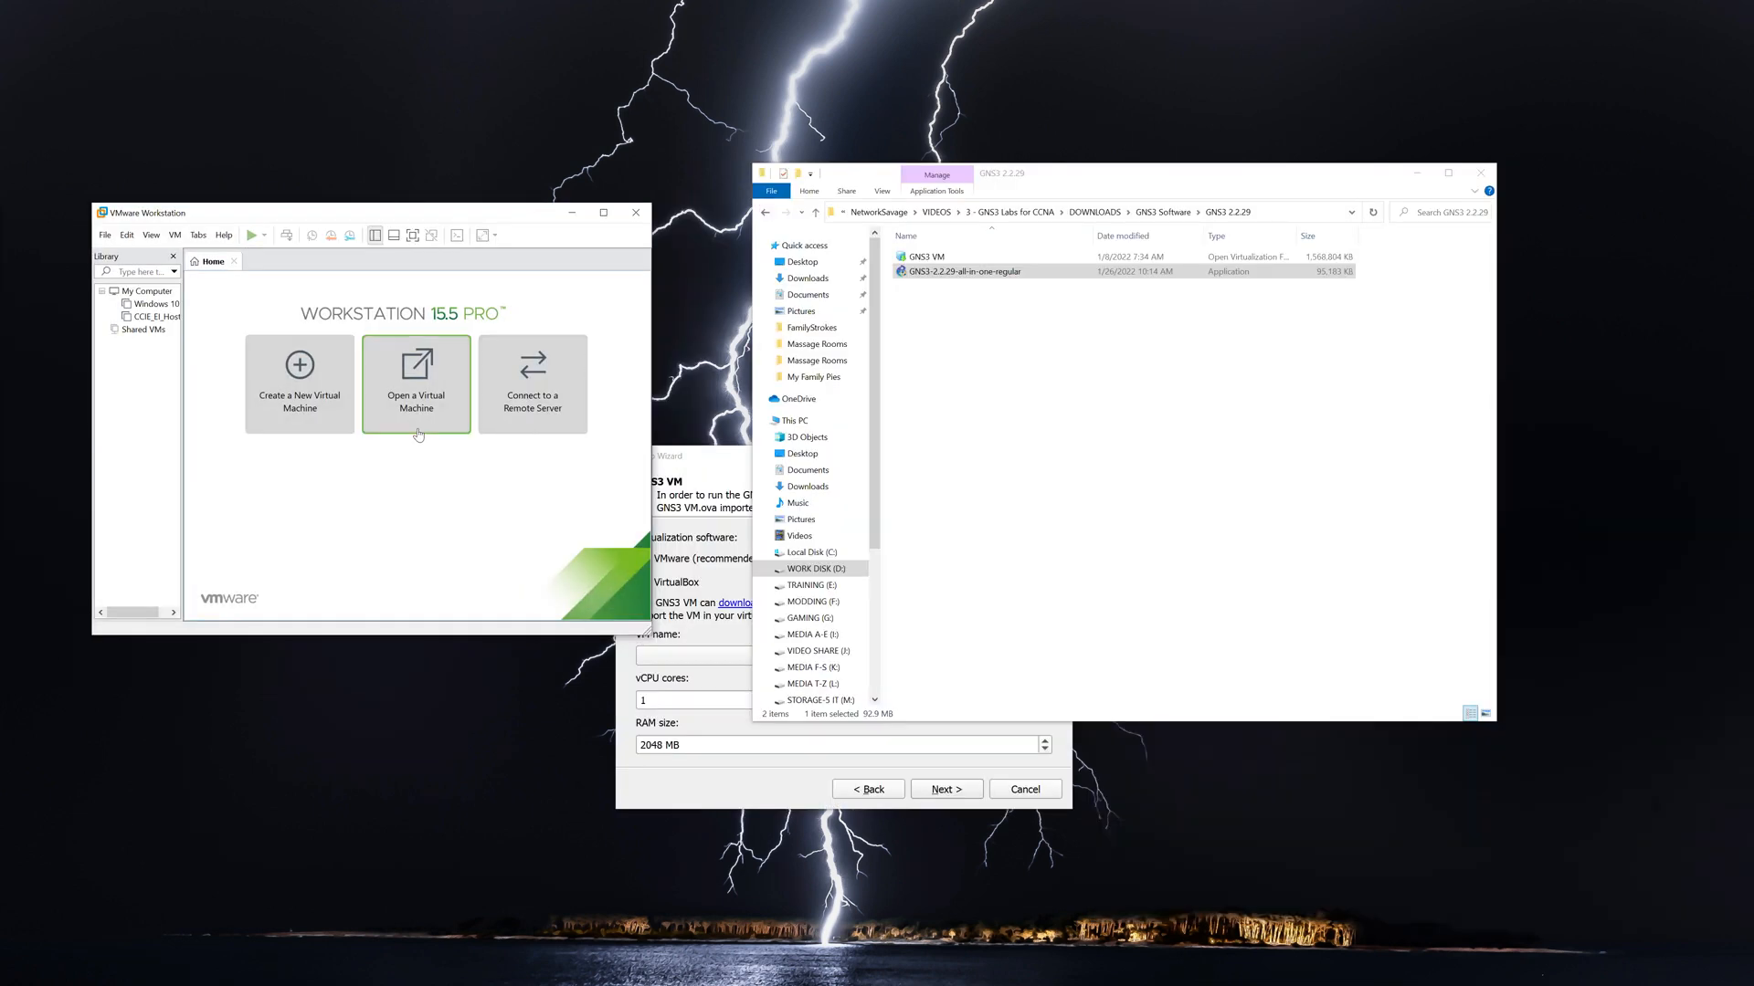
# Import the GNS3 VM appliance file into VMware Workstation, keeping the name GNS3 VM.
pyautogui.click(415, 380)
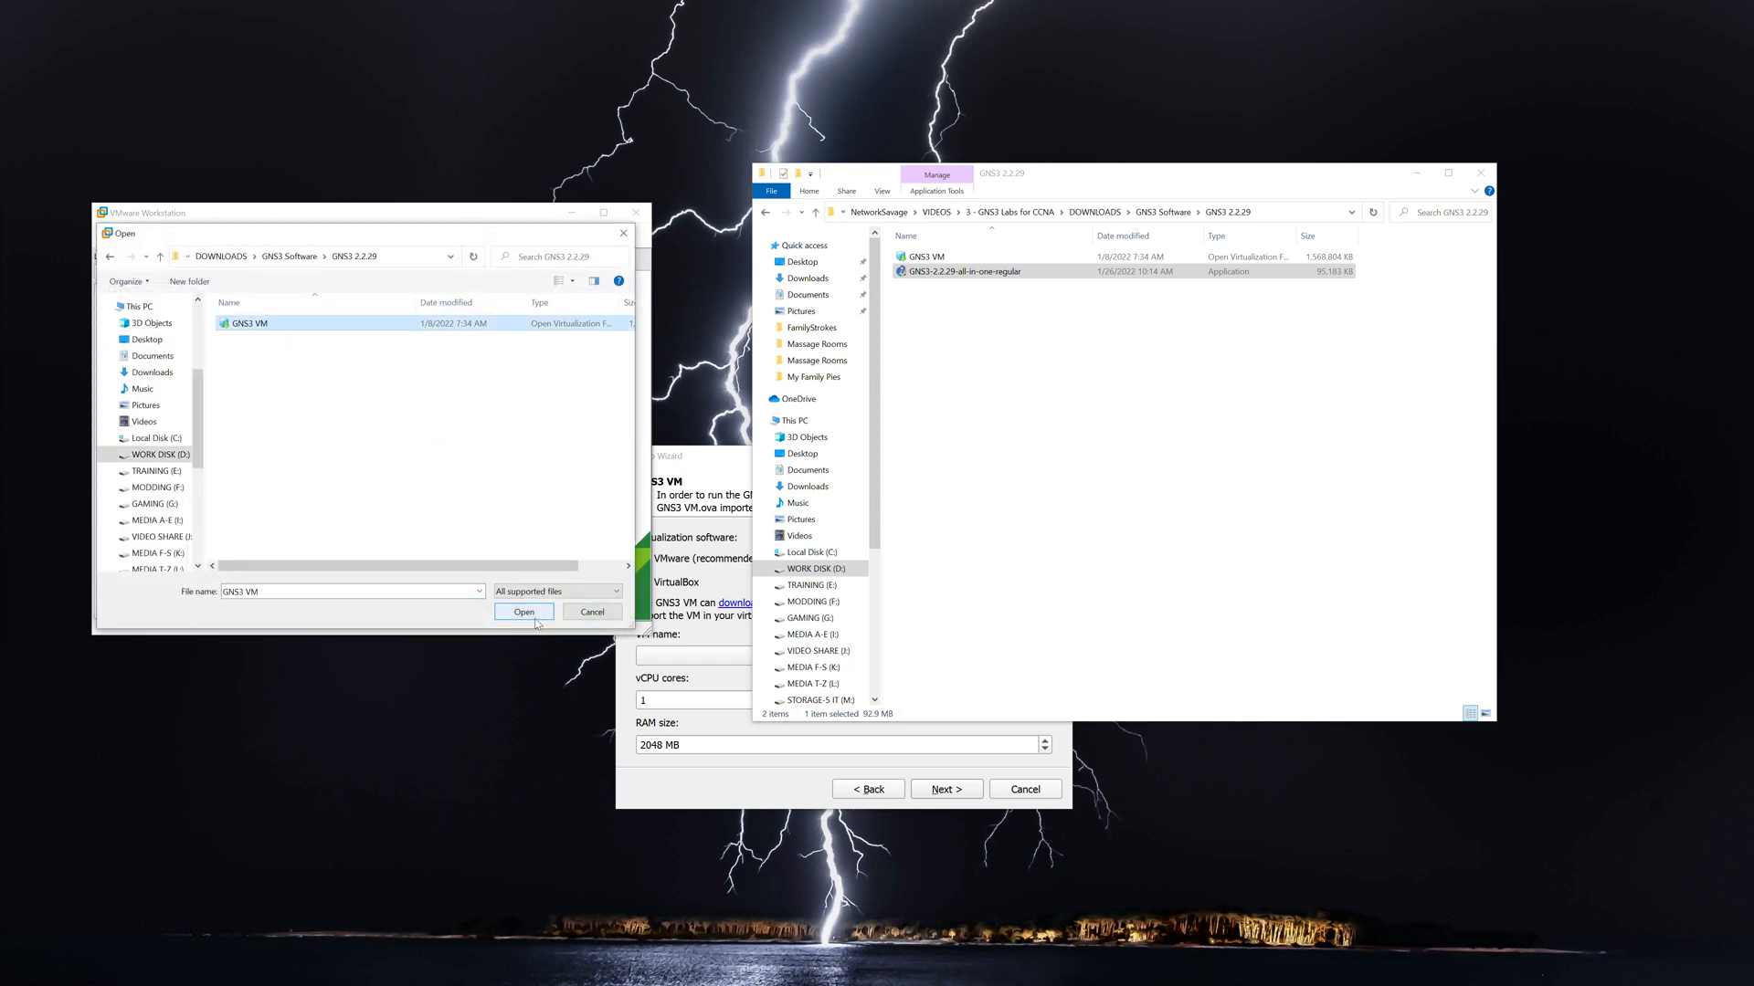
pyautogui.click(523, 612)
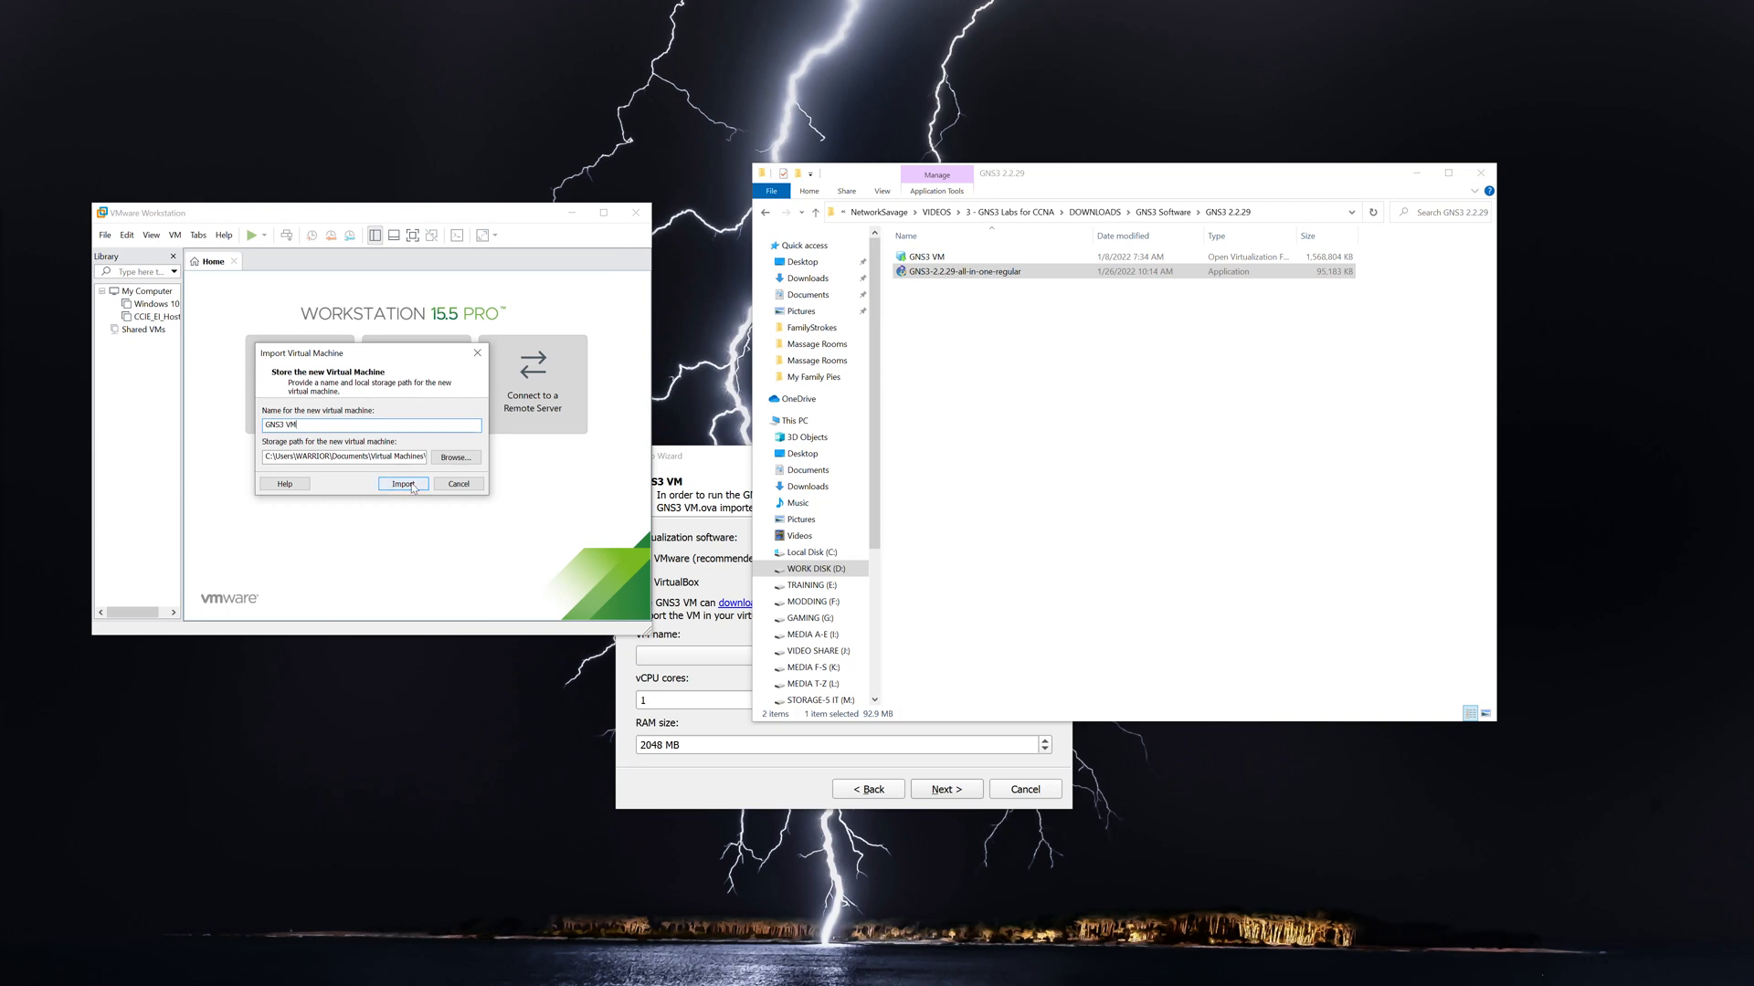
pyautogui.click(402, 483)
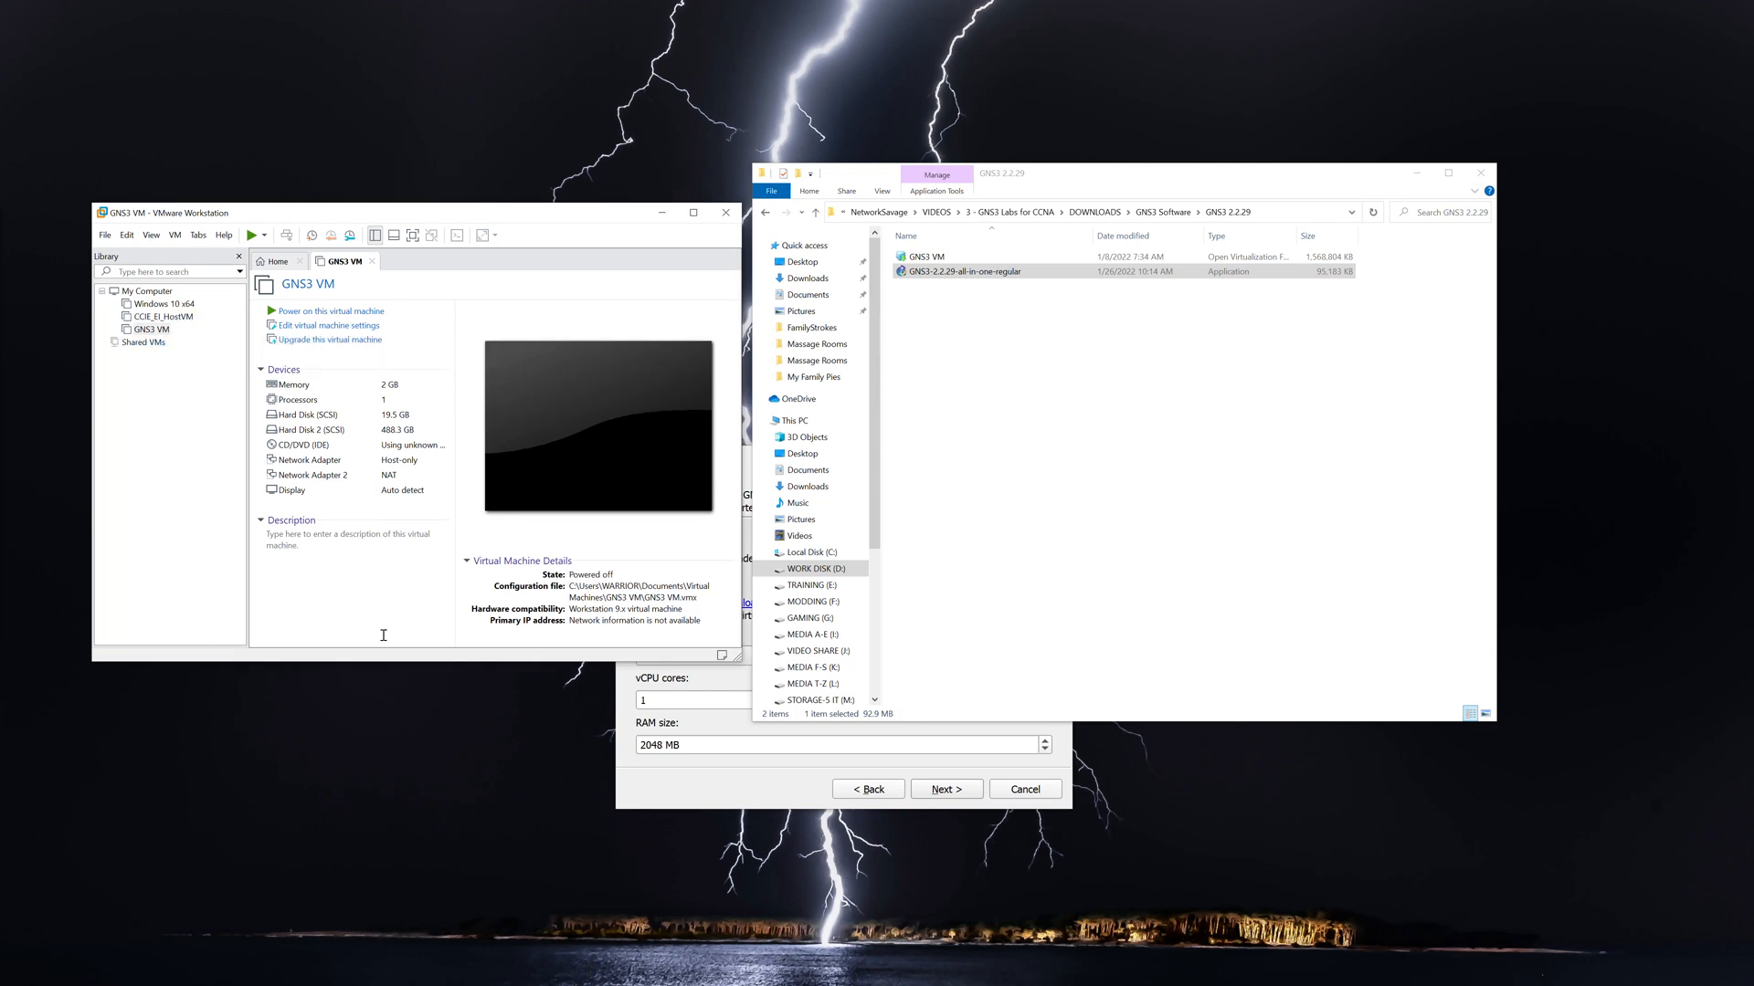
pyautogui.moveTo(735, 781)
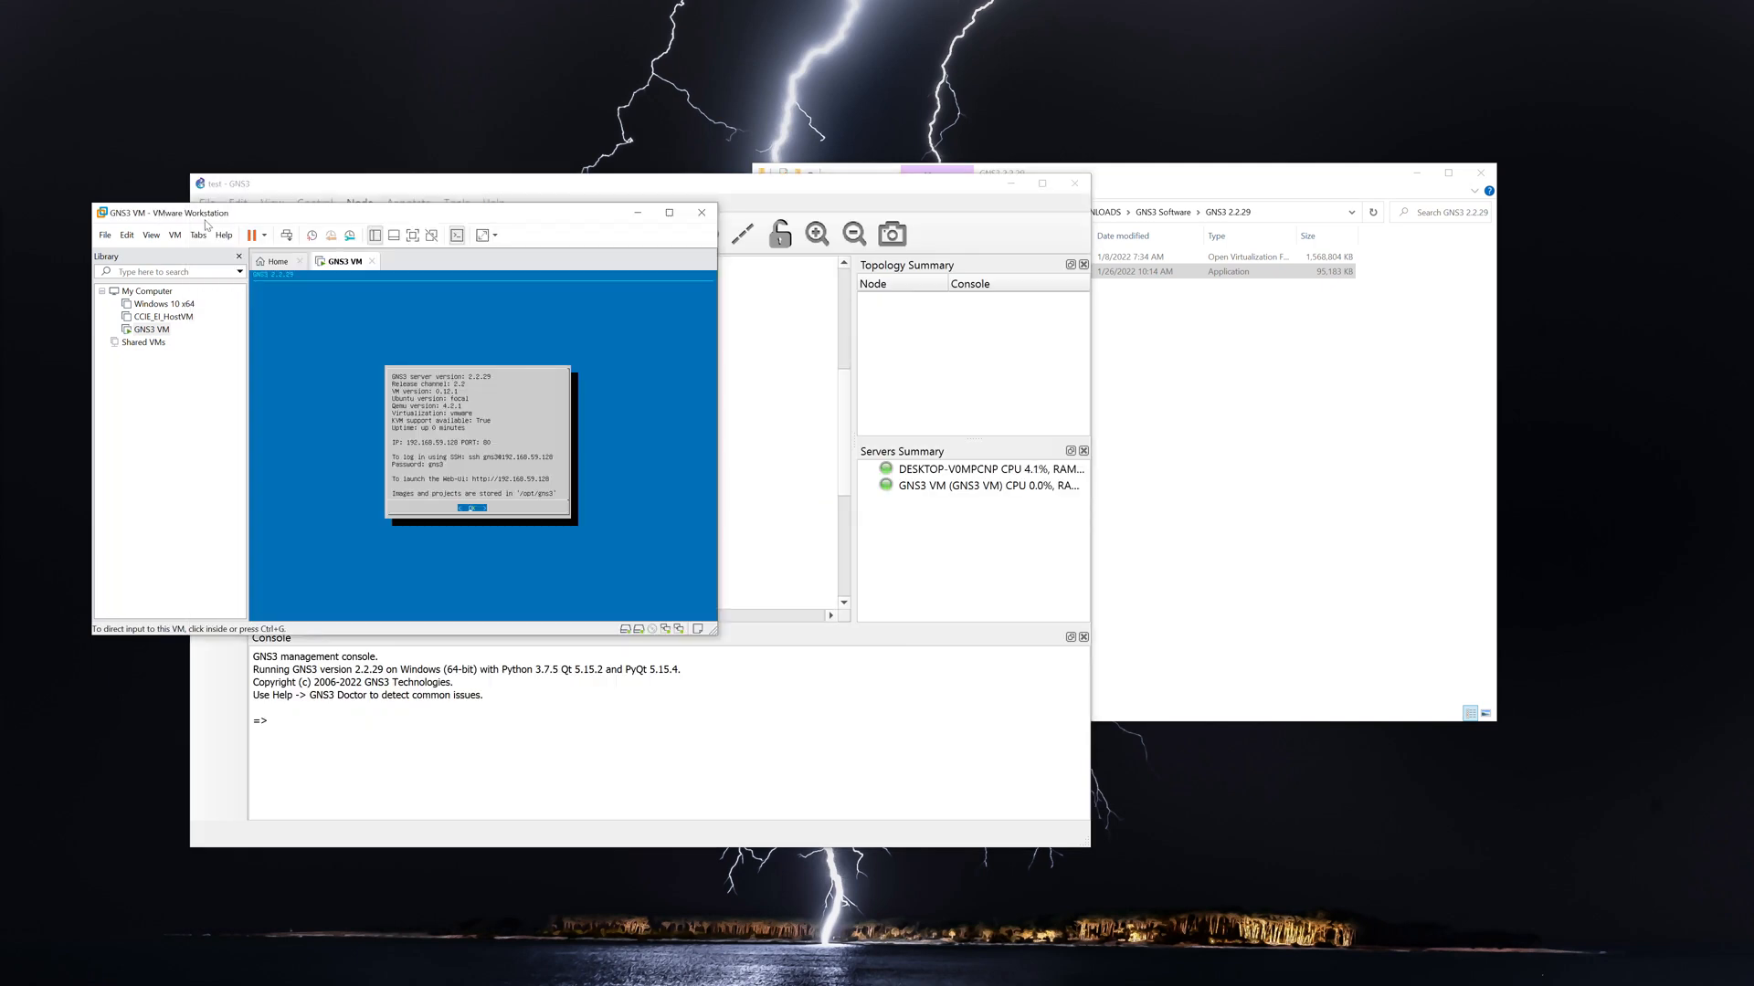
pyautogui.moveTo(179, 342)
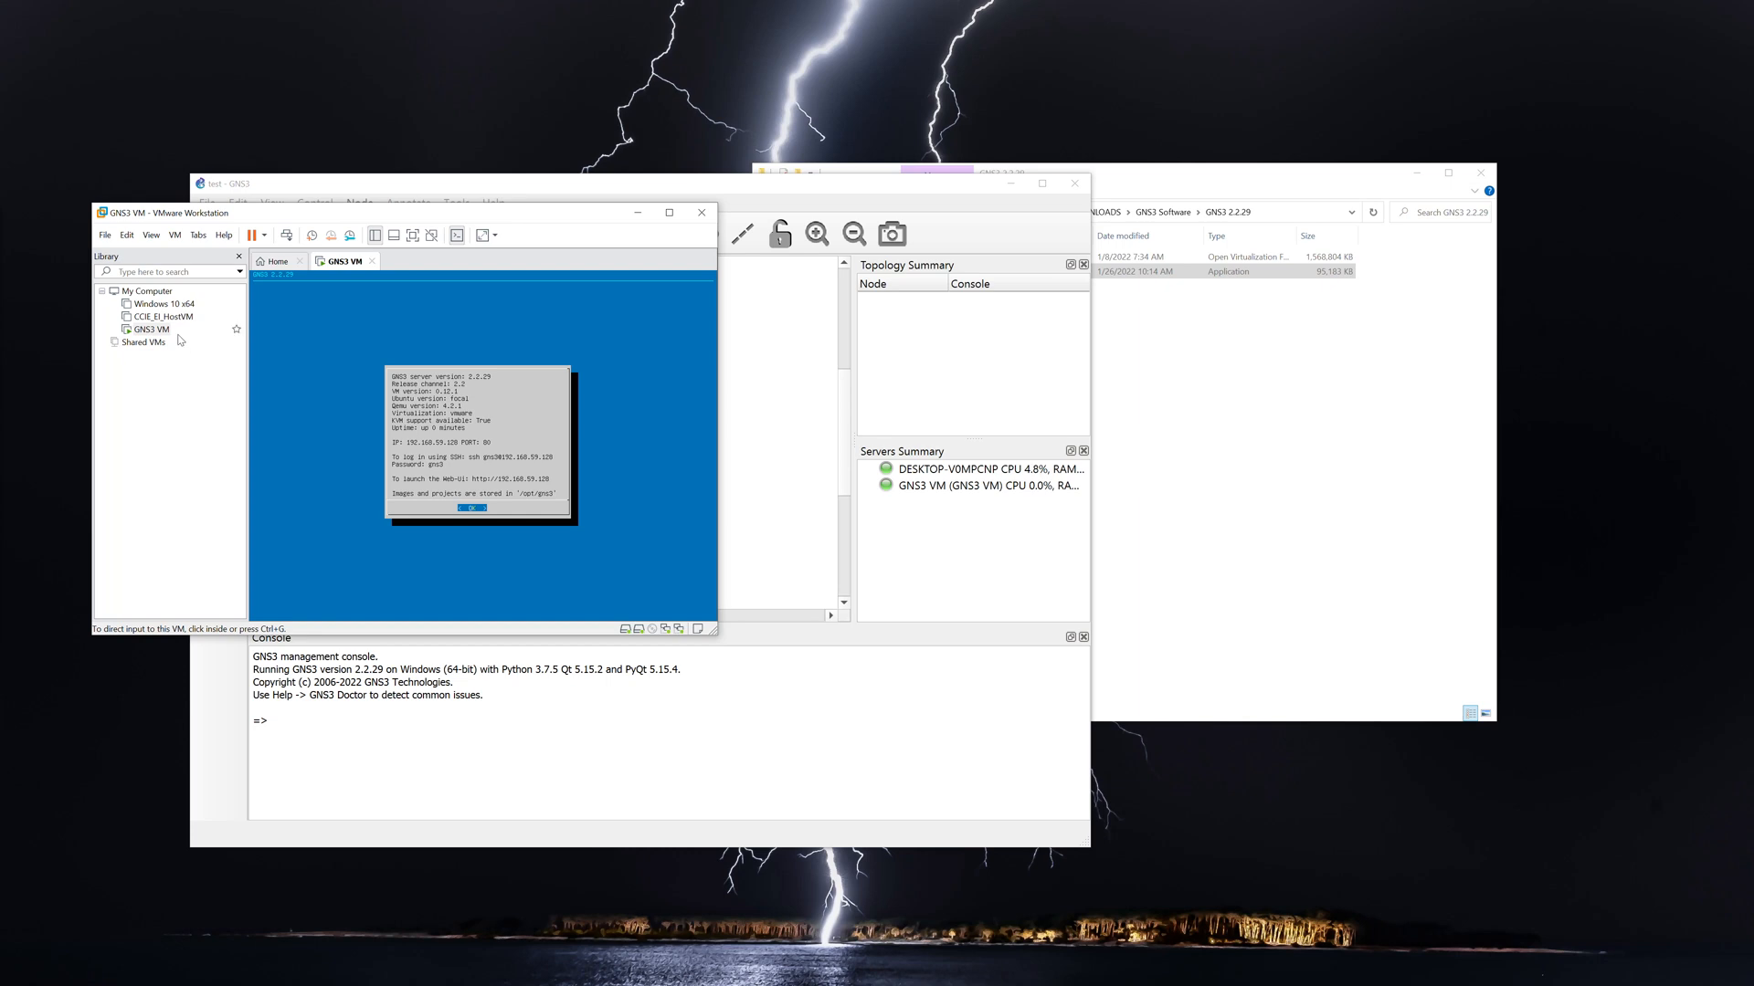
pyautogui.moveTo(186, 229)
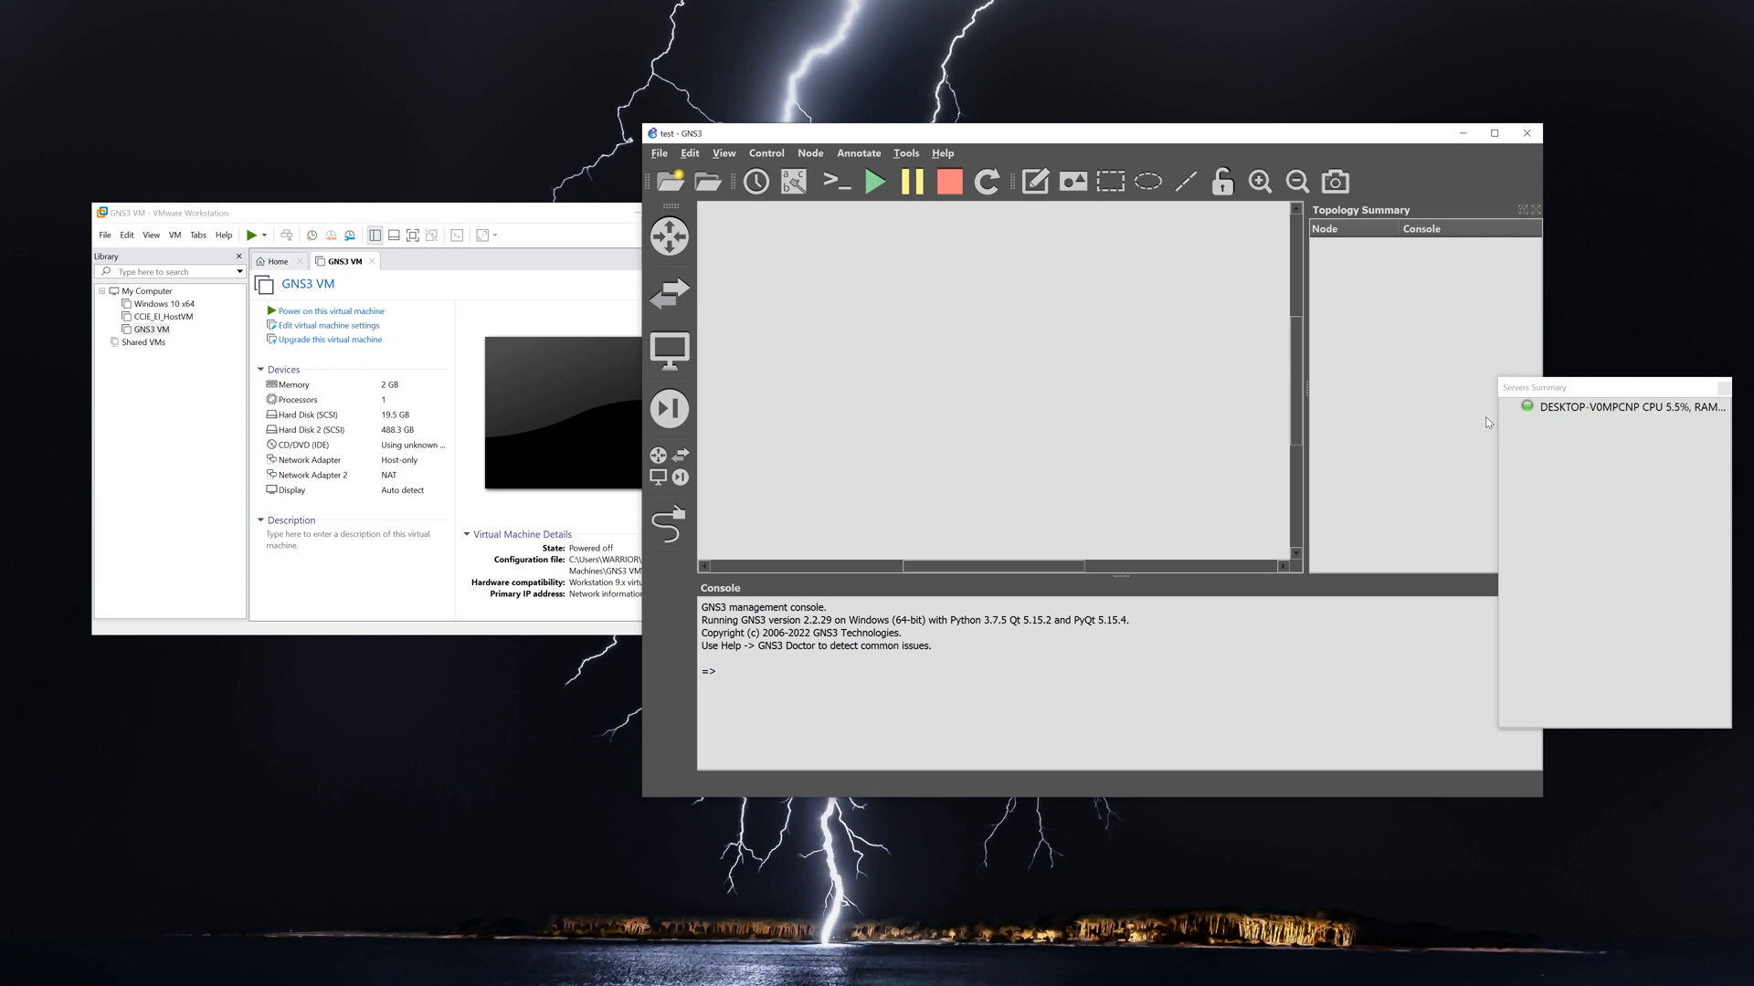
# Open Edit > Preferences in GNS3.
pyautogui.click(689, 154)
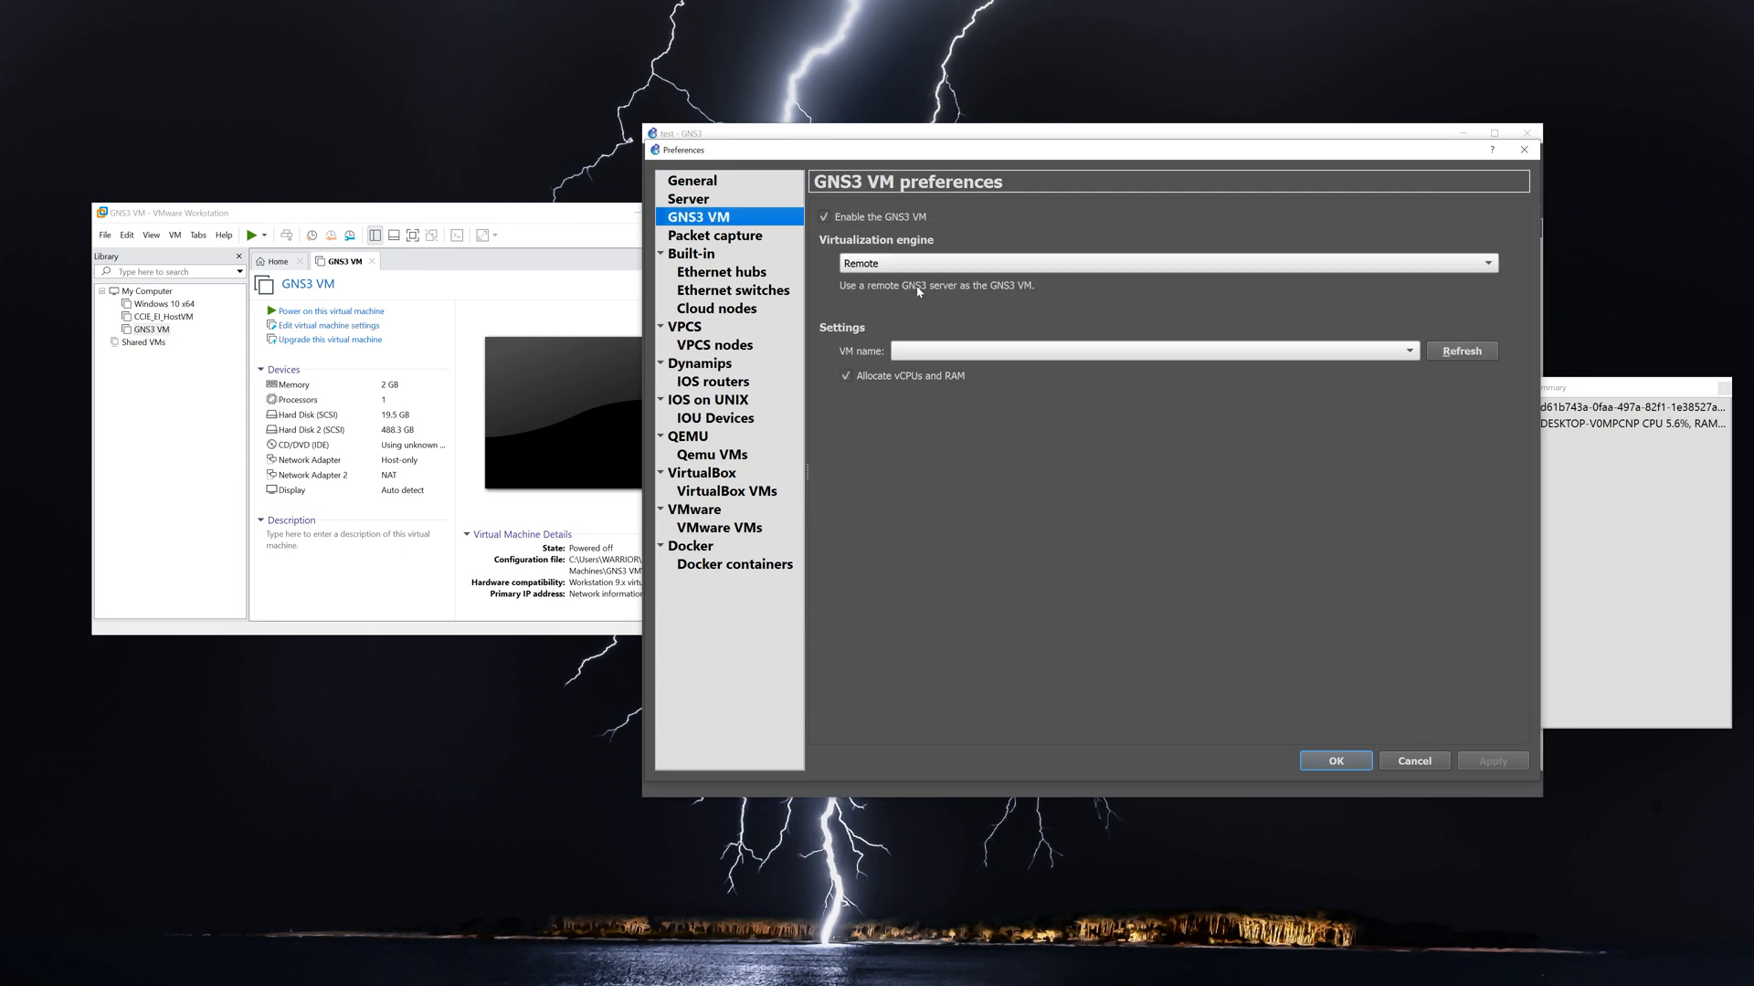
# Set the GNS3 VM to VMware Workstation with 4 vCPUs and 16000 MB RAM and apply.
pyautogui.click(1164, 263)
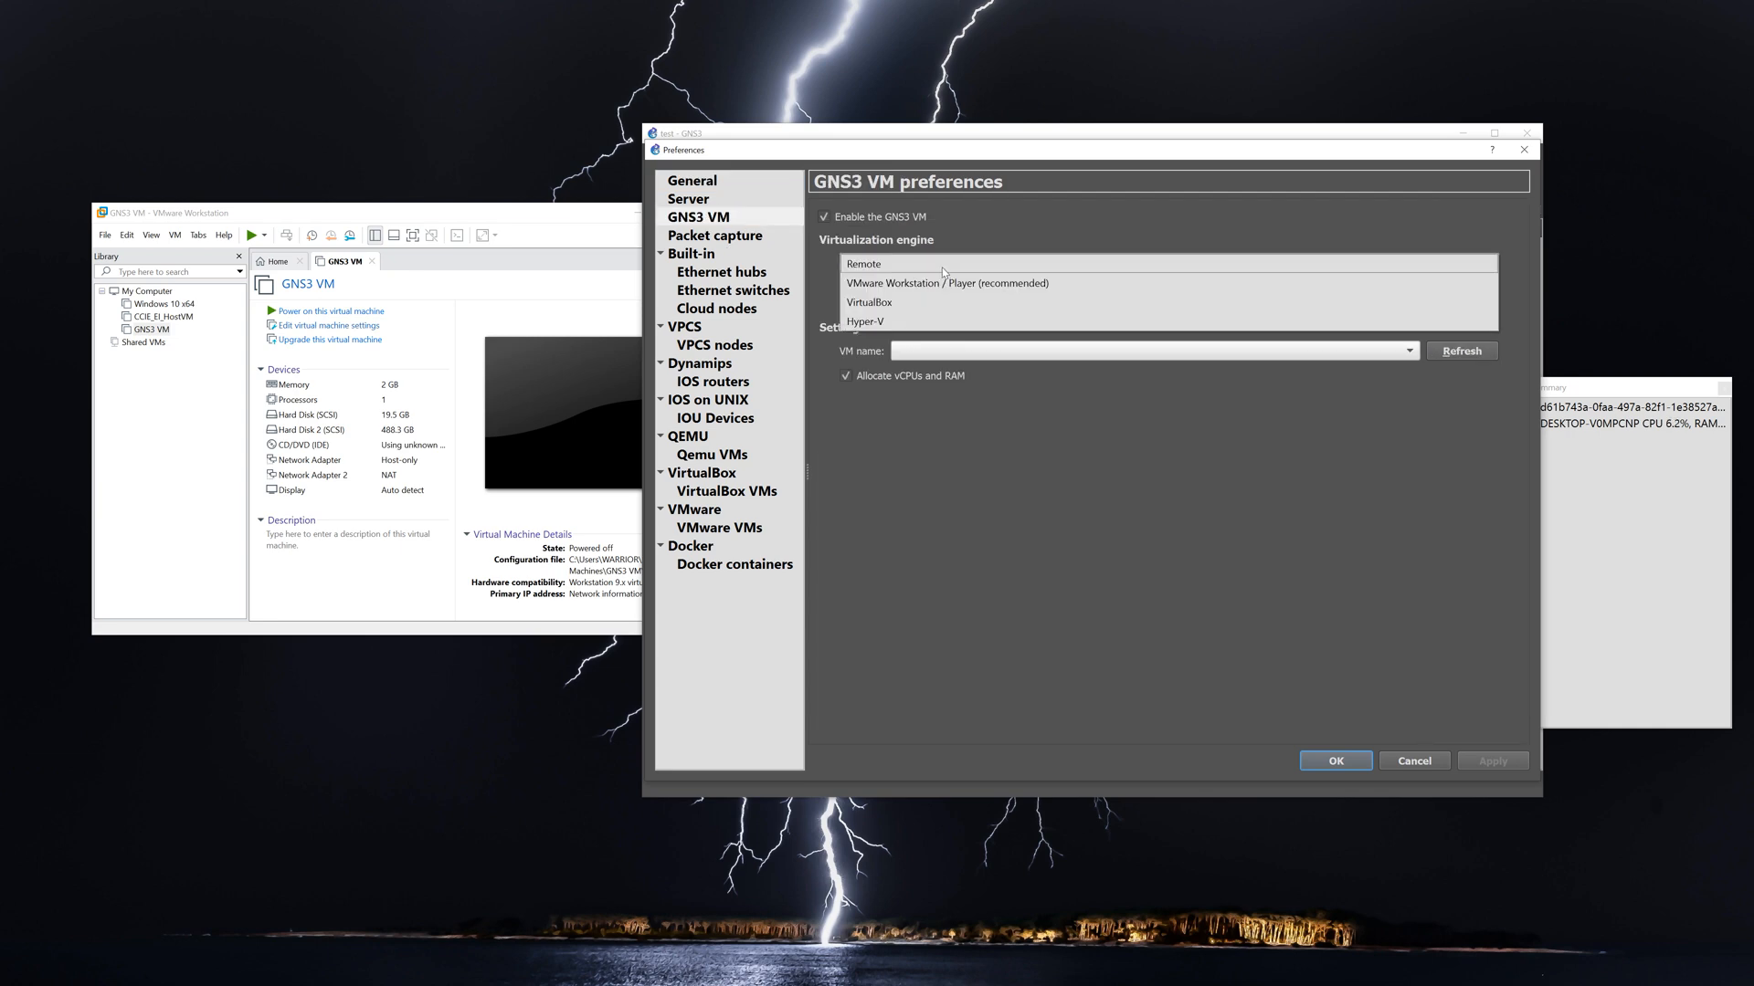
pyautogui.click(946, 283)
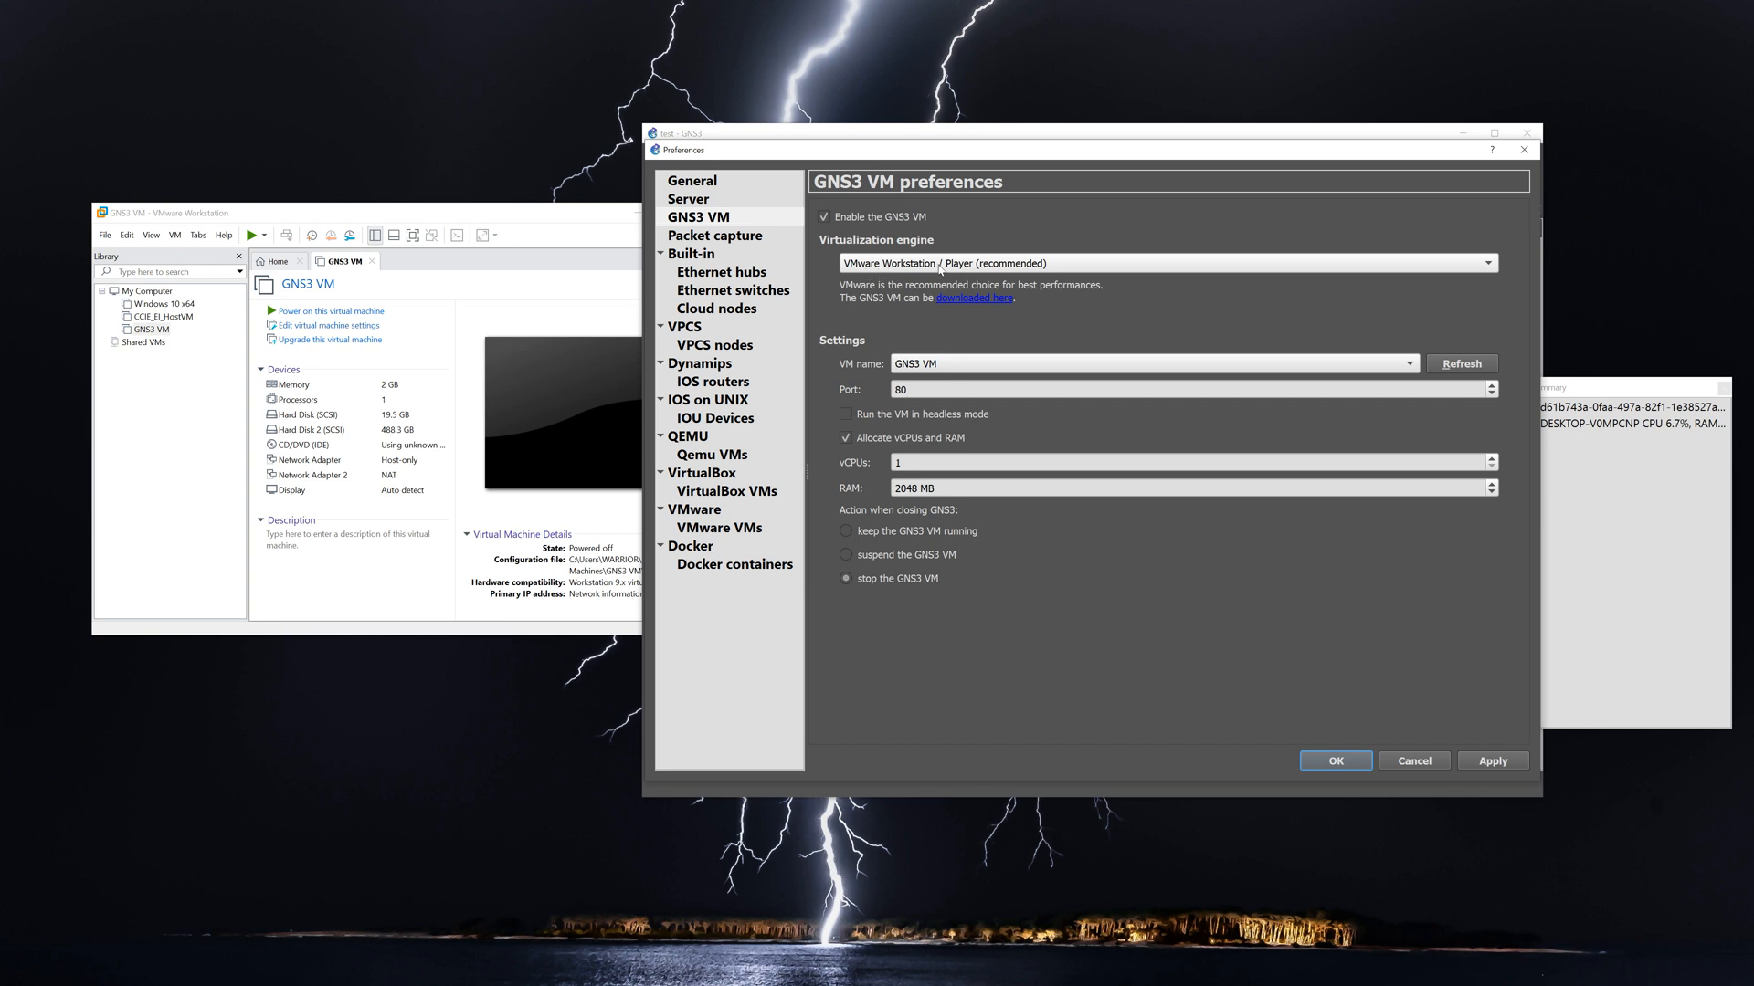
pyautogui.moveTo(950, 309)
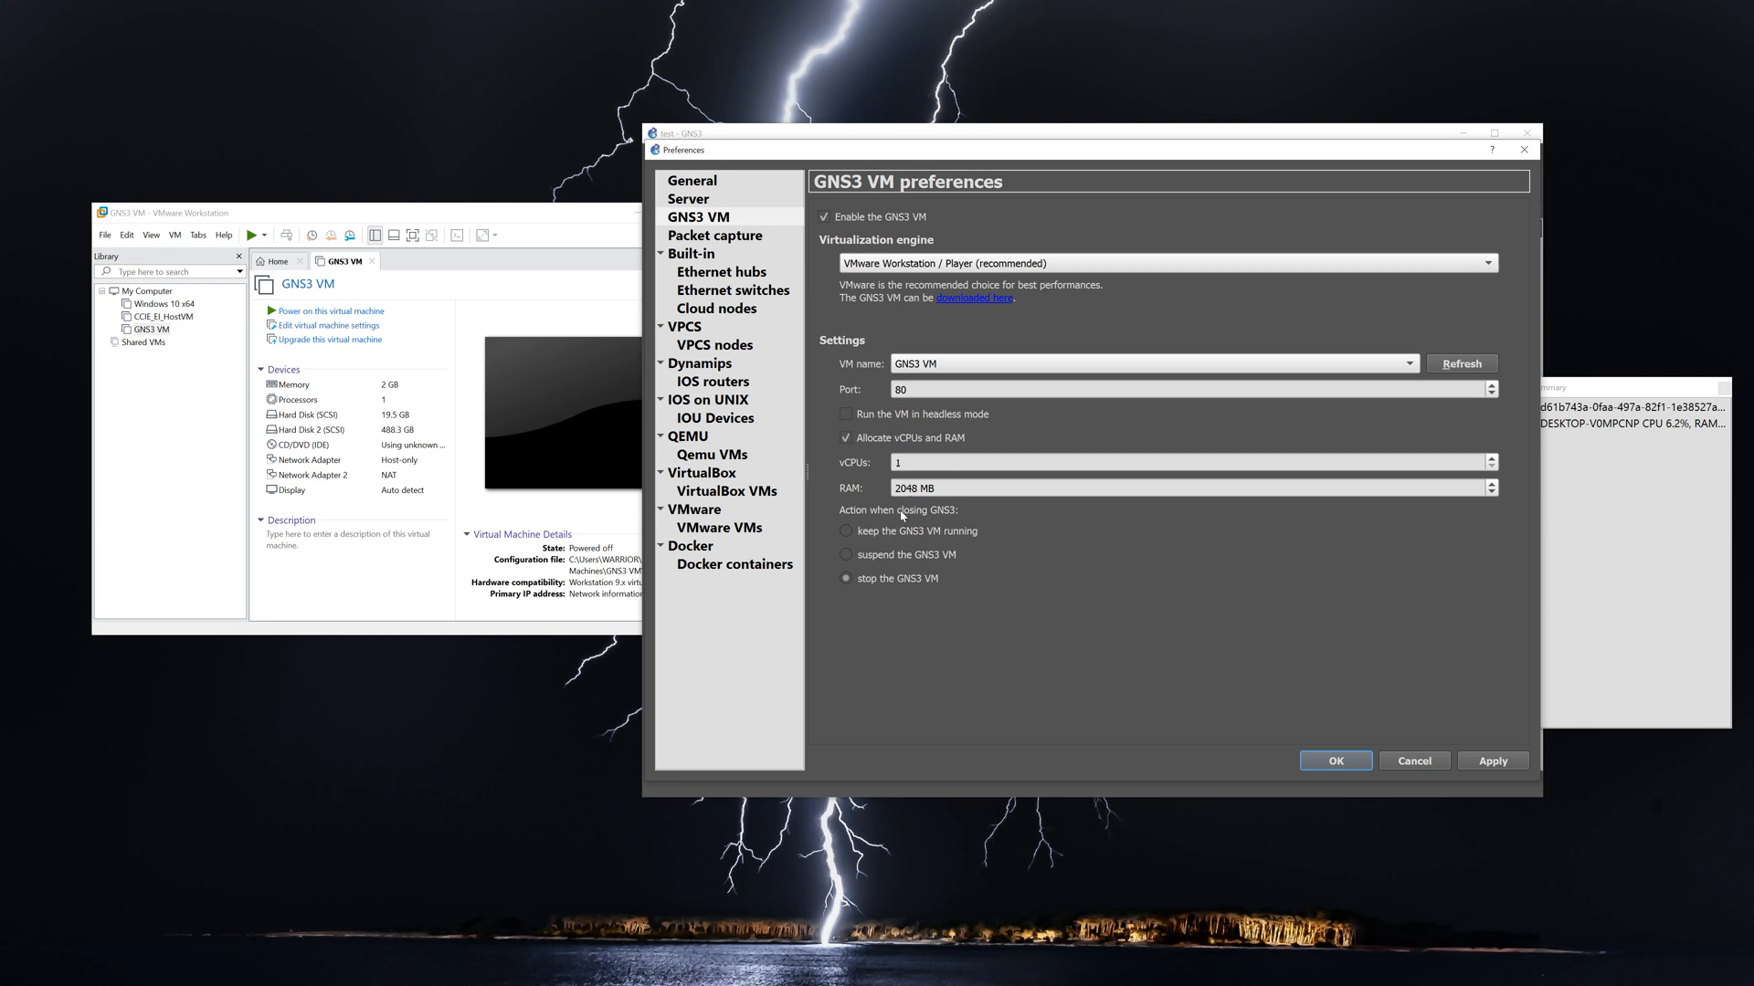
pyautogui.click(1185, 462)
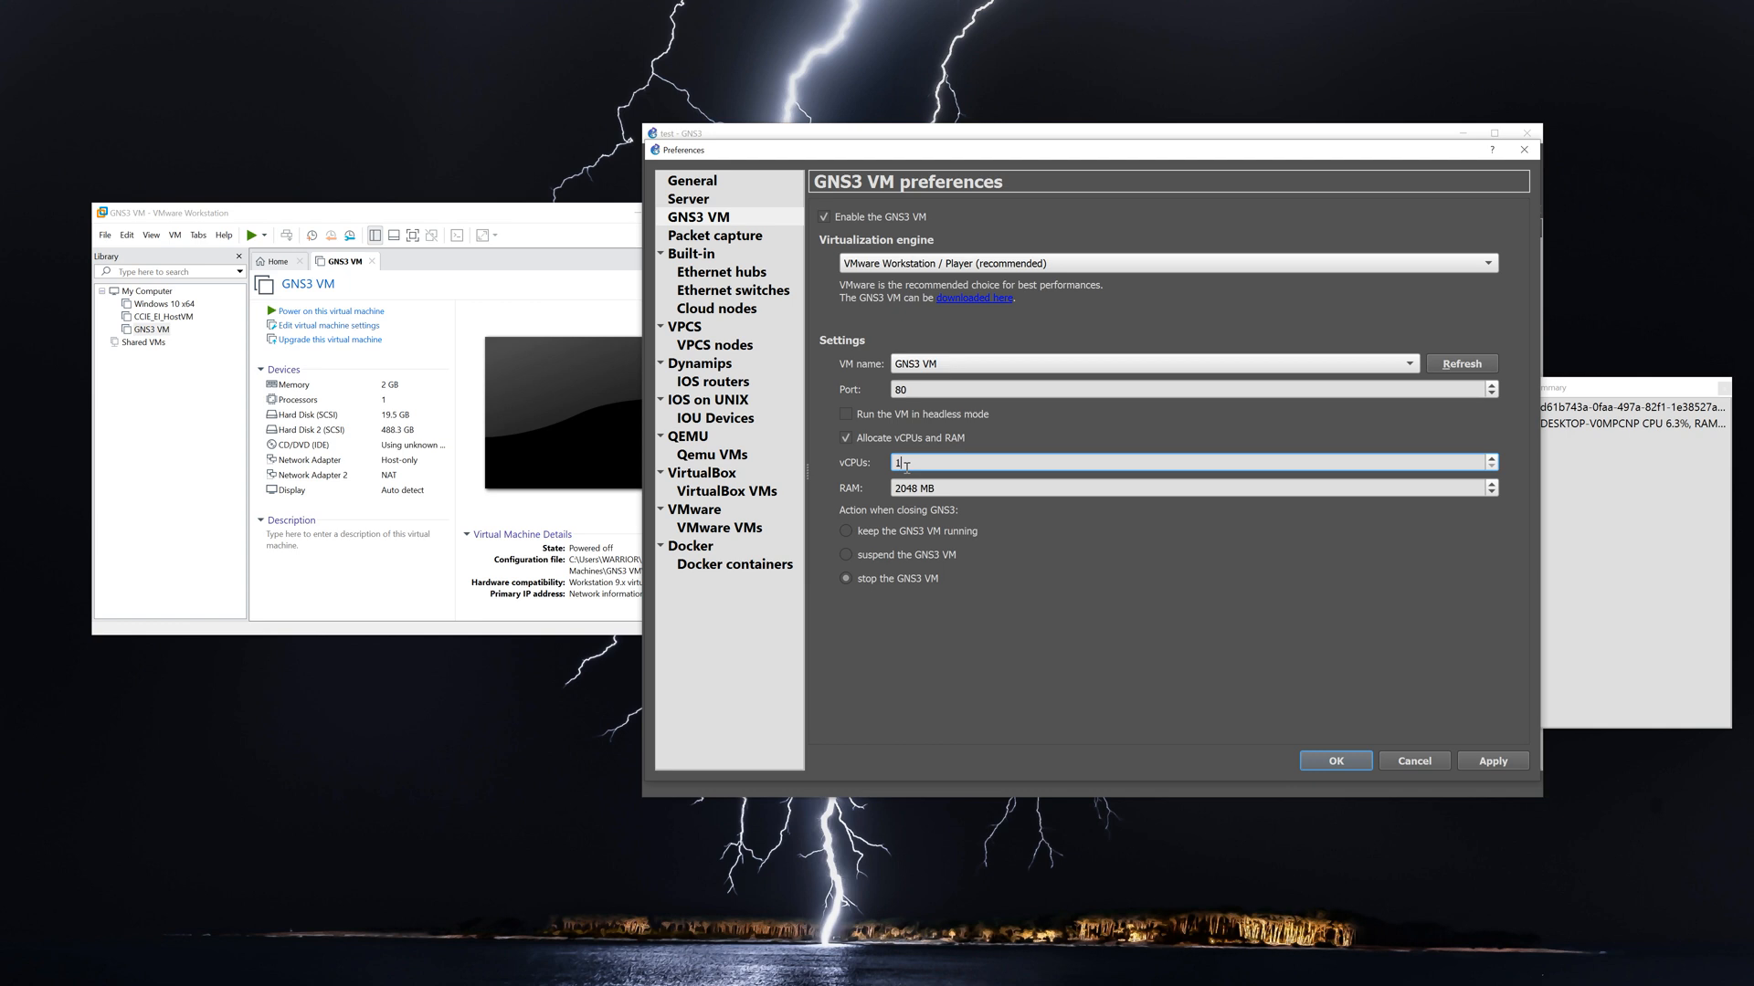
pyautogui.write('4')
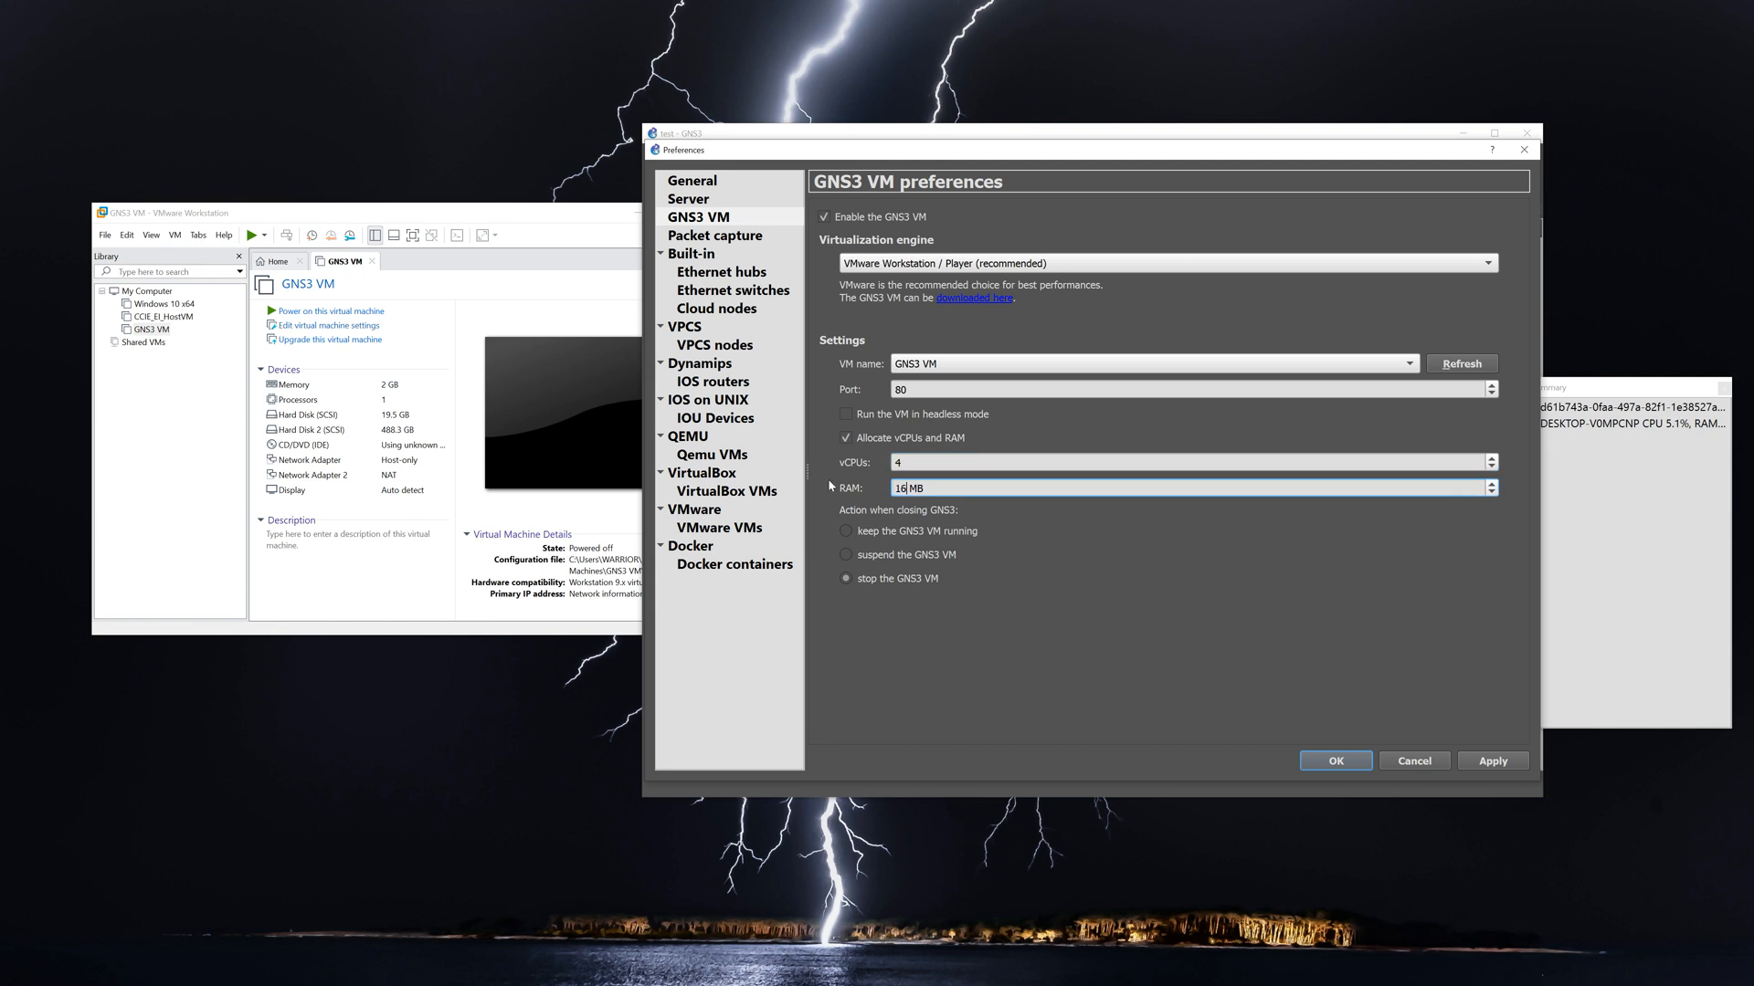
pyautogui.write('16000')
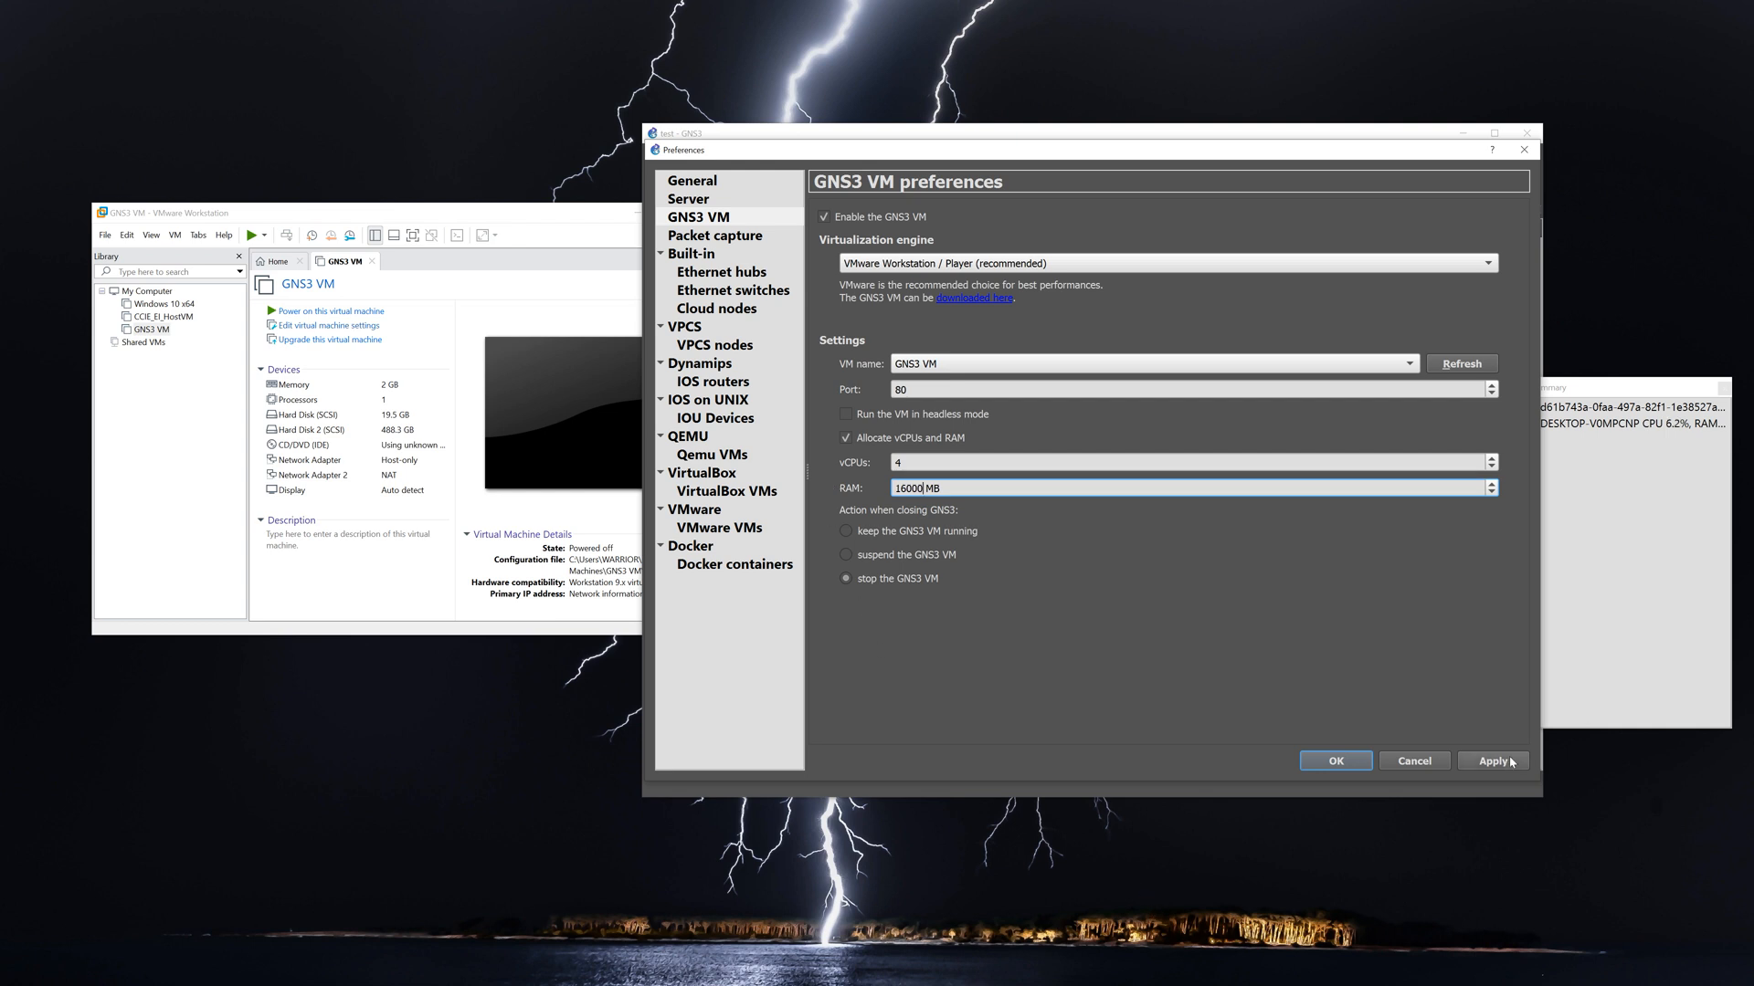
pyautogui.click(1493, 760)
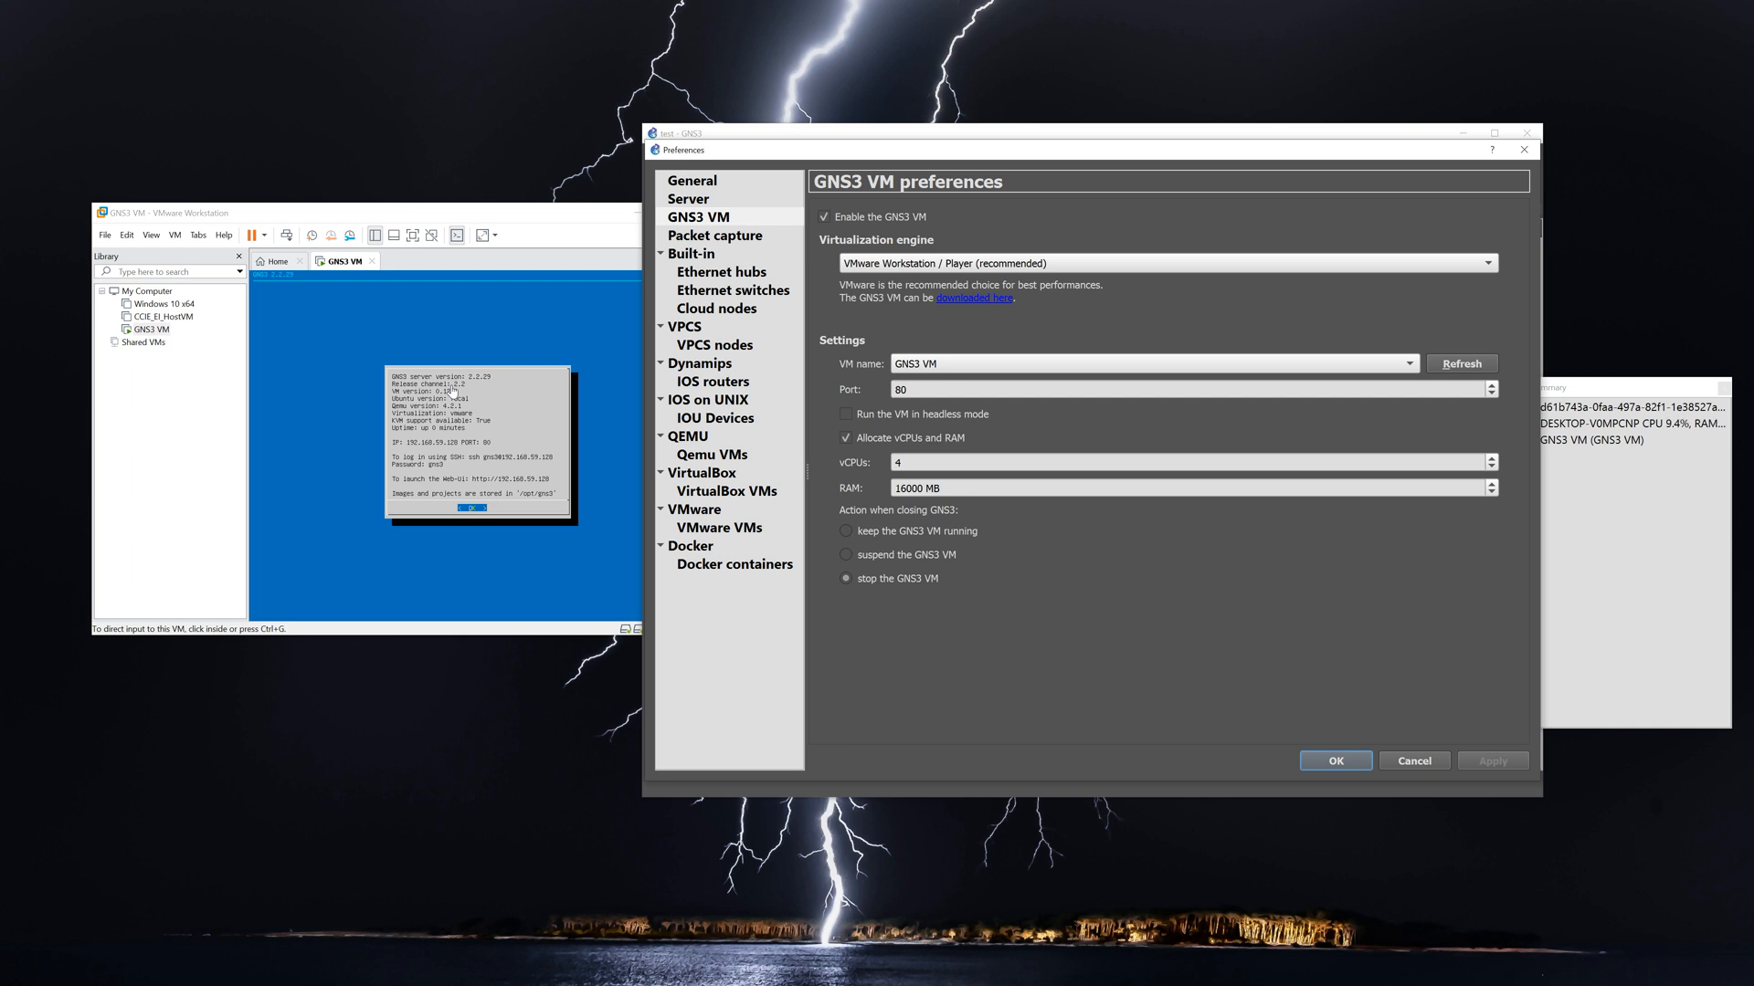
pyautogui.click(1333, 760)
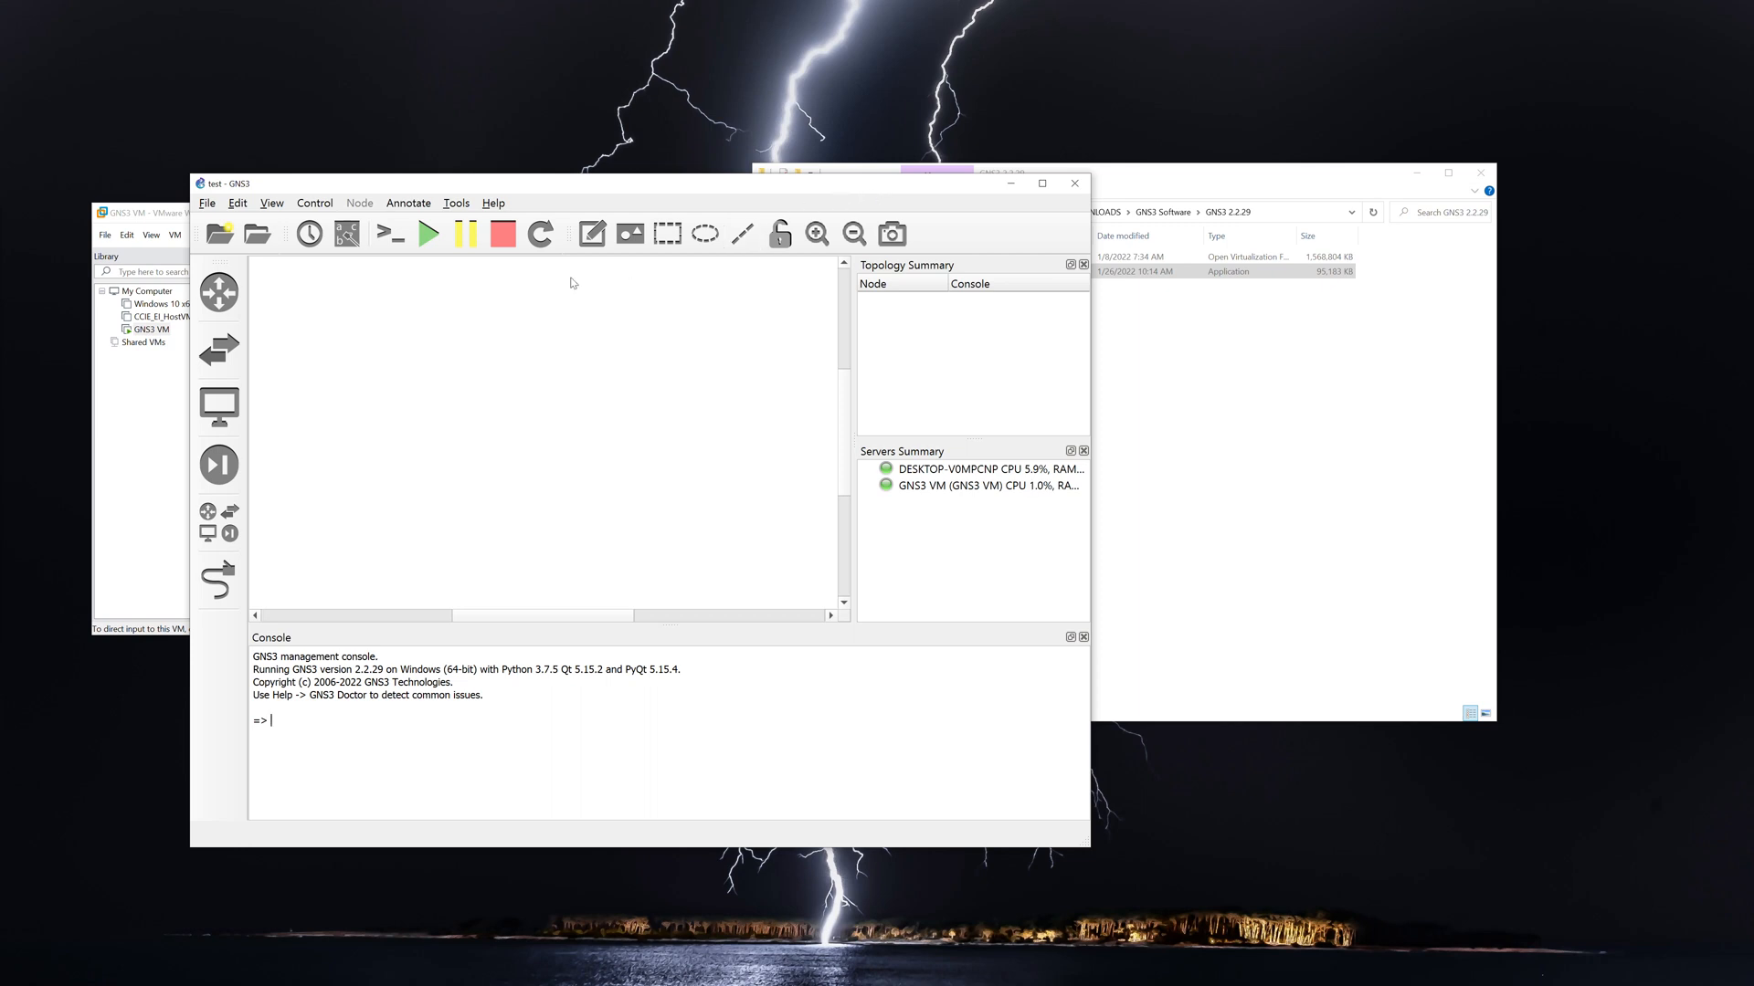
# Start a new template using Install an appliance from the GNS3 server.
pyautogui.click(206, 203)
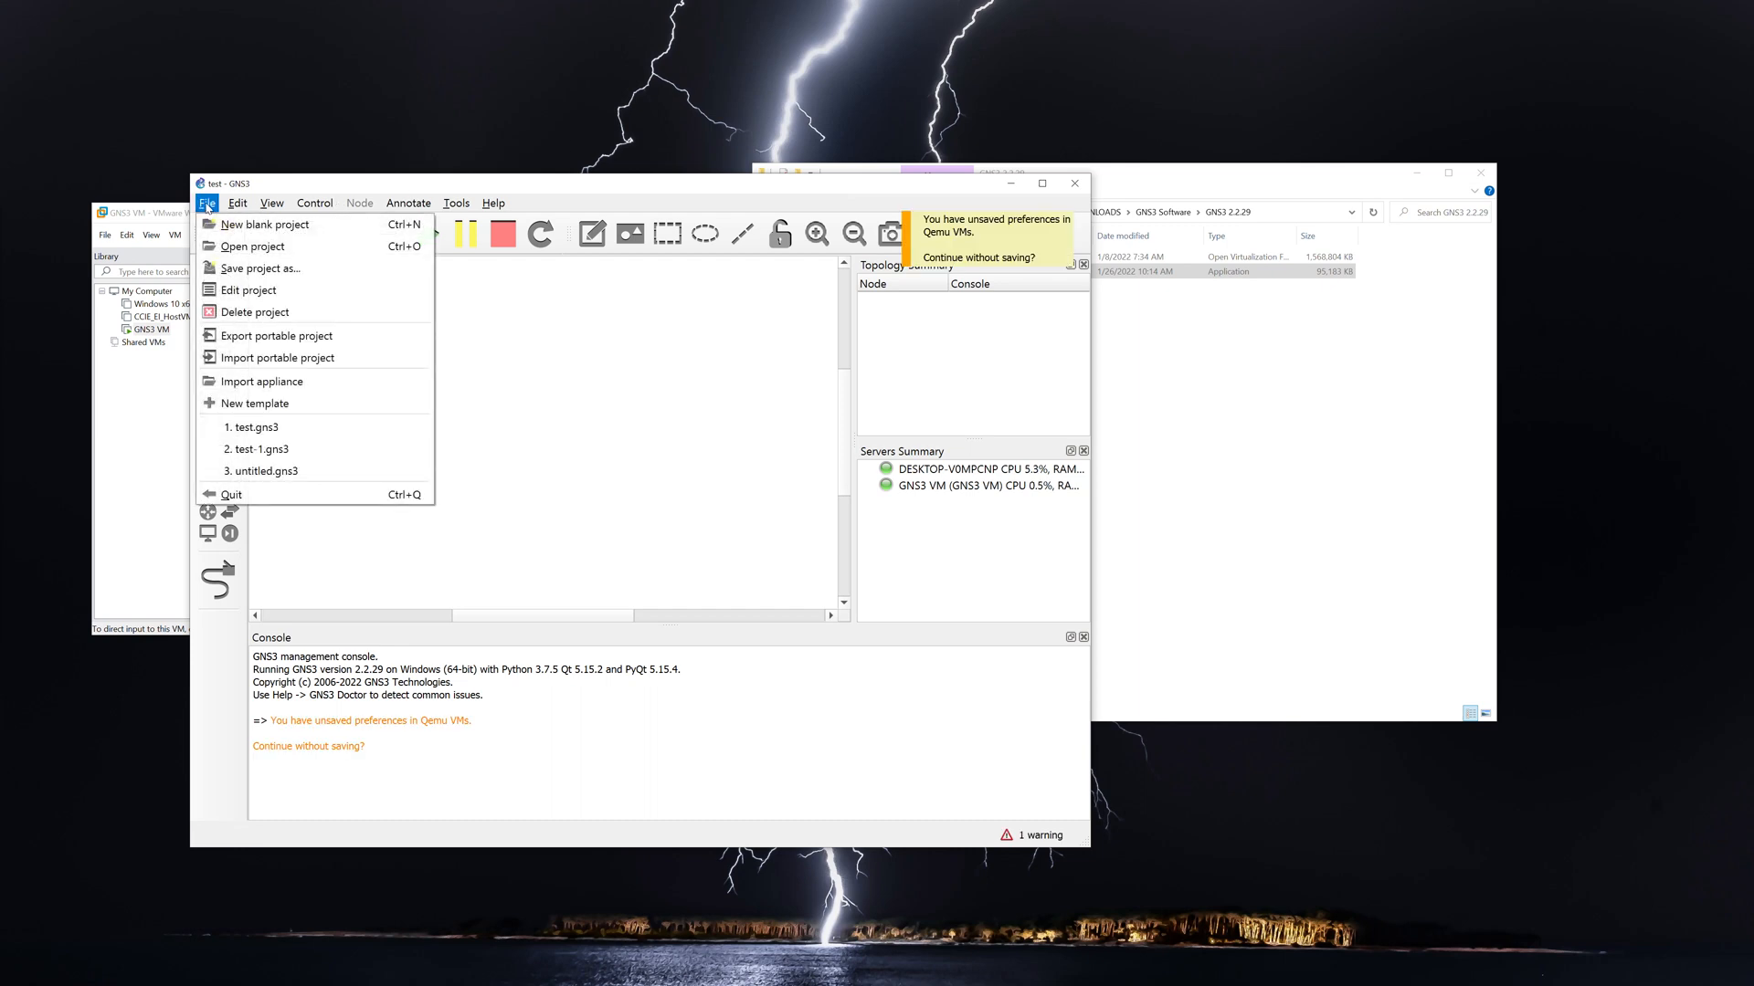
pyautogui.click(256, 404)
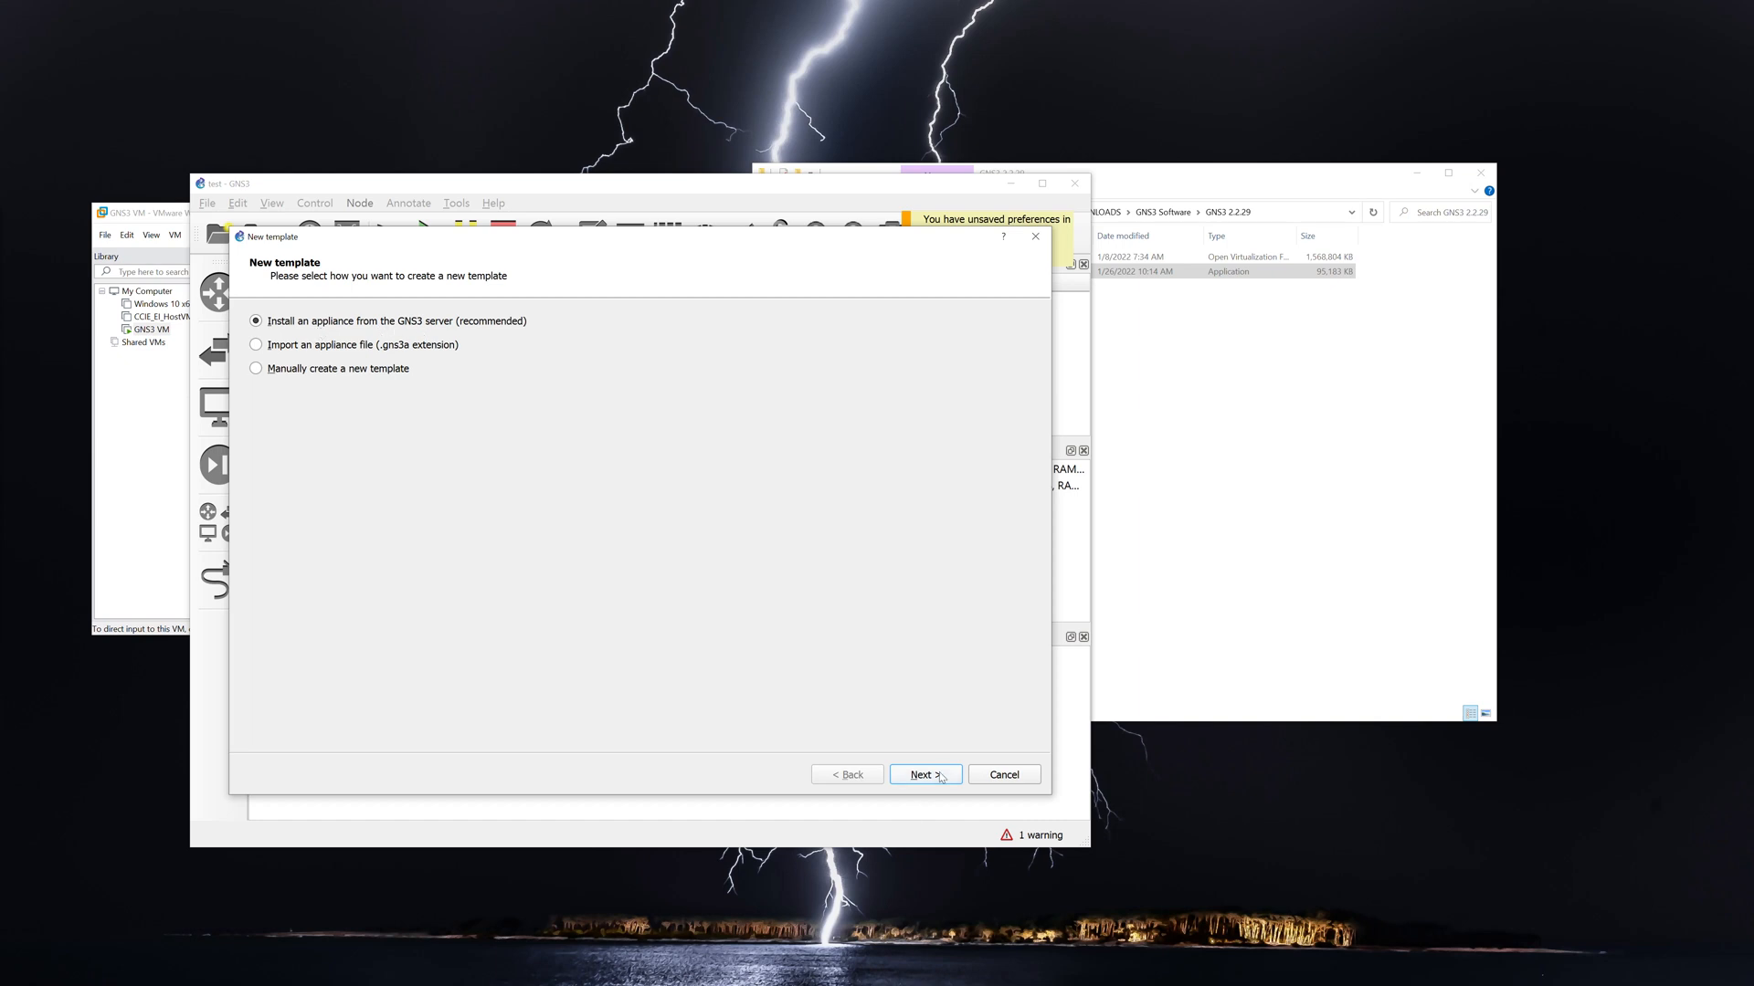
pyautogui.click(922, 774)
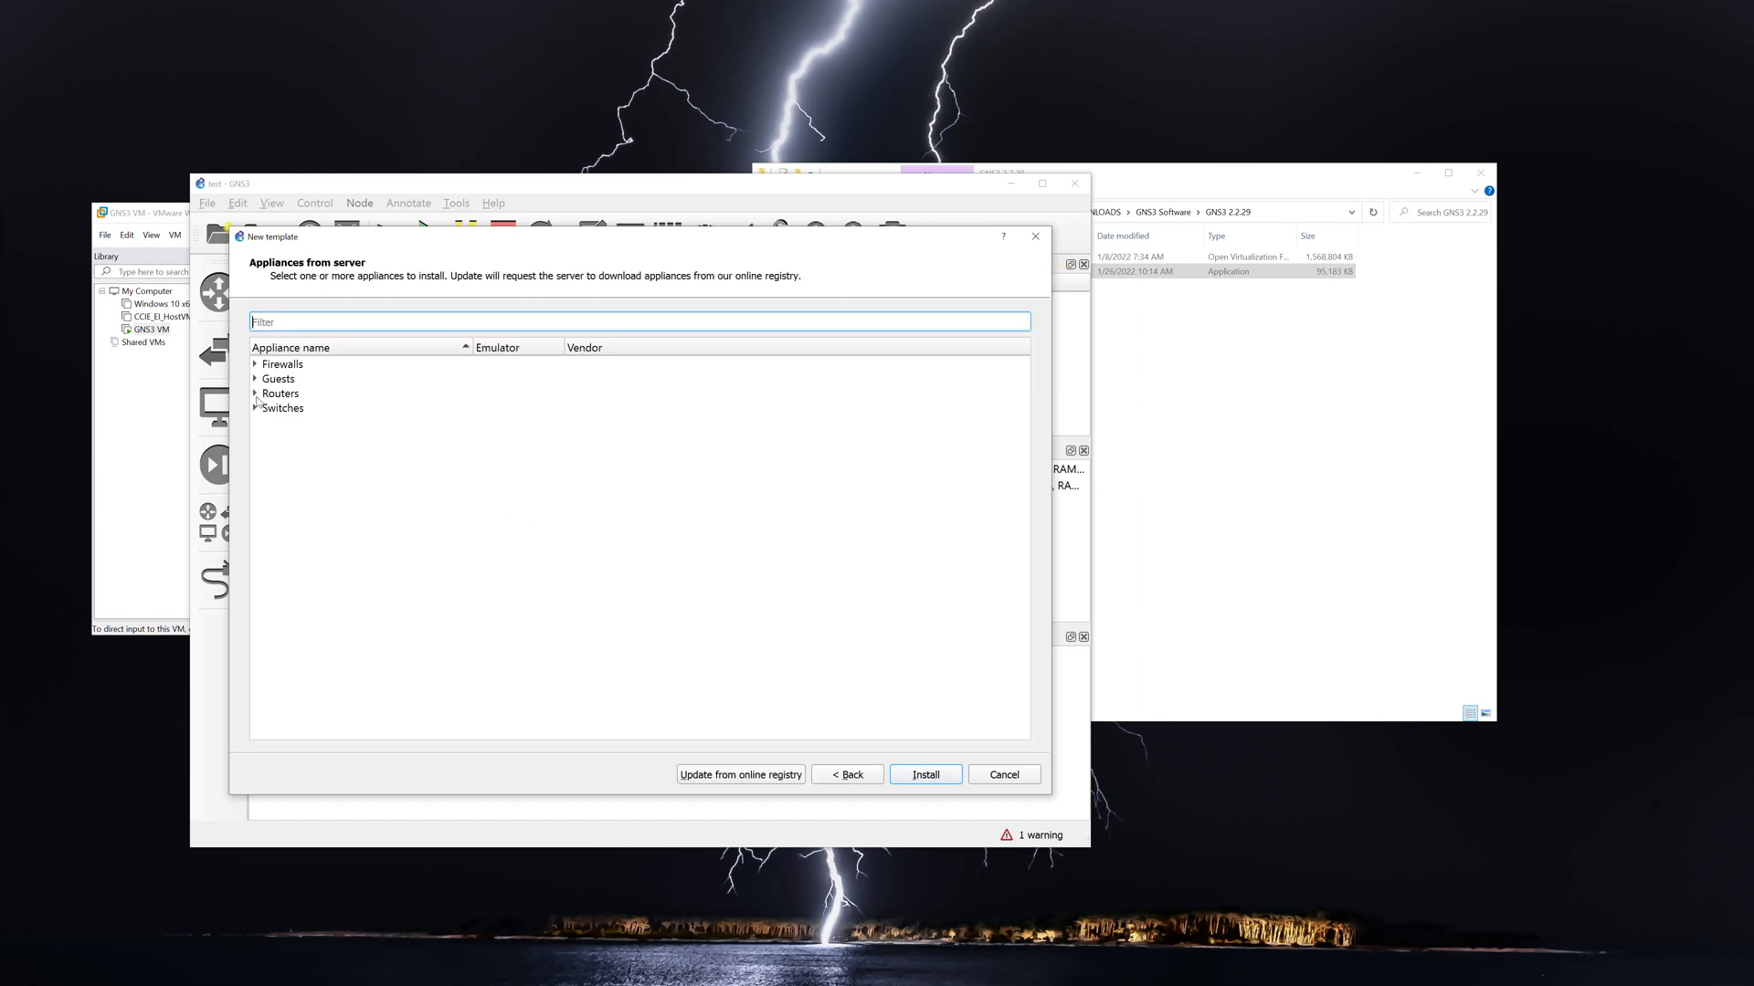
# Select the Cisco IOSv router appliance under Routers and begin its installation.
pyautogui.click(256, 395)
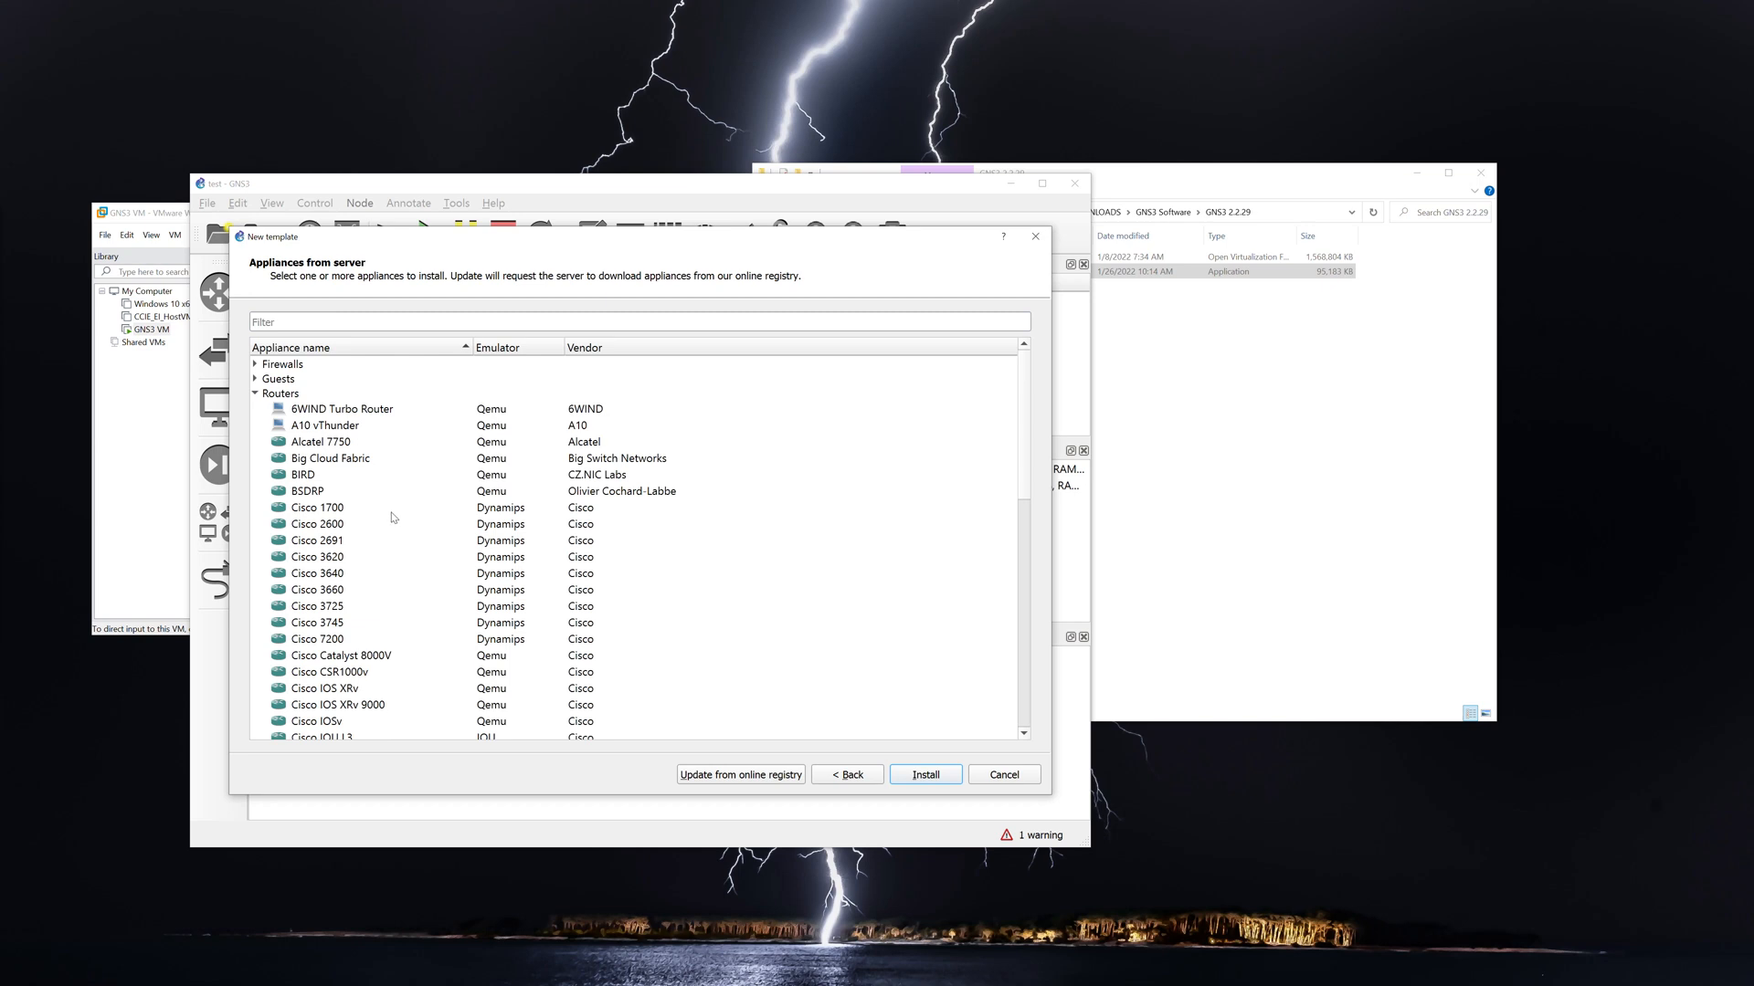
pyautogui.click(316, 627)
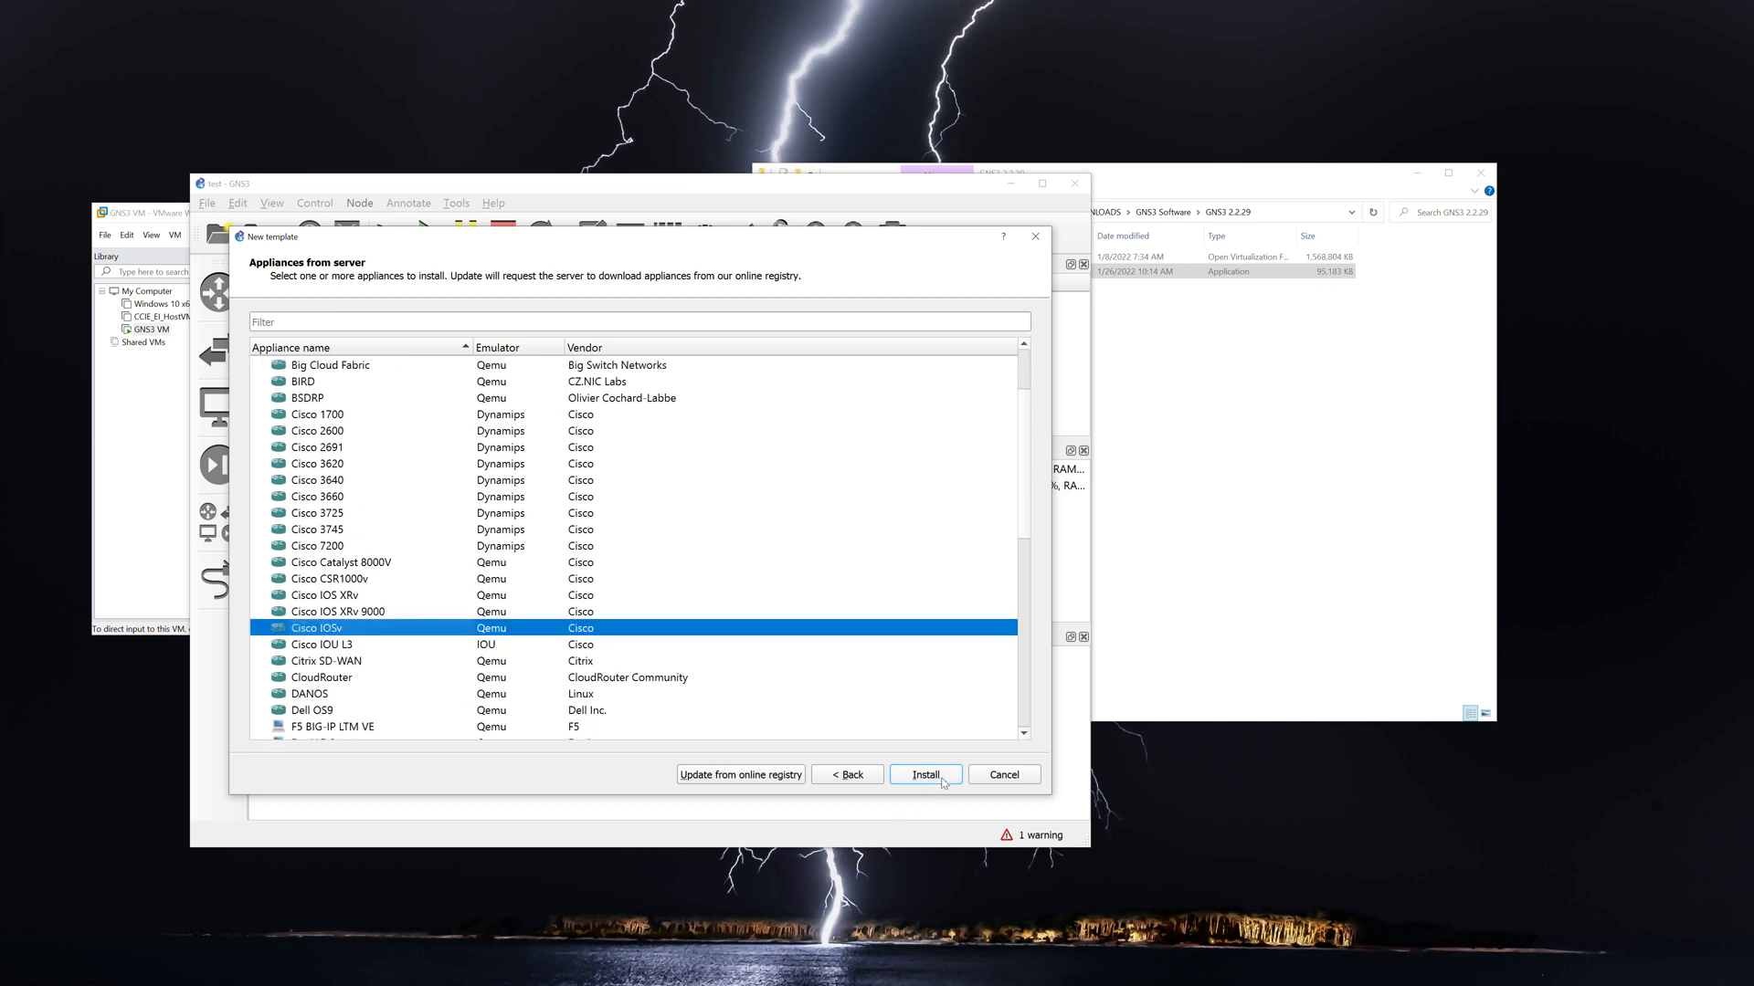
pyautogui.click(924, 775)
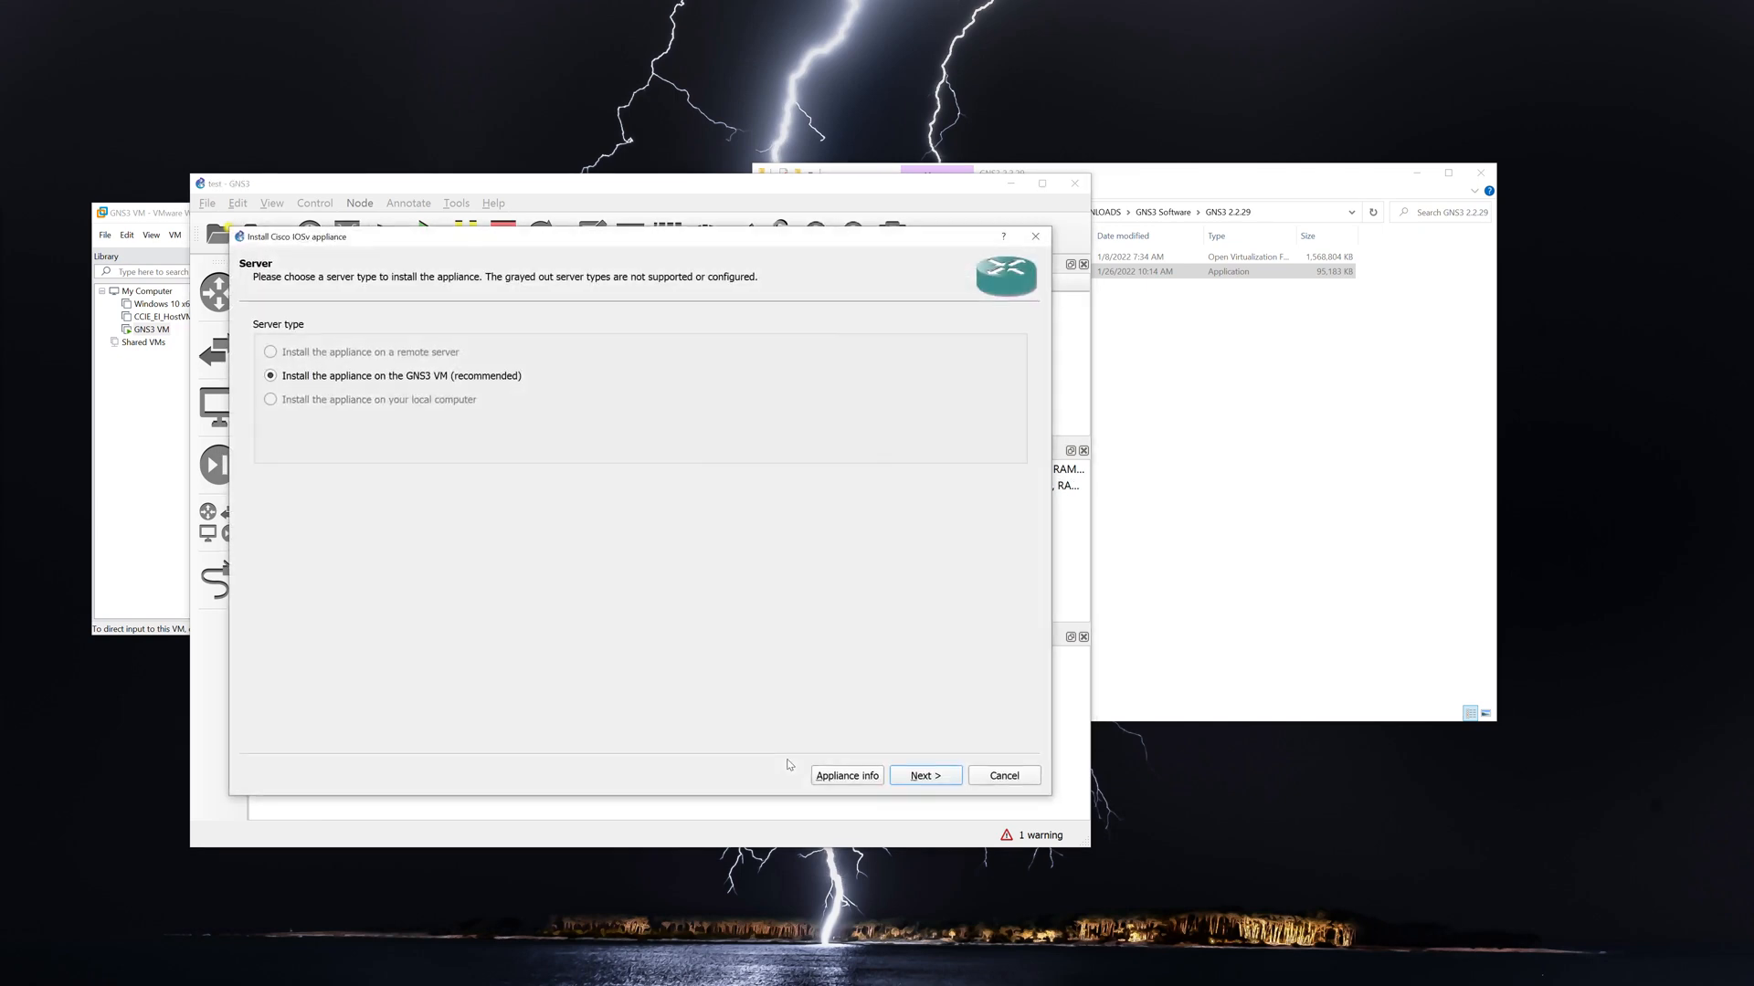
pyautogui.moveTo(362, 386)
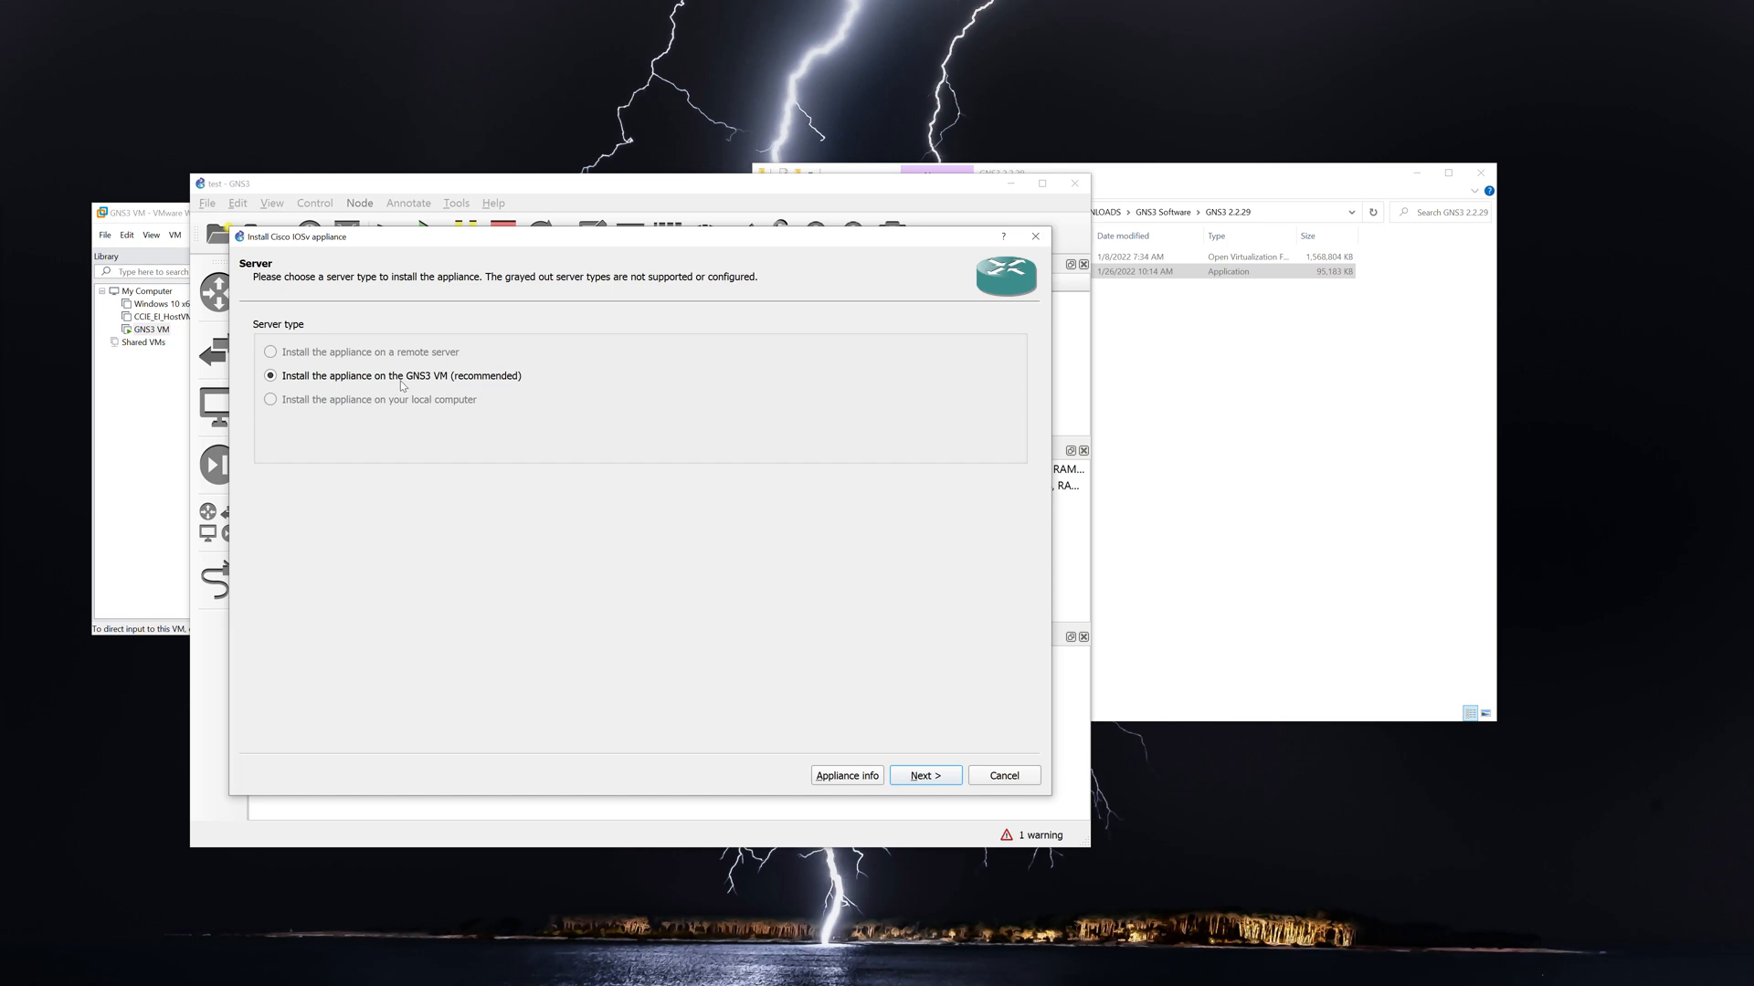
# Install on the GNS3 VM with the default Qemu binary and import the IOSv_startup_config image.
pyautogui.click(924, 775)
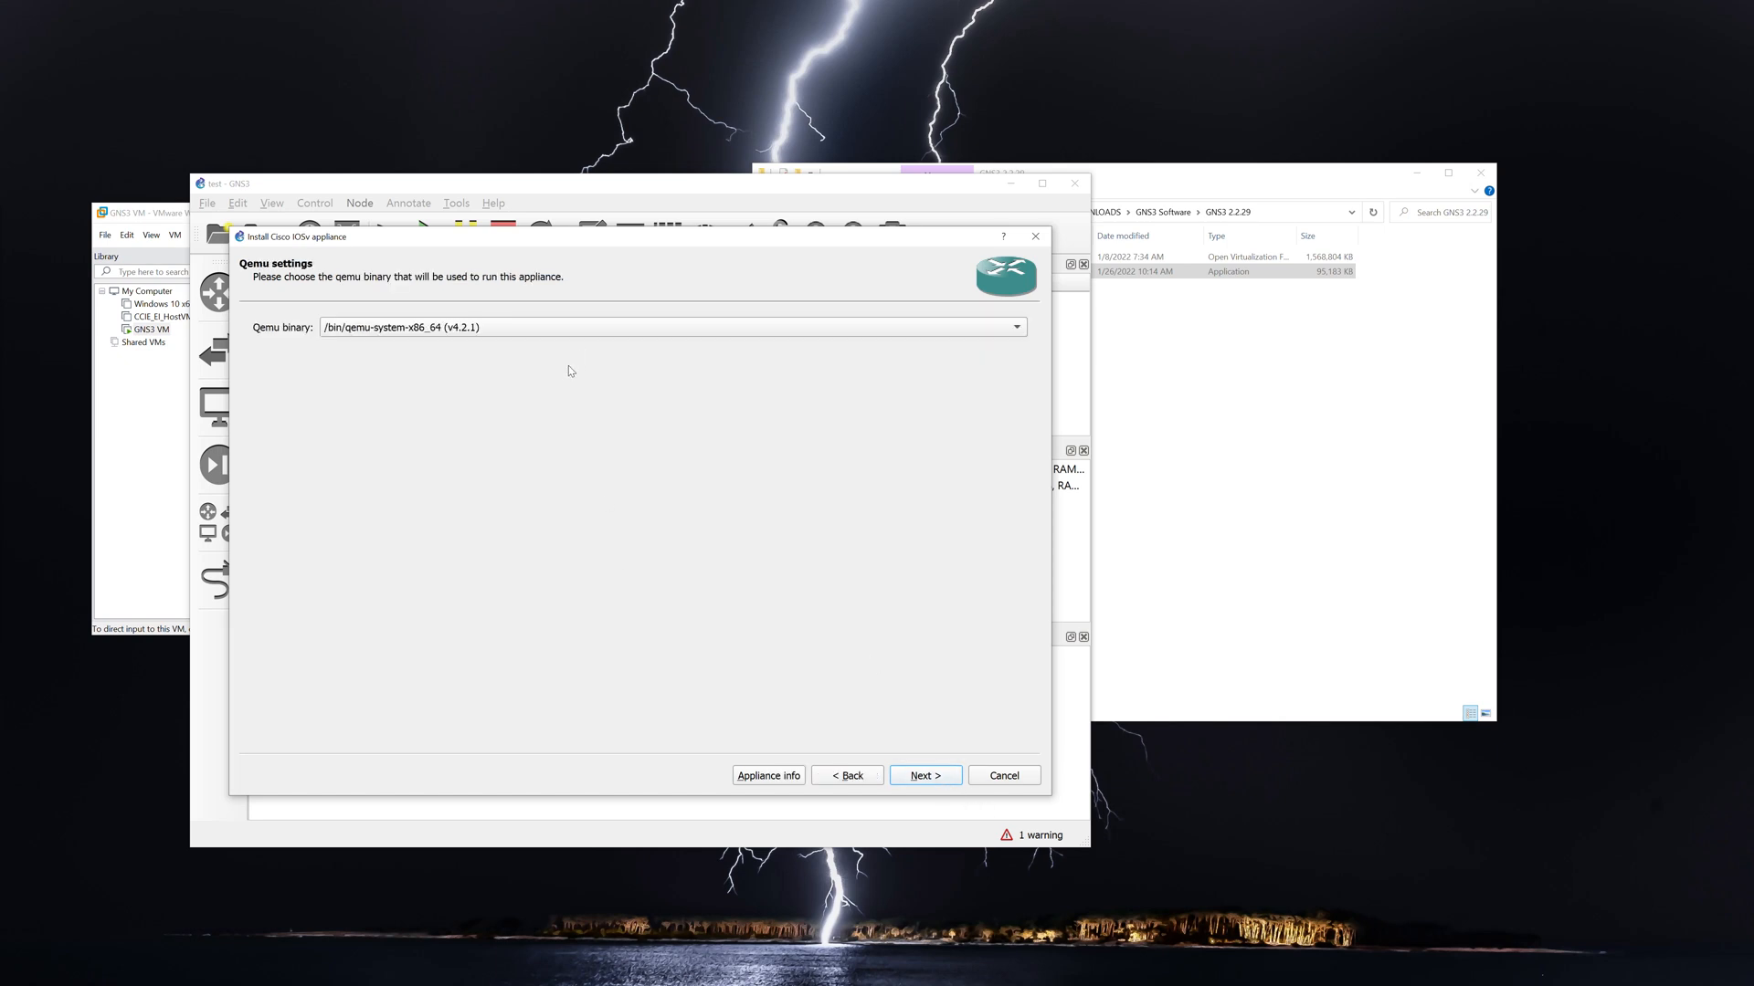
pyautogui.moveTo(986, 766)
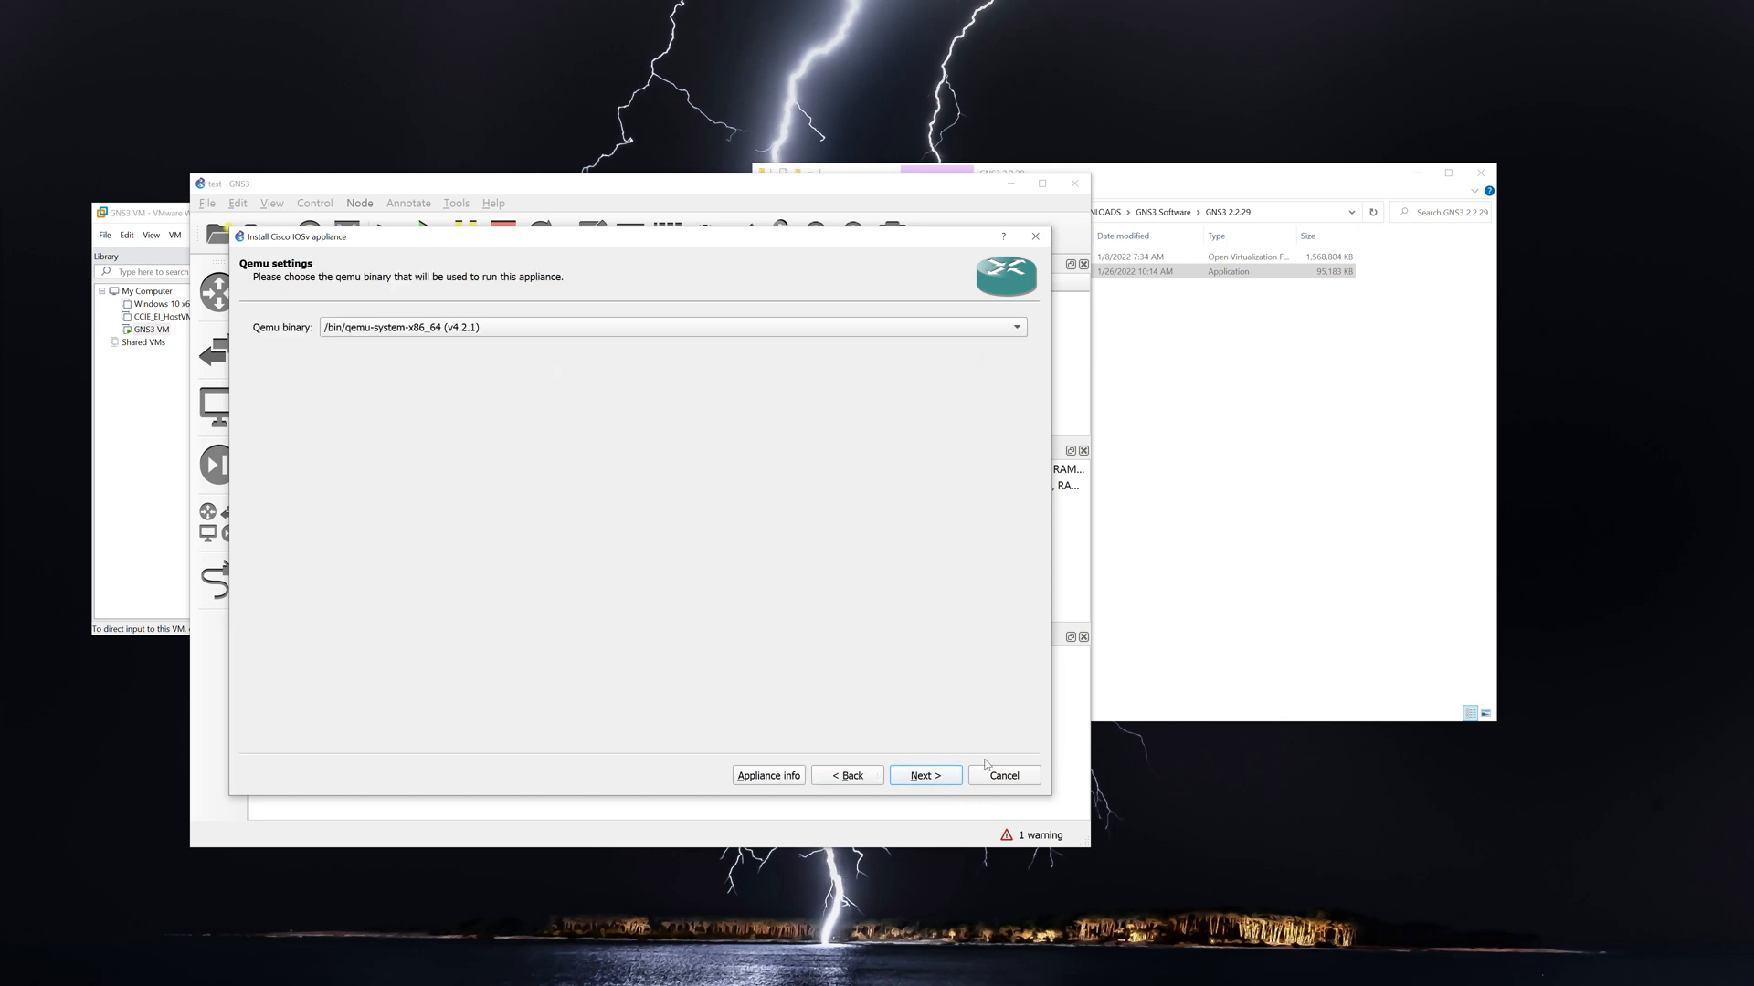
pyautogui.click(925, 775)
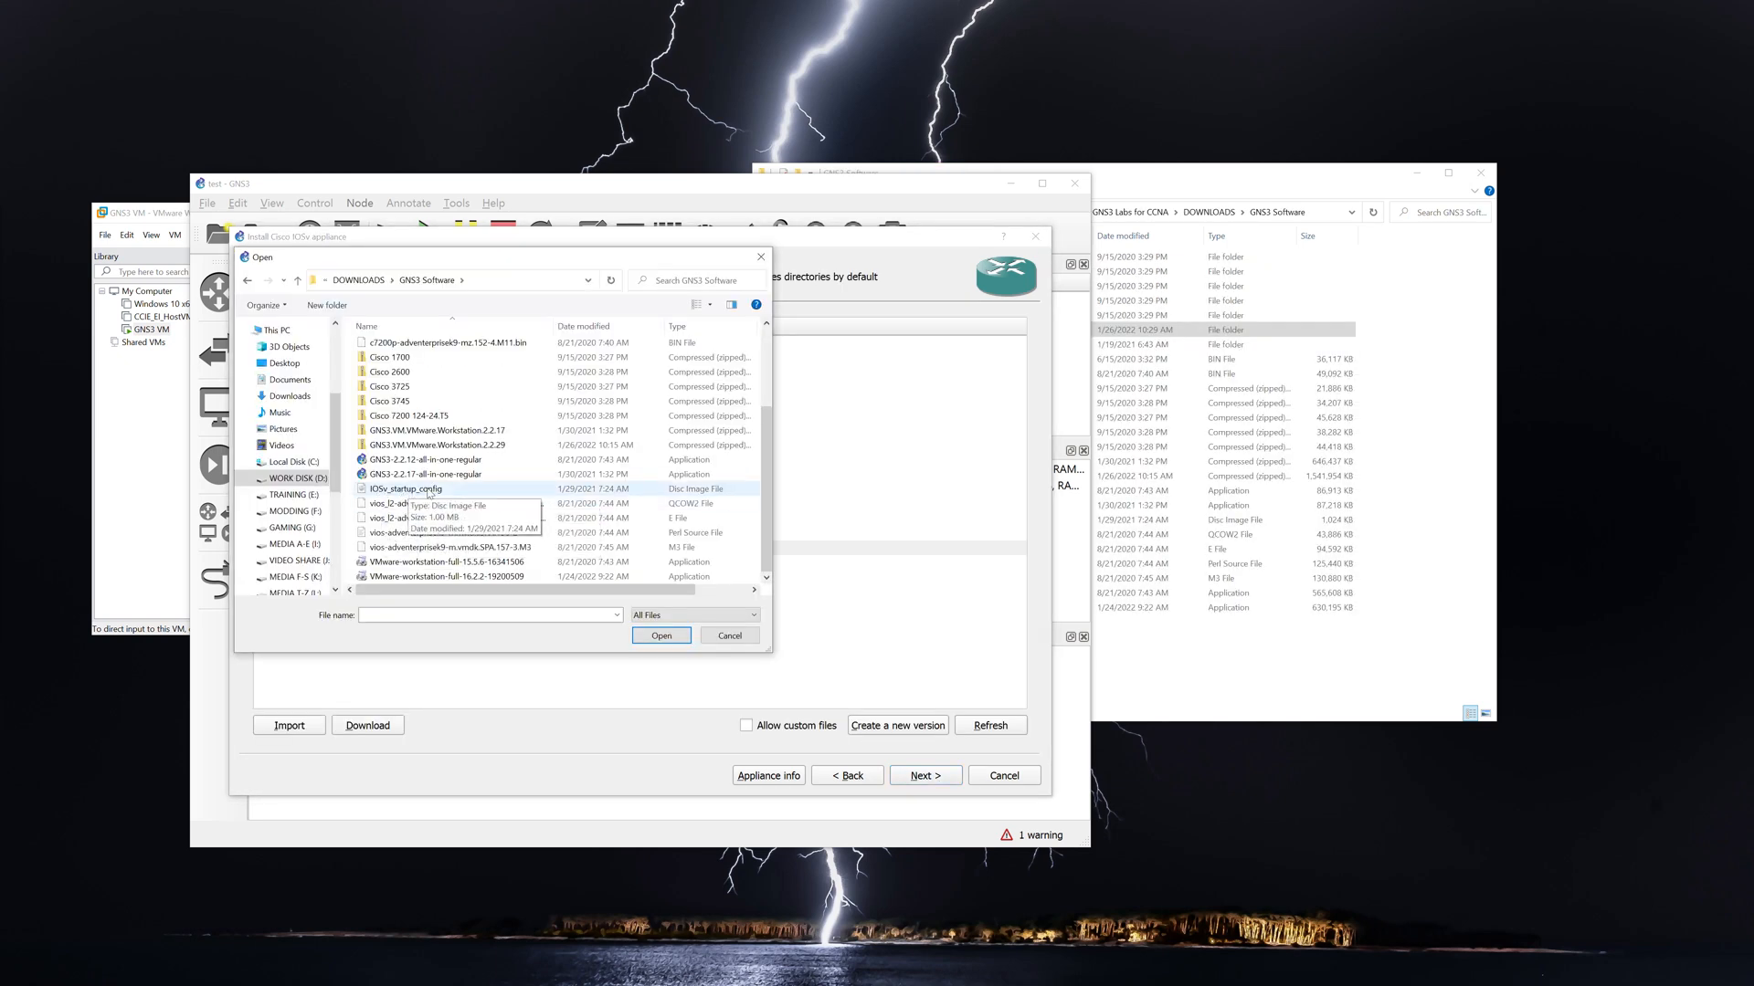
pyautogui.click(405, 489)
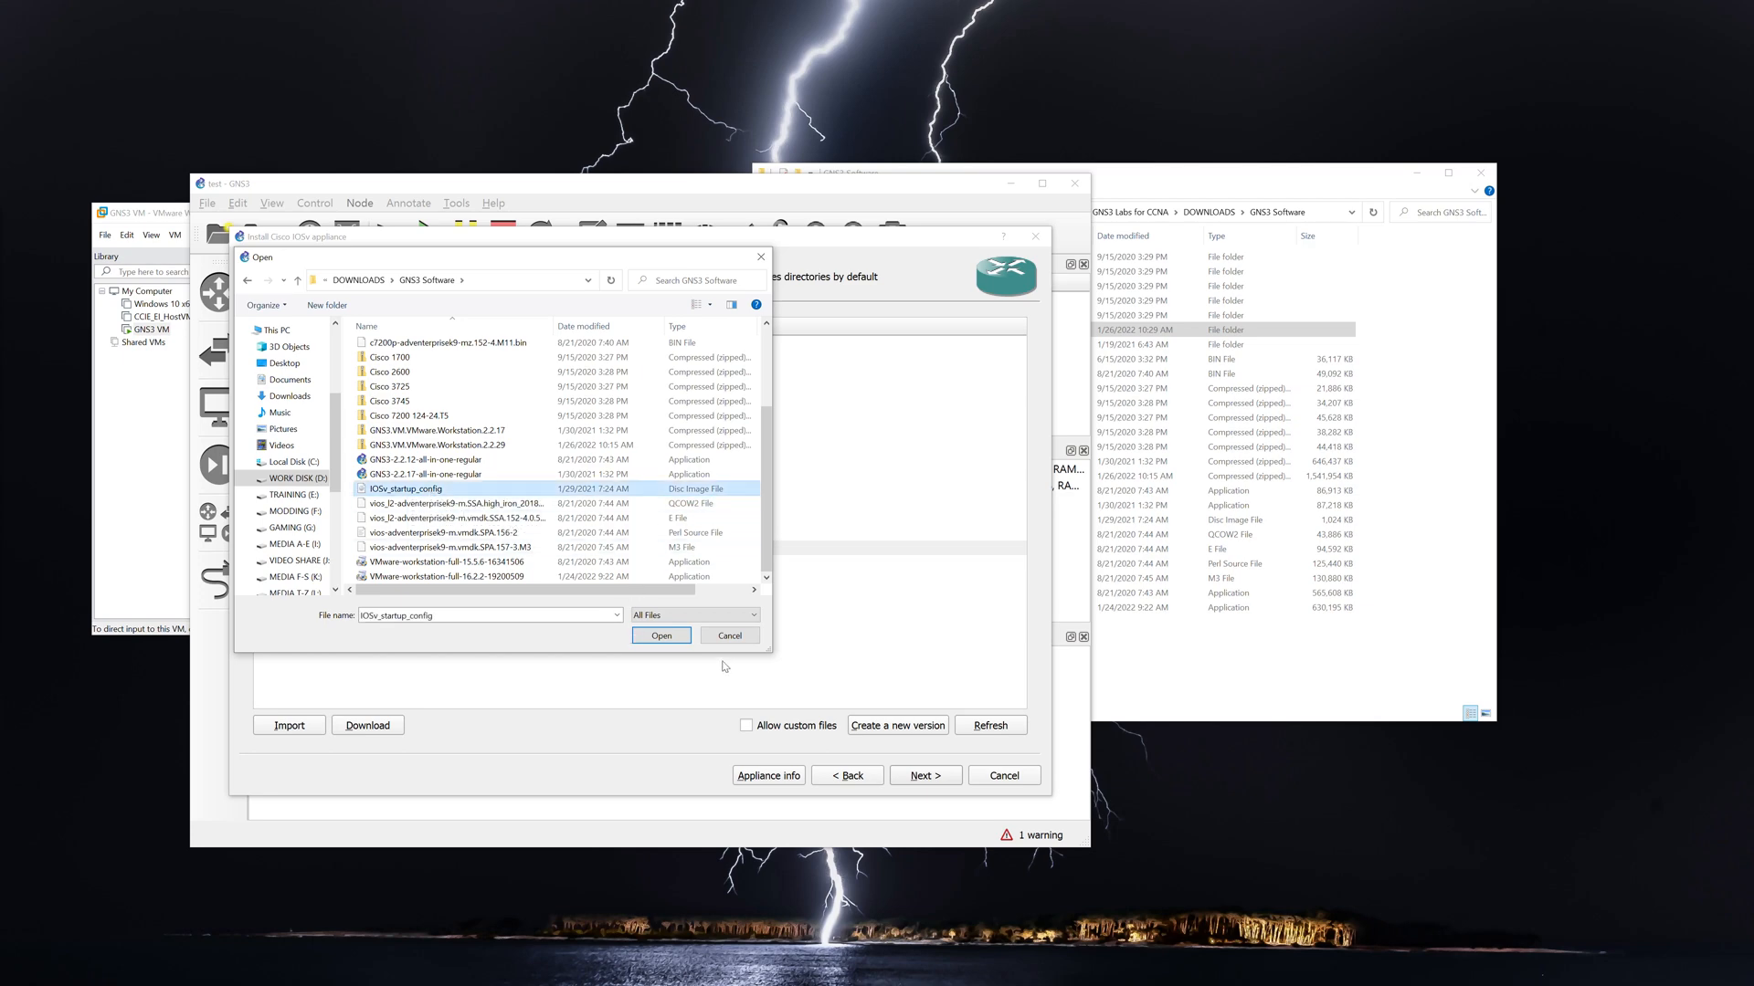
pyautogui.click(662, 635)
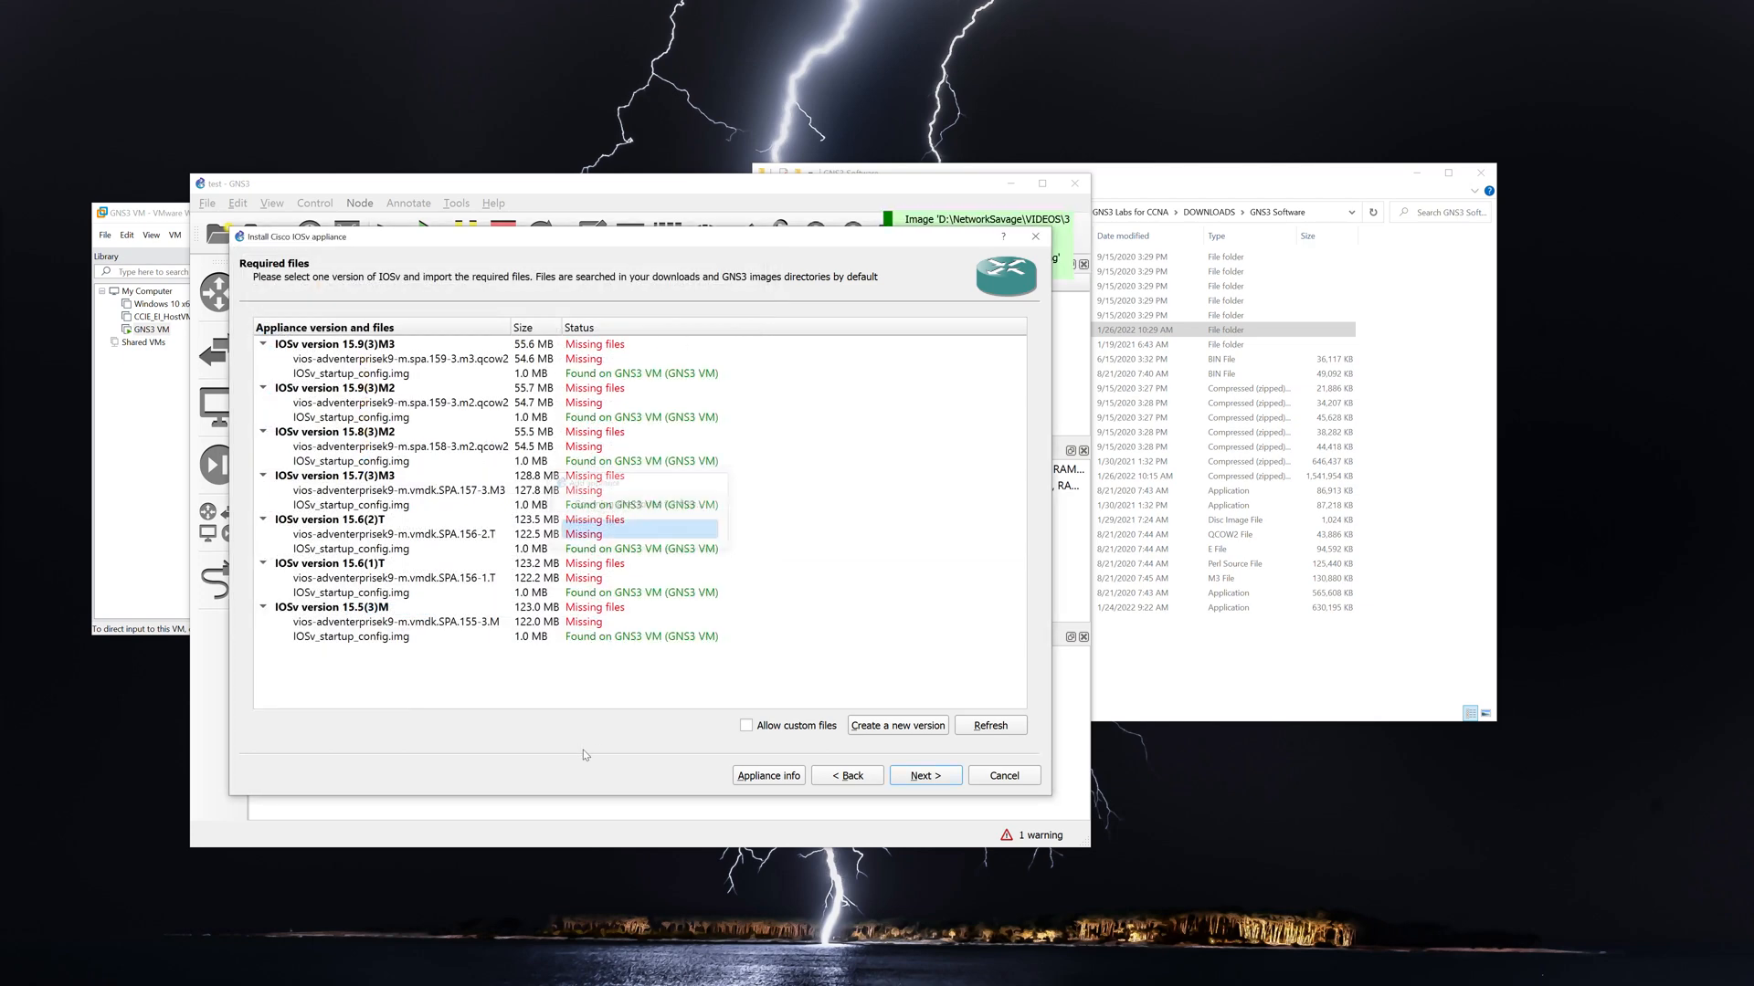
# Import vios-adventerprisek9-m.vmdk.SPA.156-2 as the missing 15.6(2)T disk image.
pyautogui.click(394, 534)
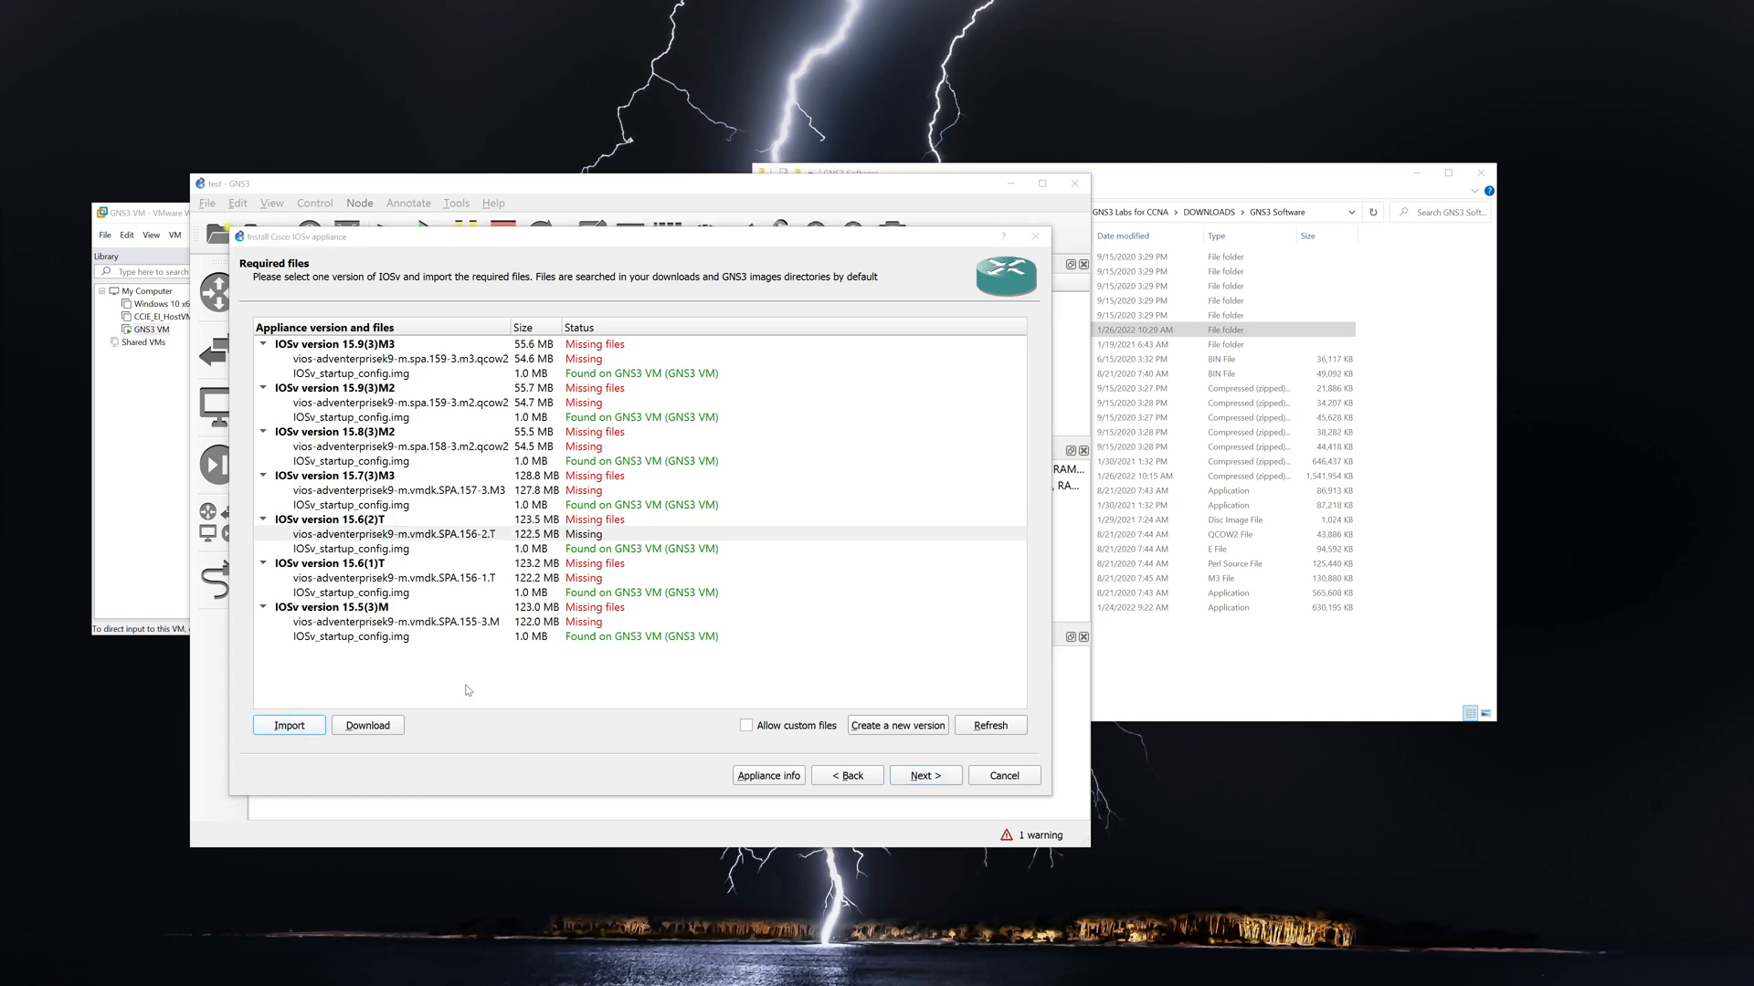
pyautogui.click(289, 725)
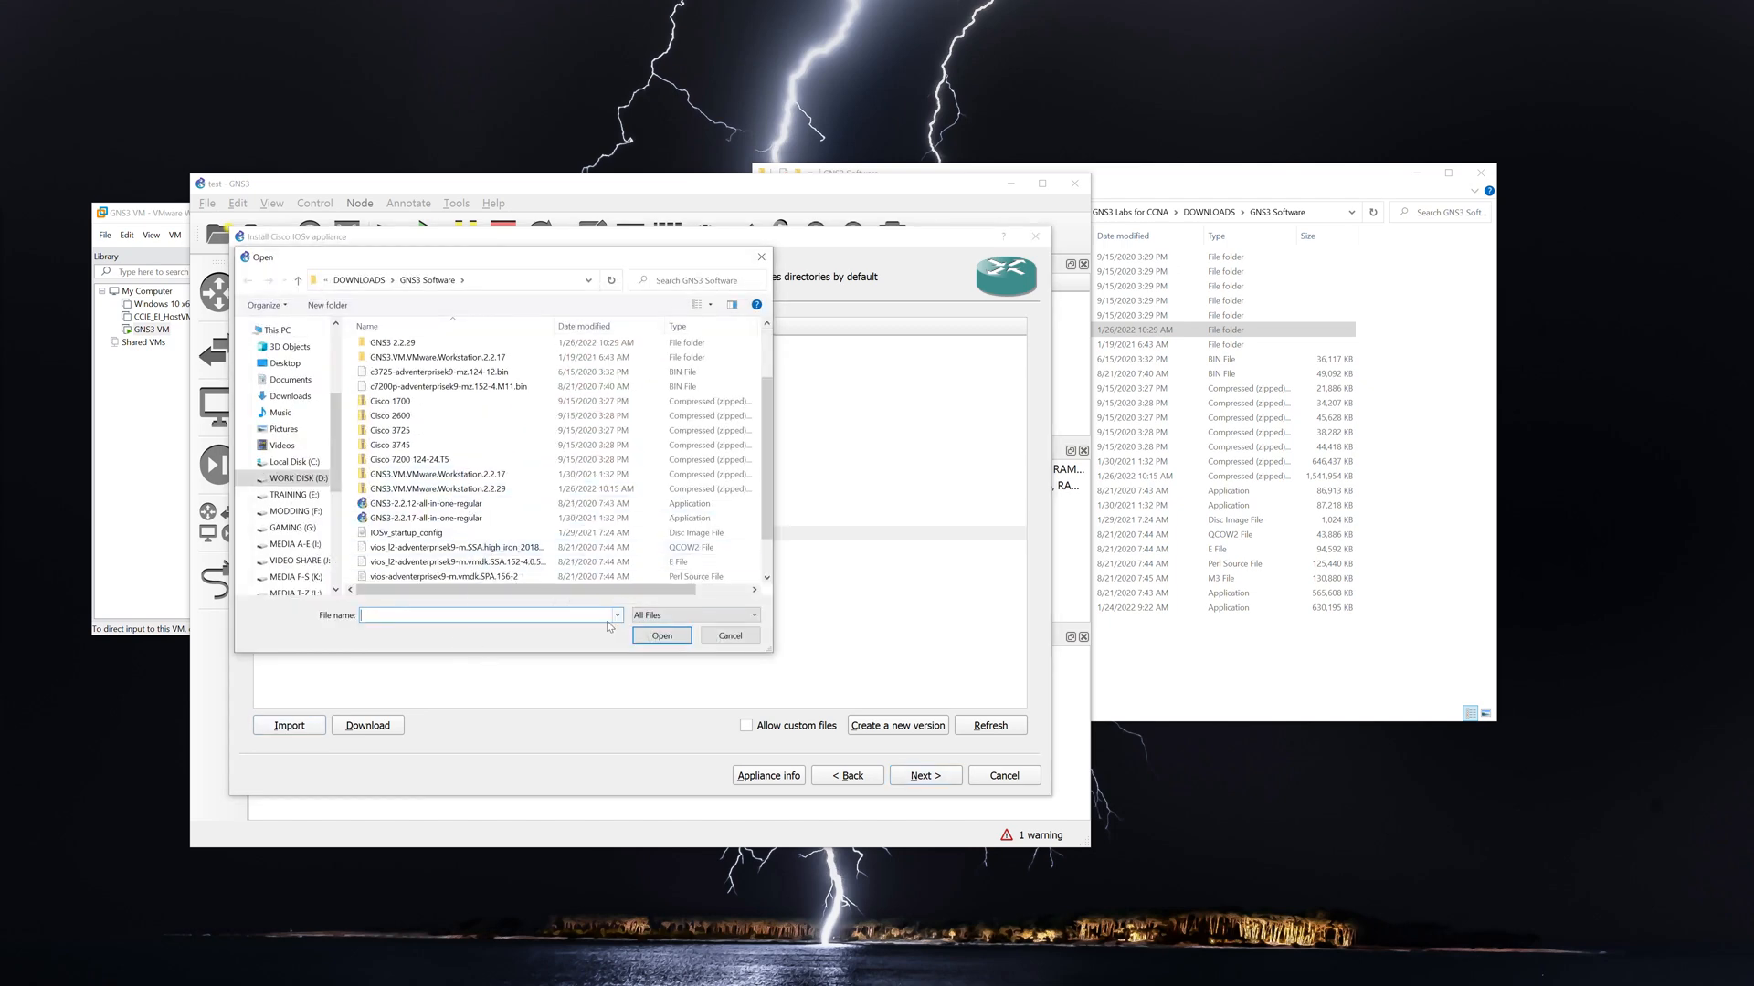
pyautogui.click(406, 531)
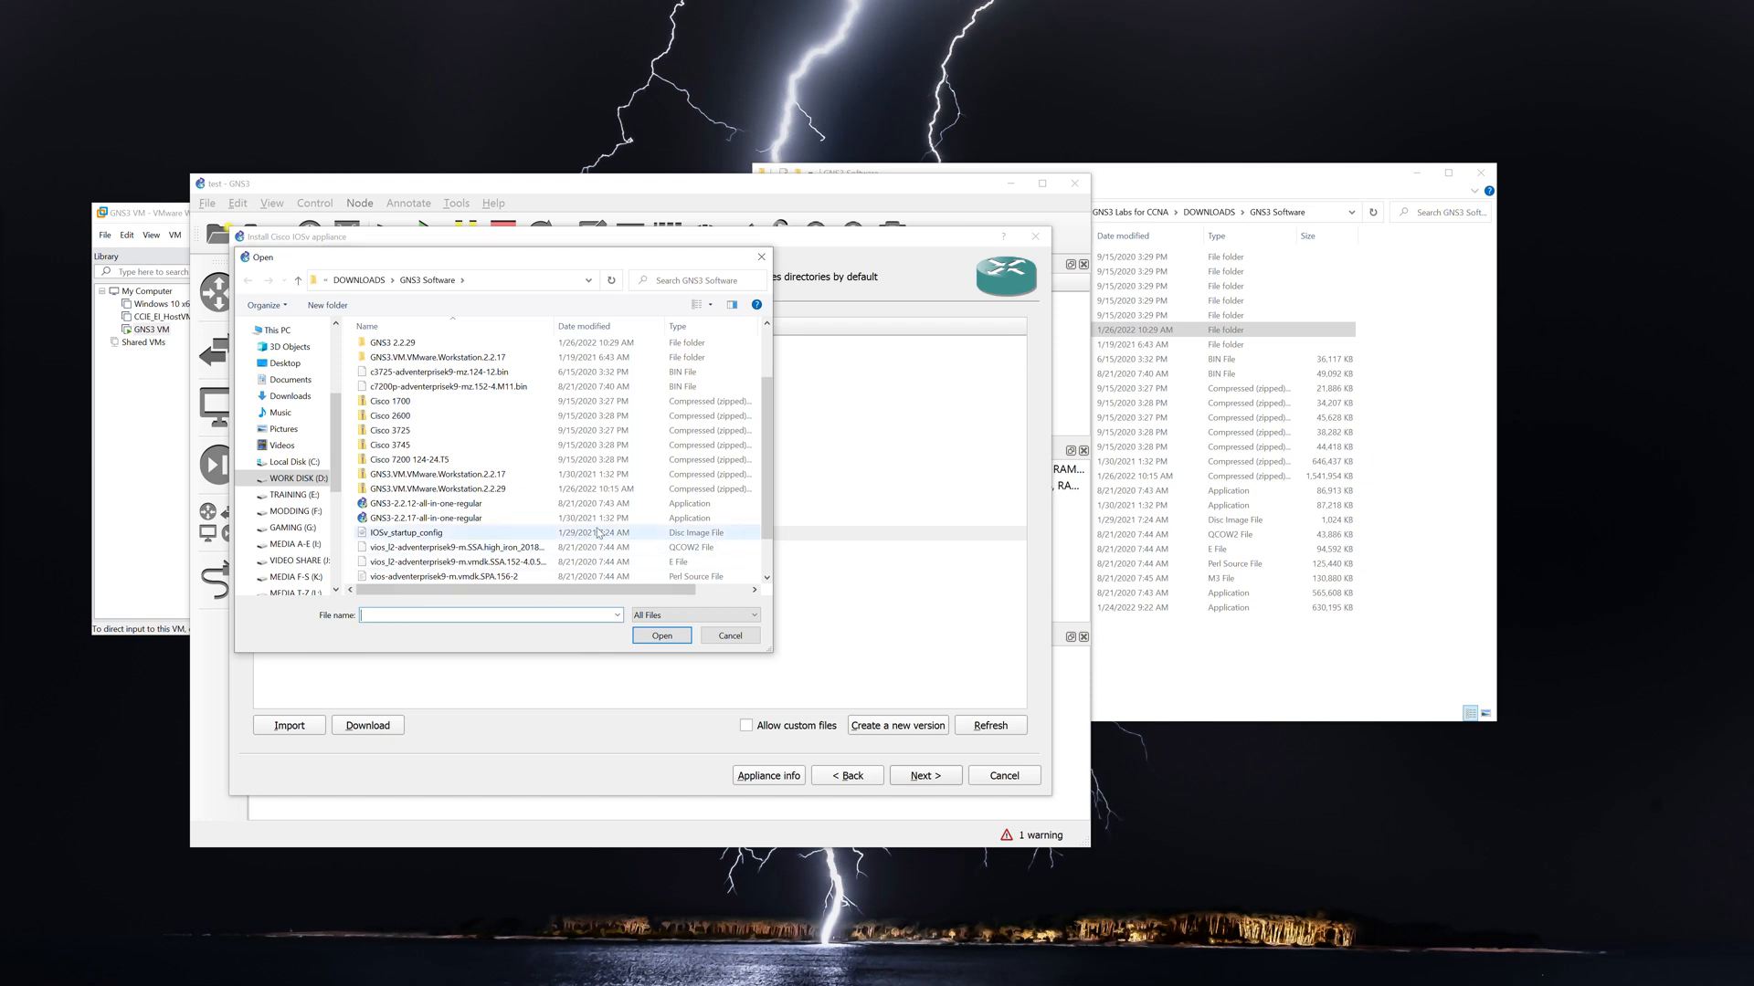
pyautogui.scroll(-3)
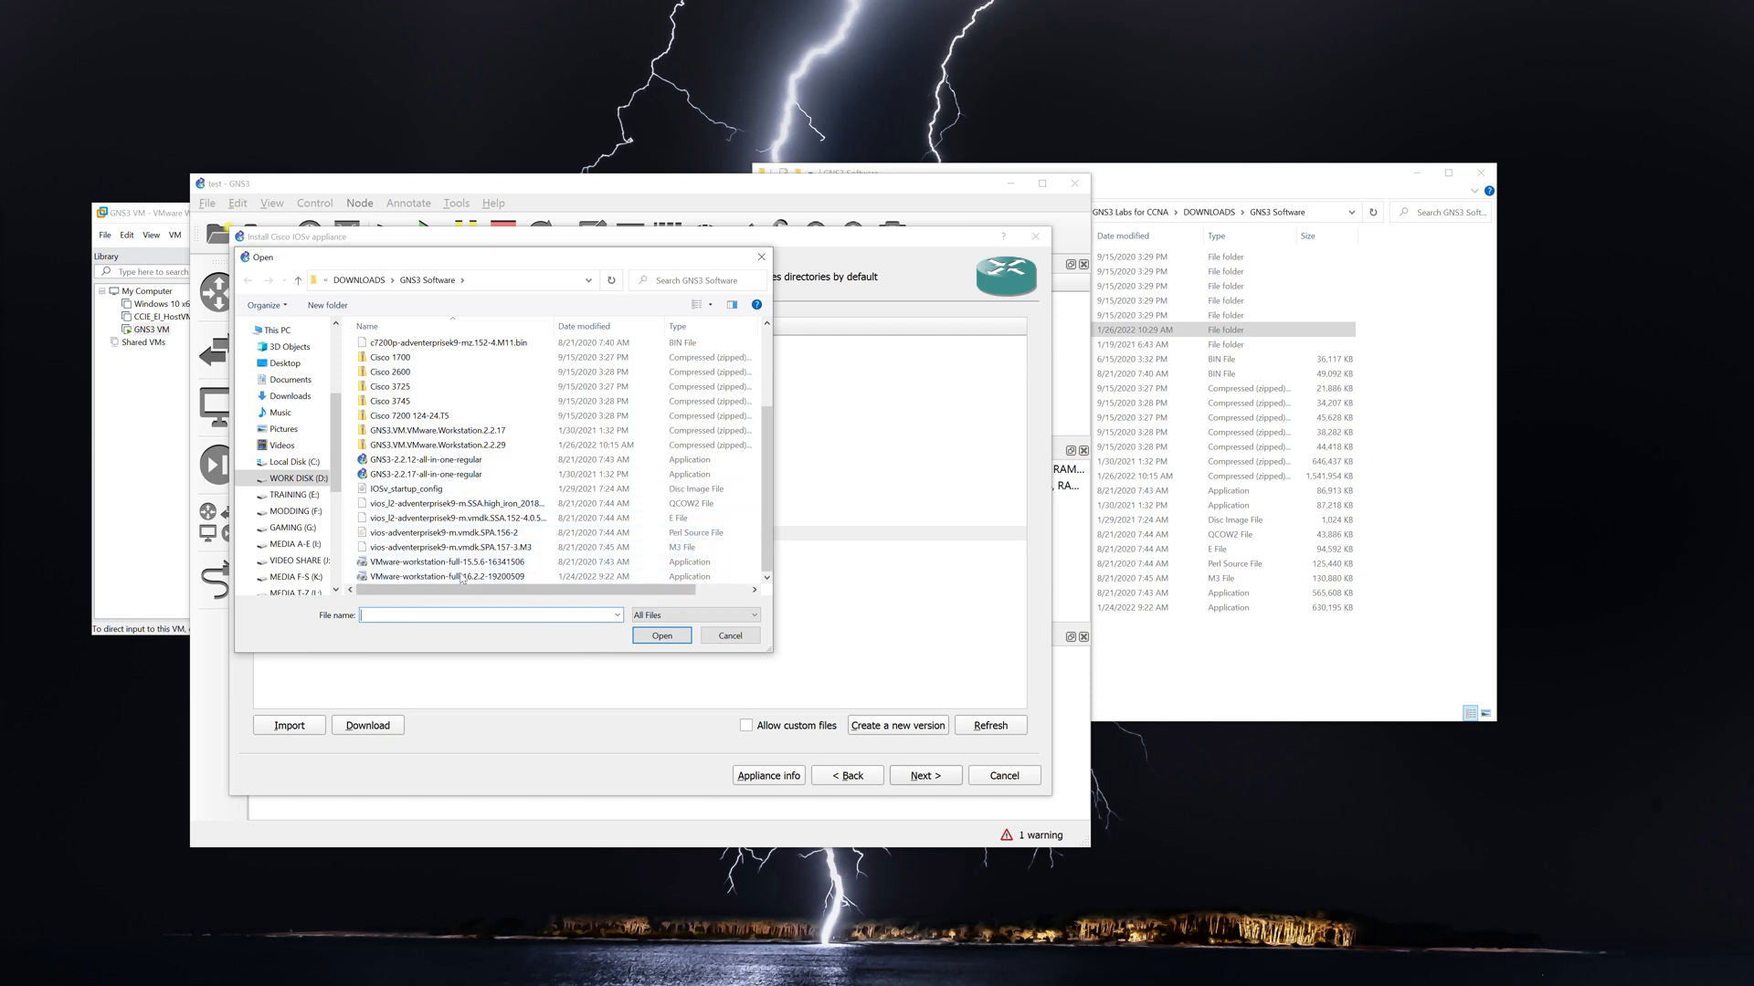
pyautogui.click(448, 531)
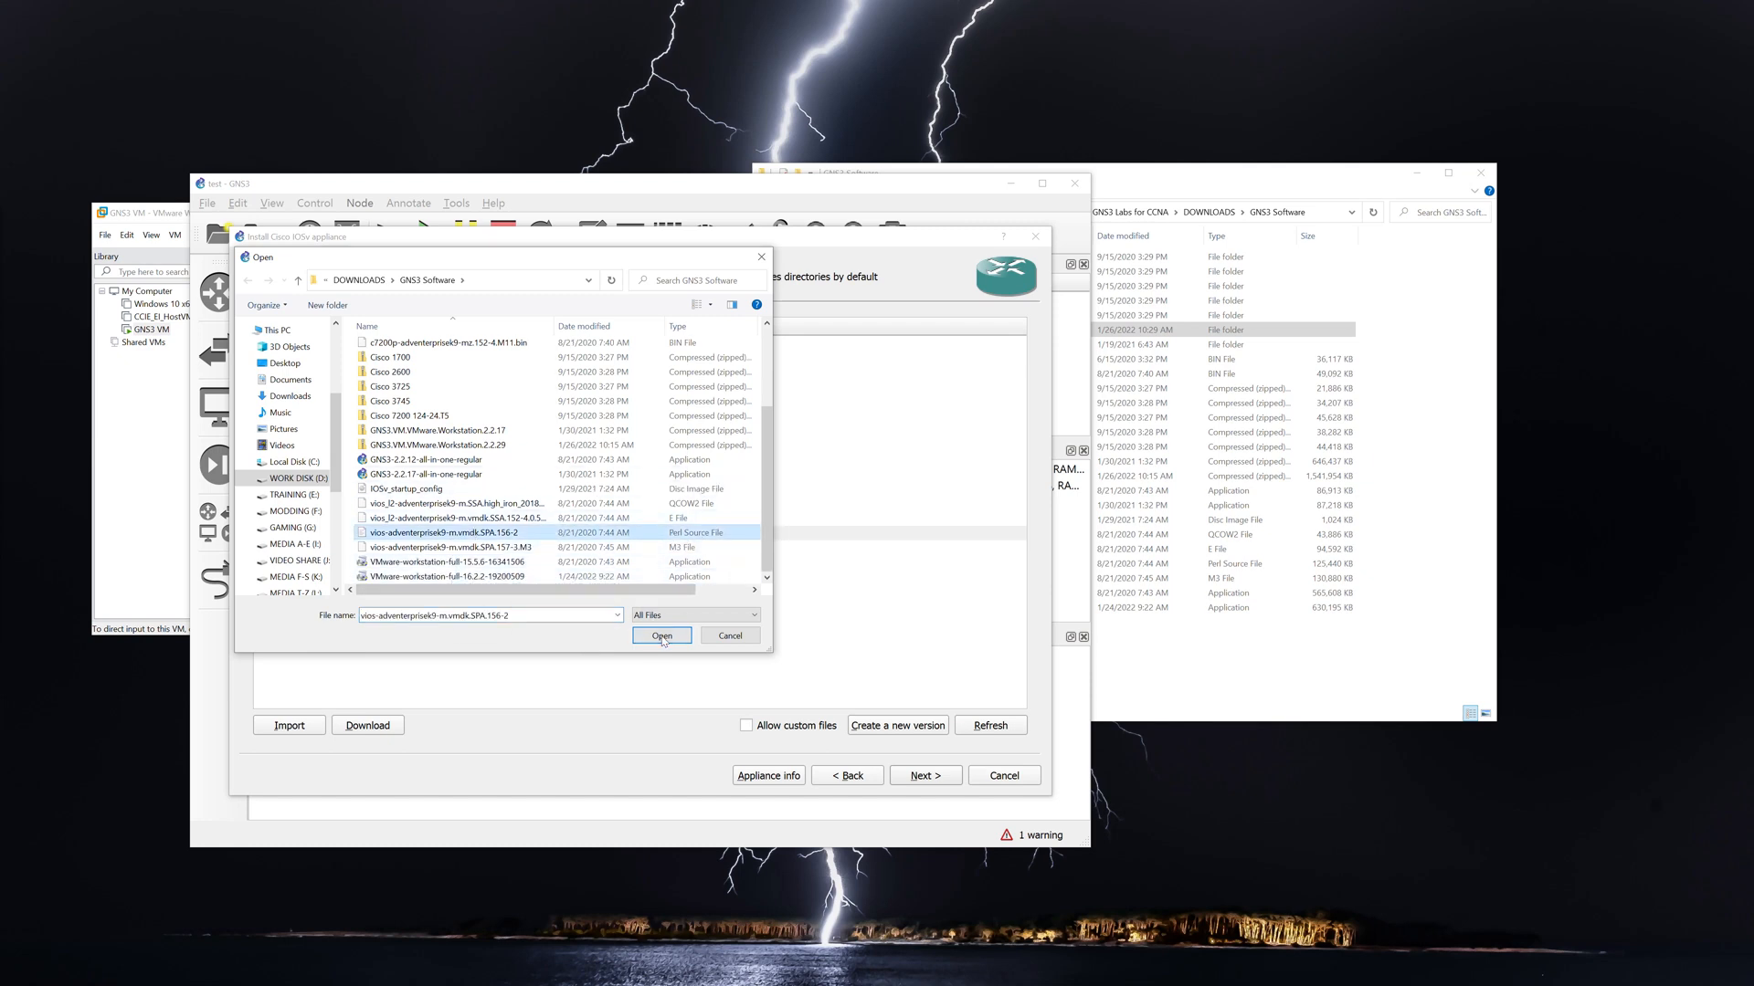
pyautogui.click(662, 634)
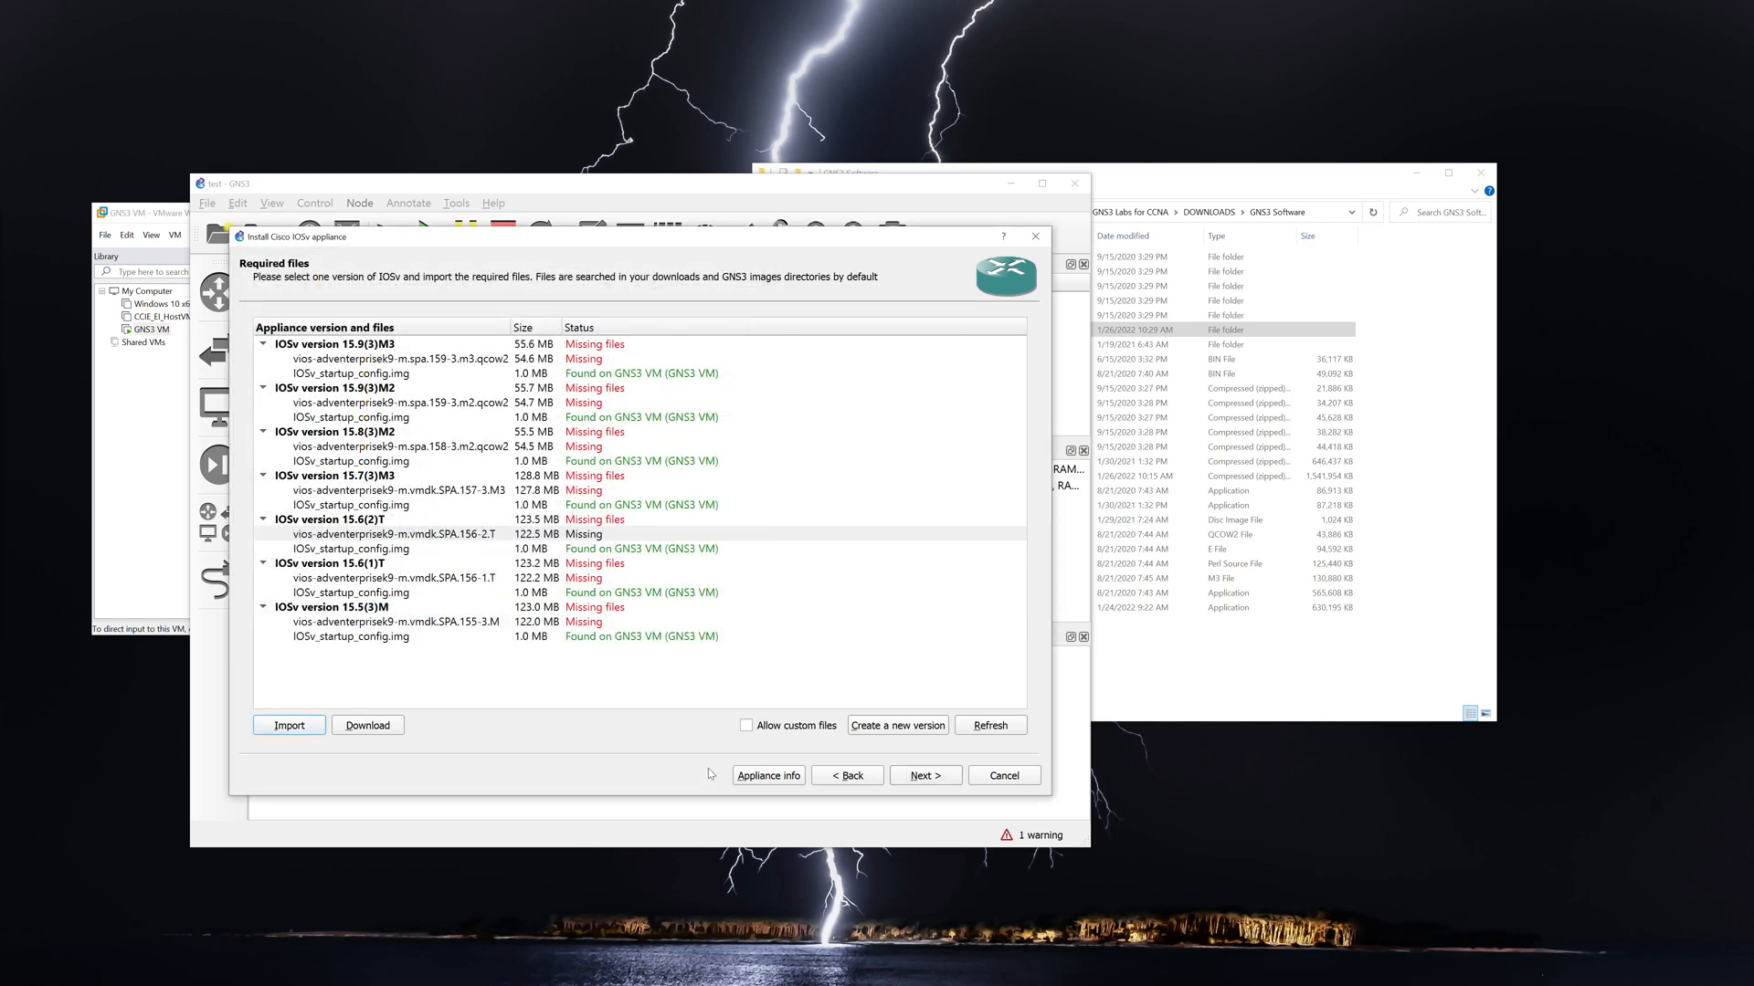
pyautogui.click(287, 725)
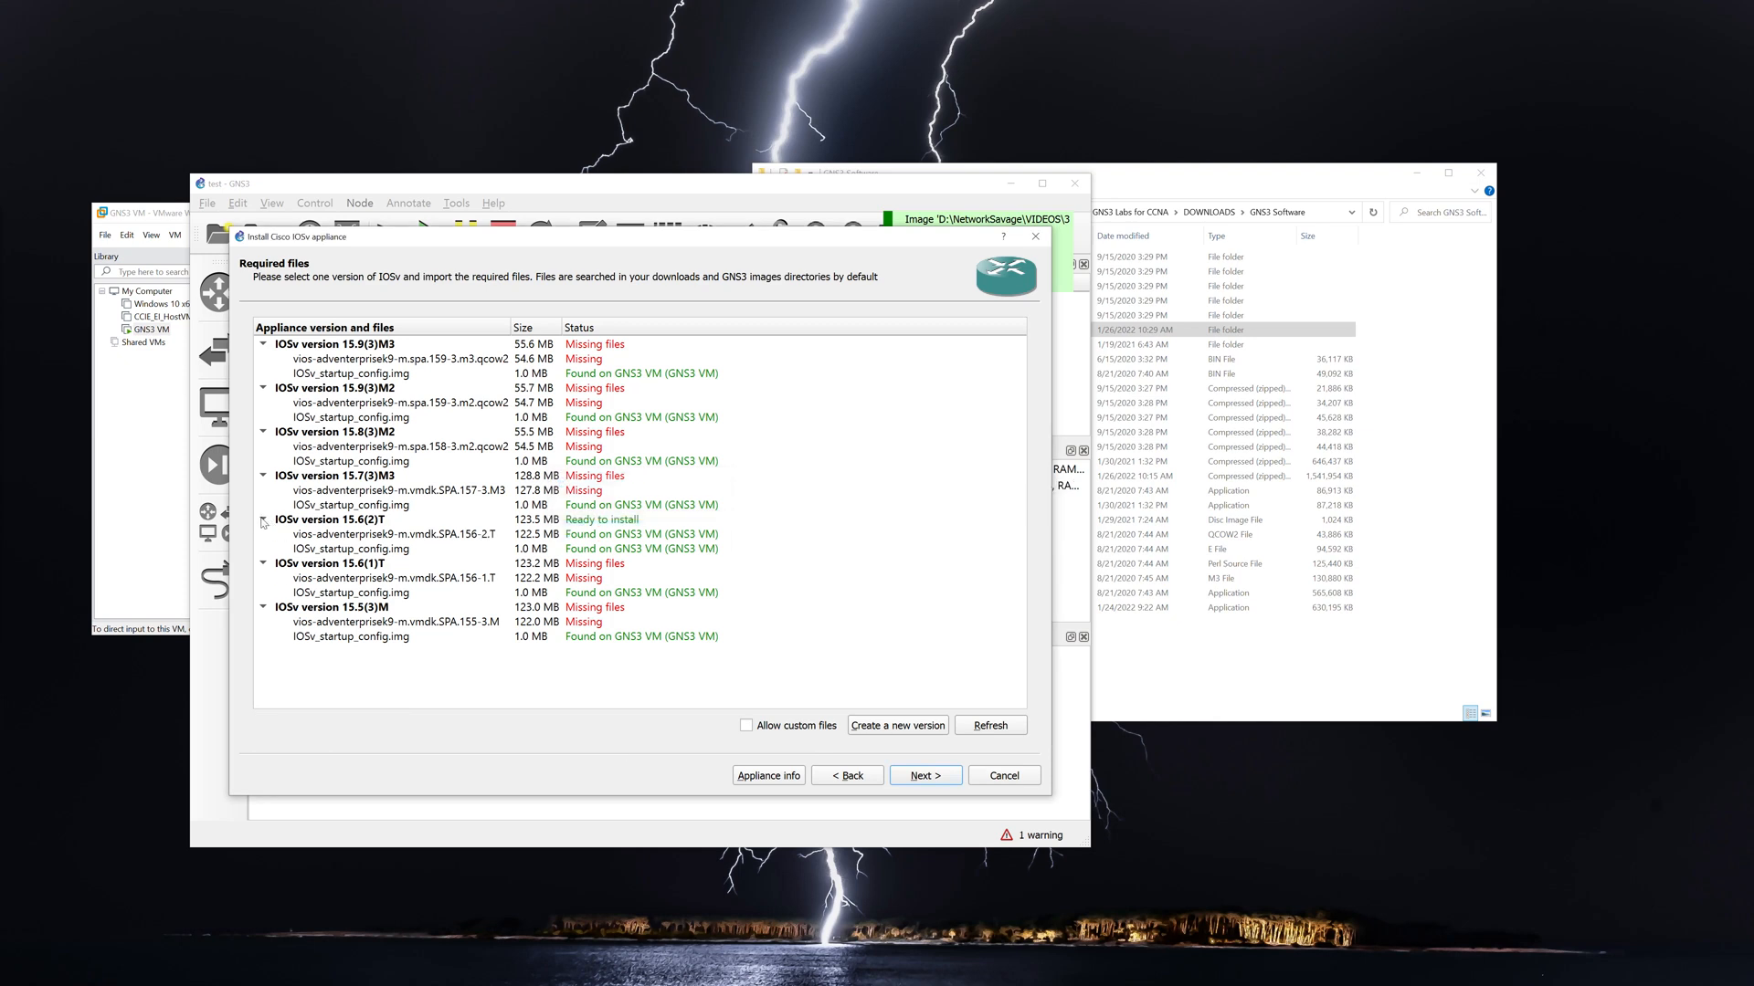
# Select IOSv version 15.6(2)T and confirm installing it.
pyautogui.click(263, 519)
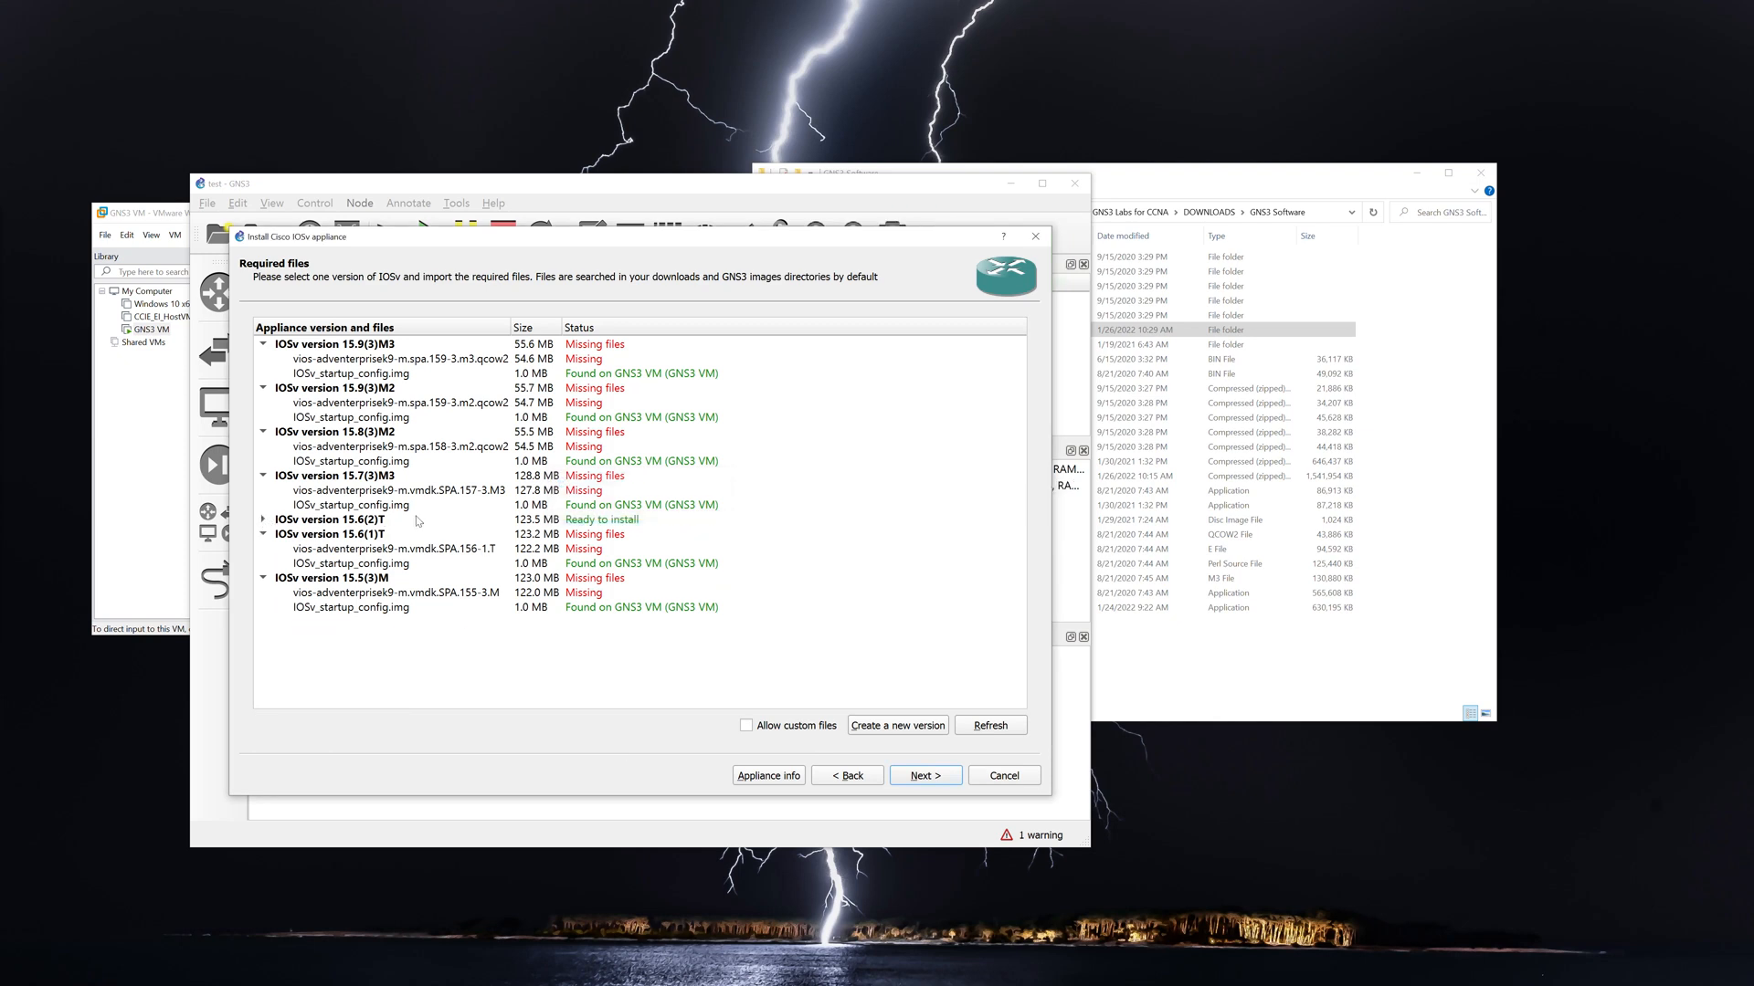
pyautogui.moveTo(549, 740)
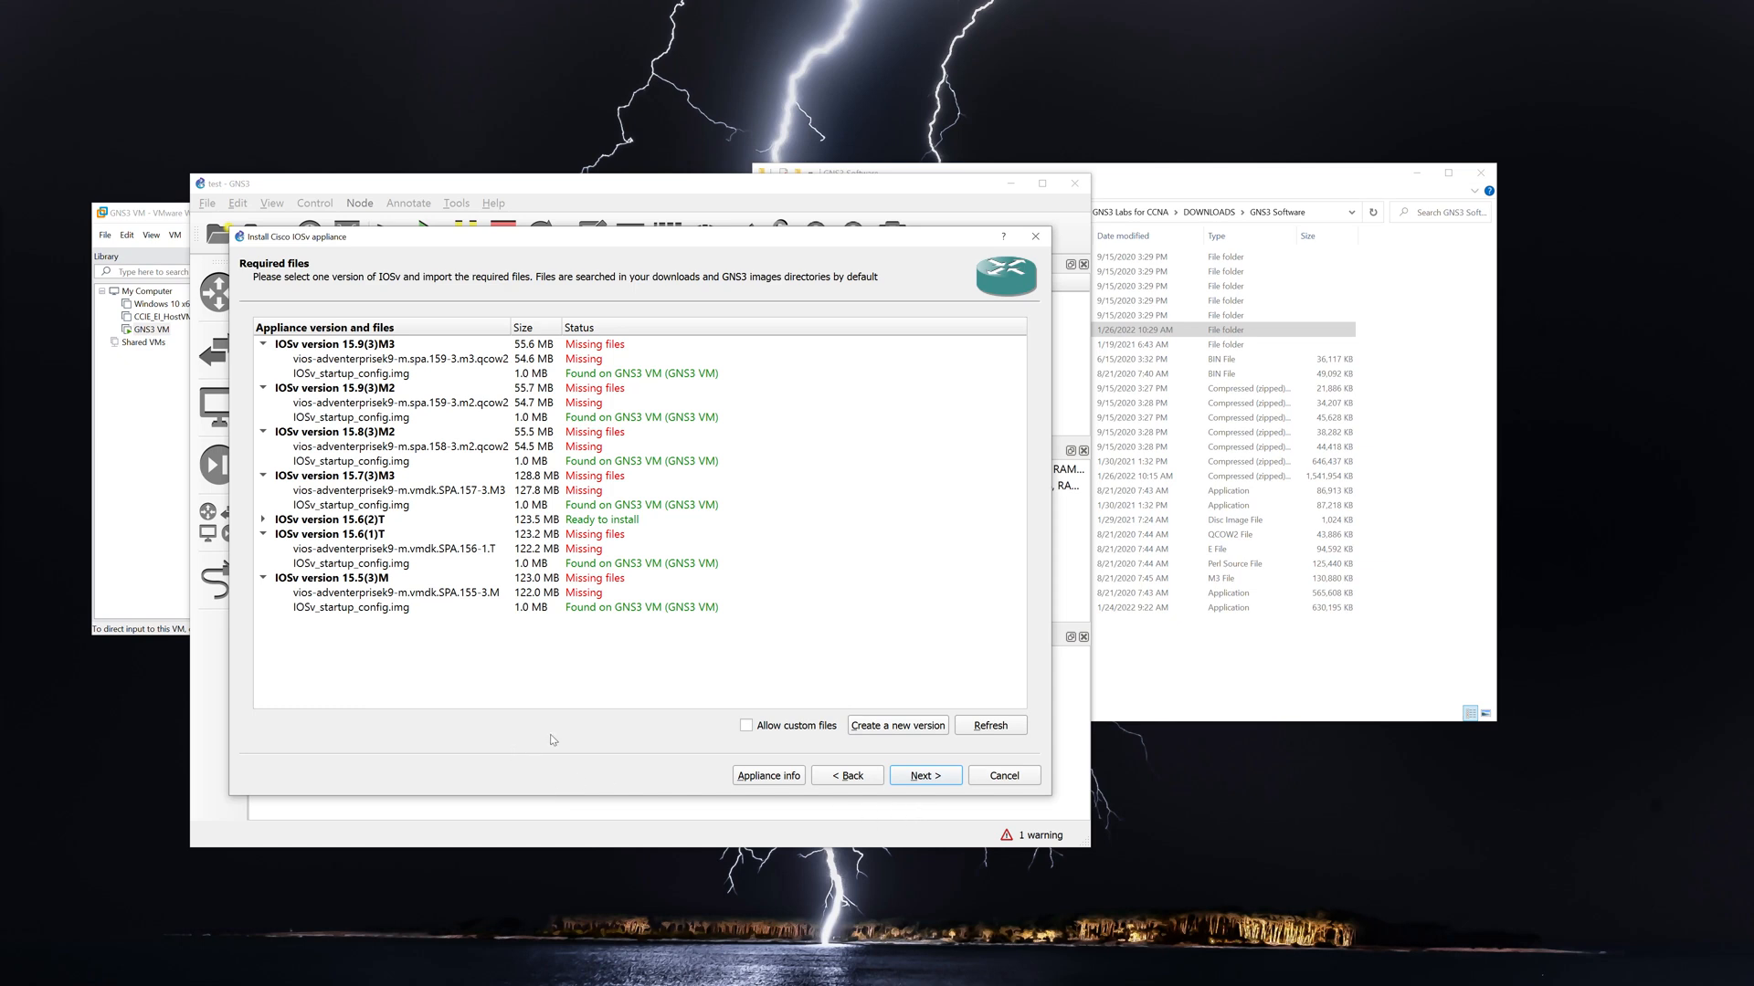
pyautogui.click(331, 518)
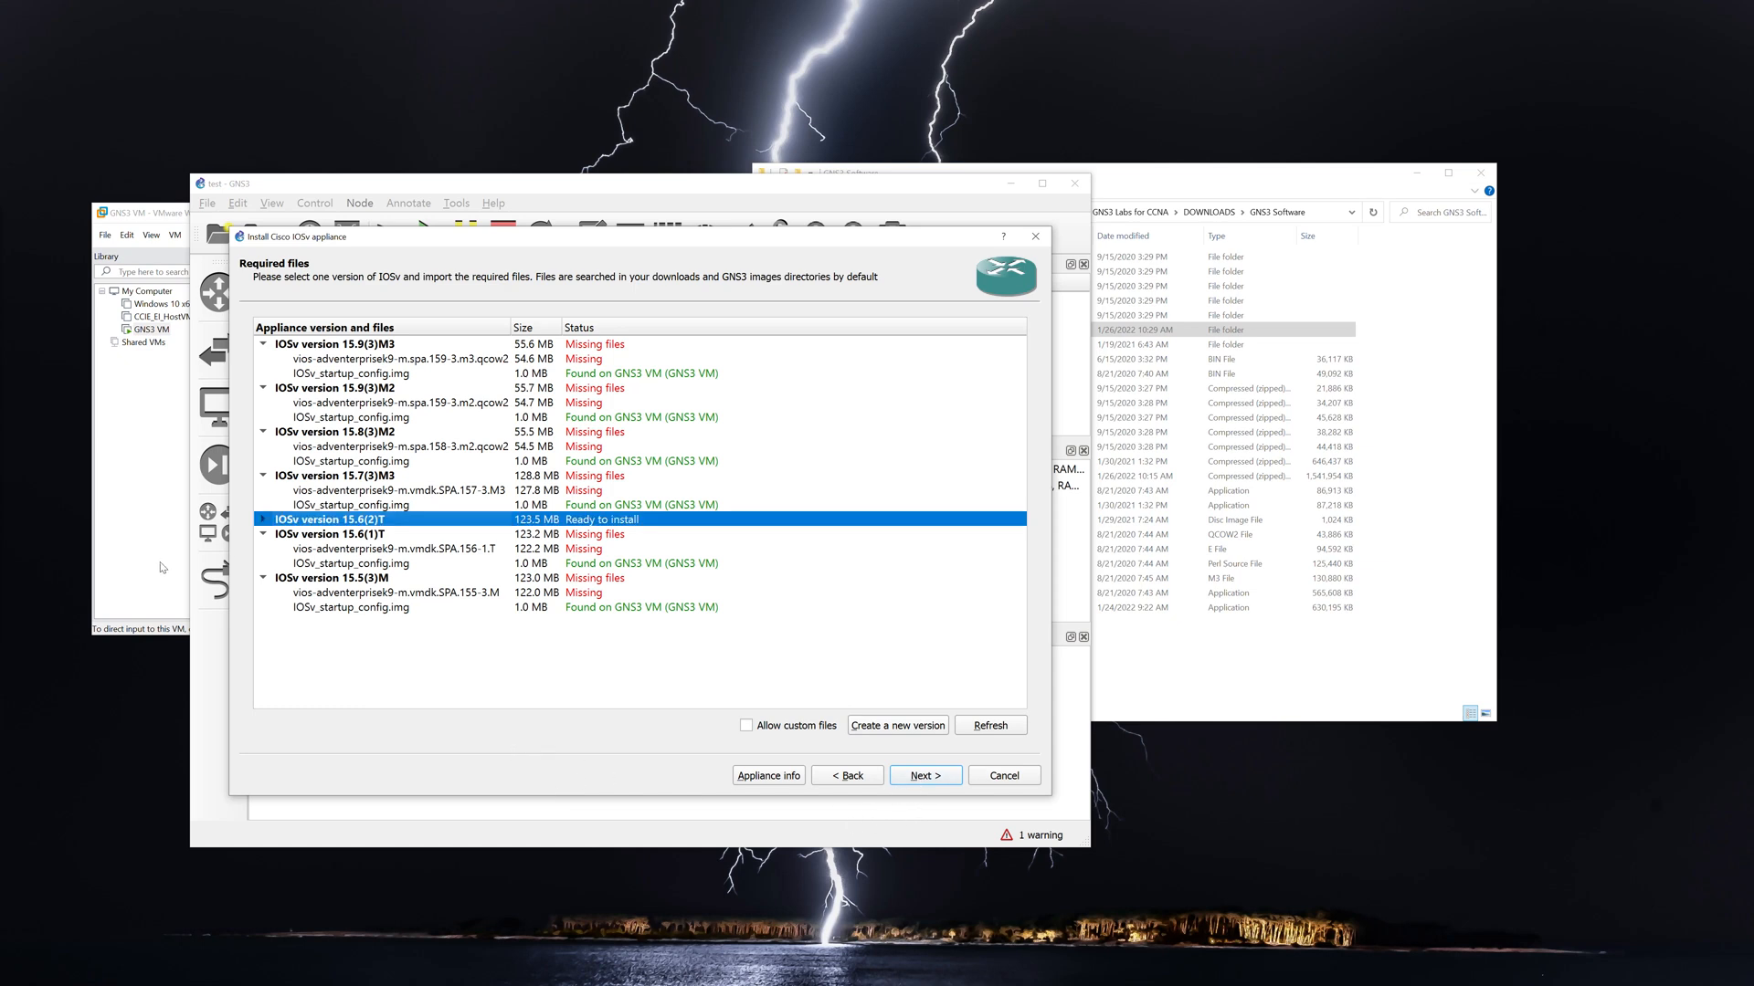
pyautogui.moveTo(1034, 801)
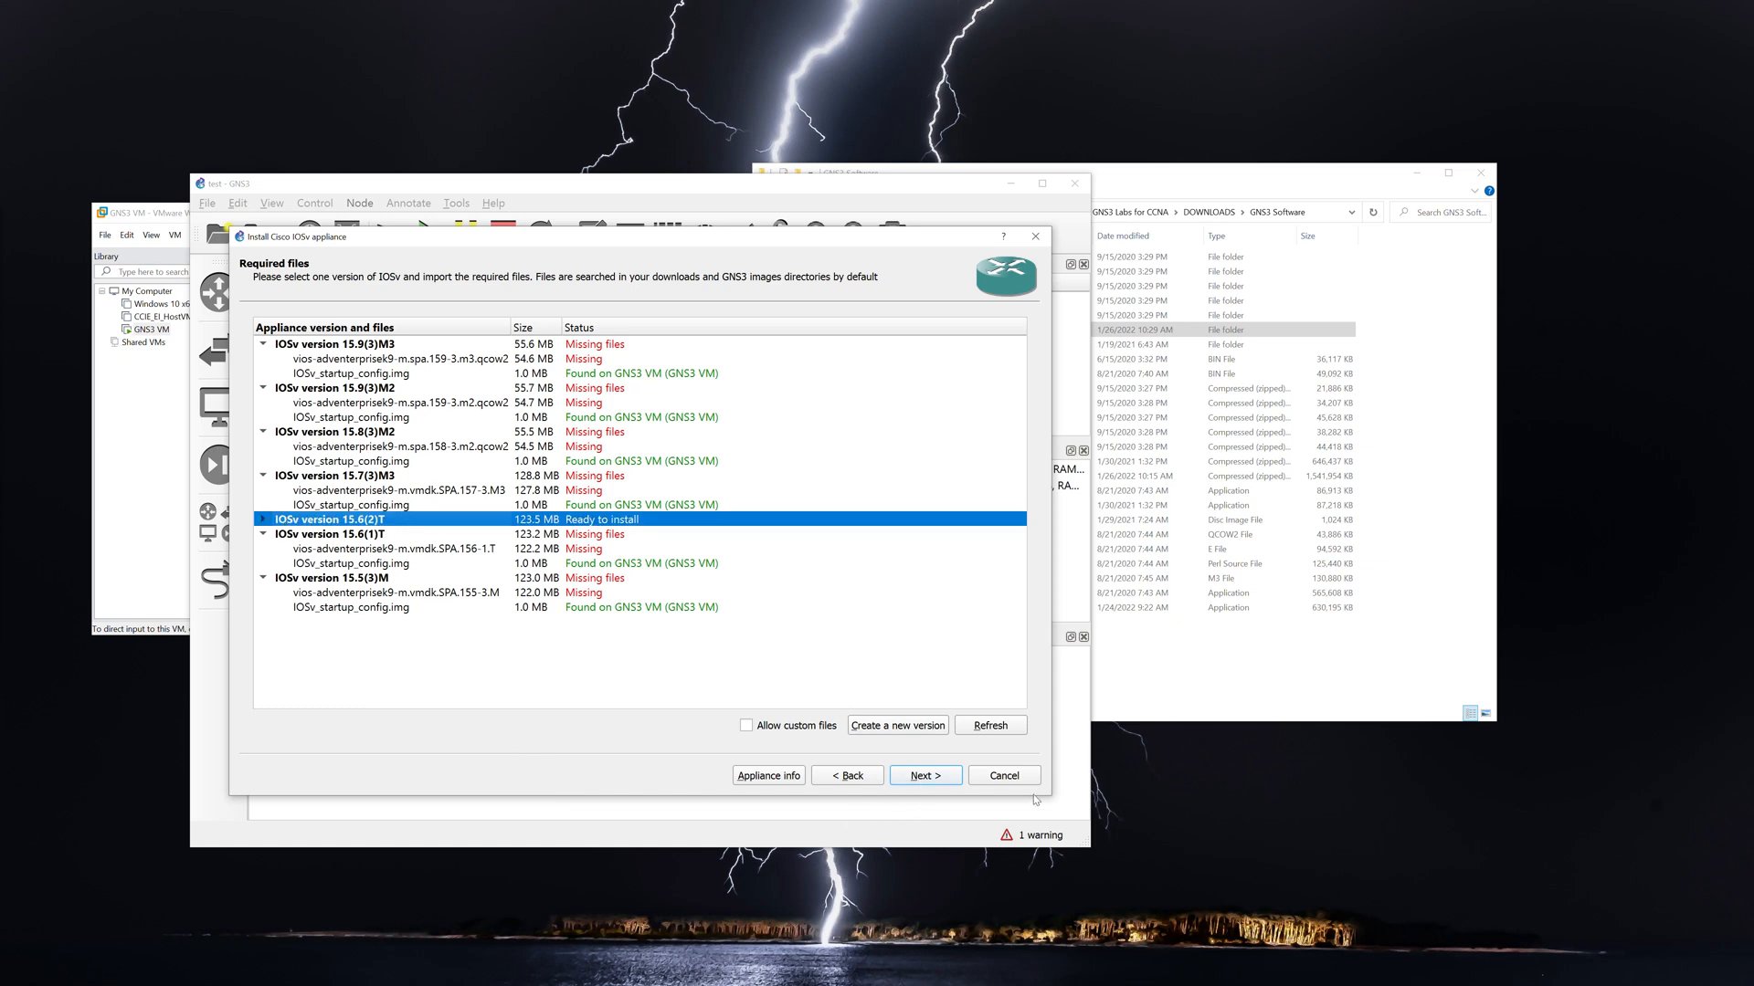
pyautogui.click(924, 775)
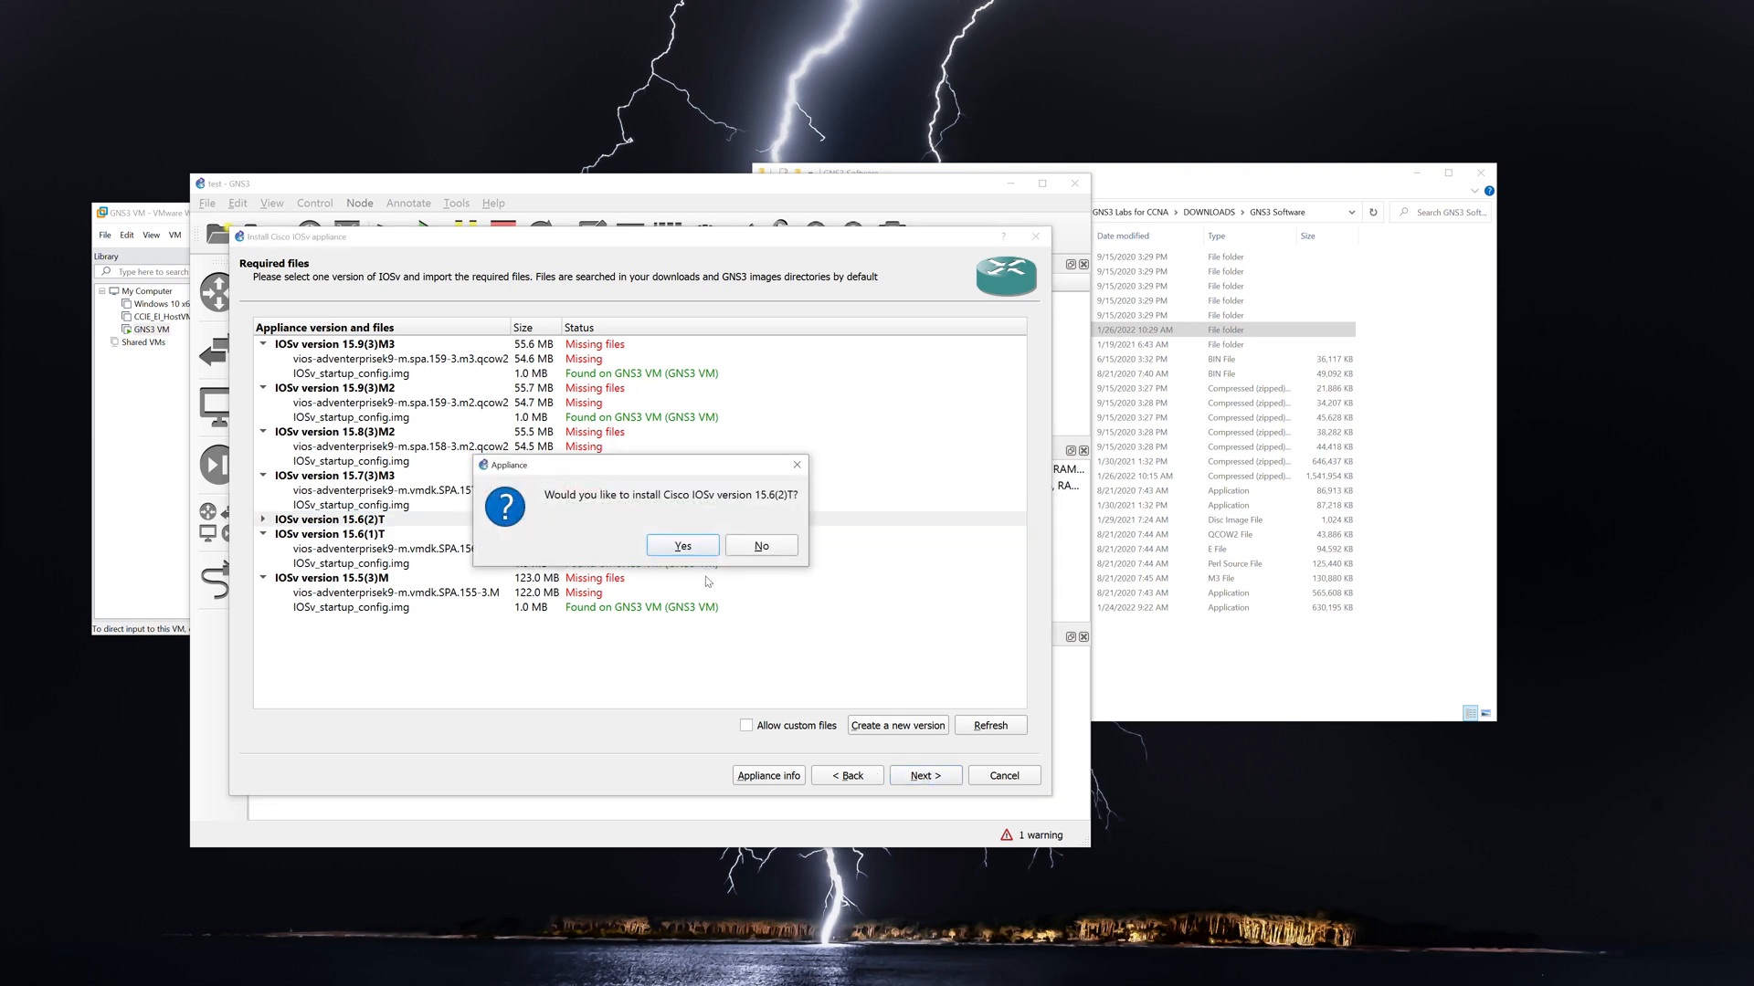
pyautogui.click(681, 547)
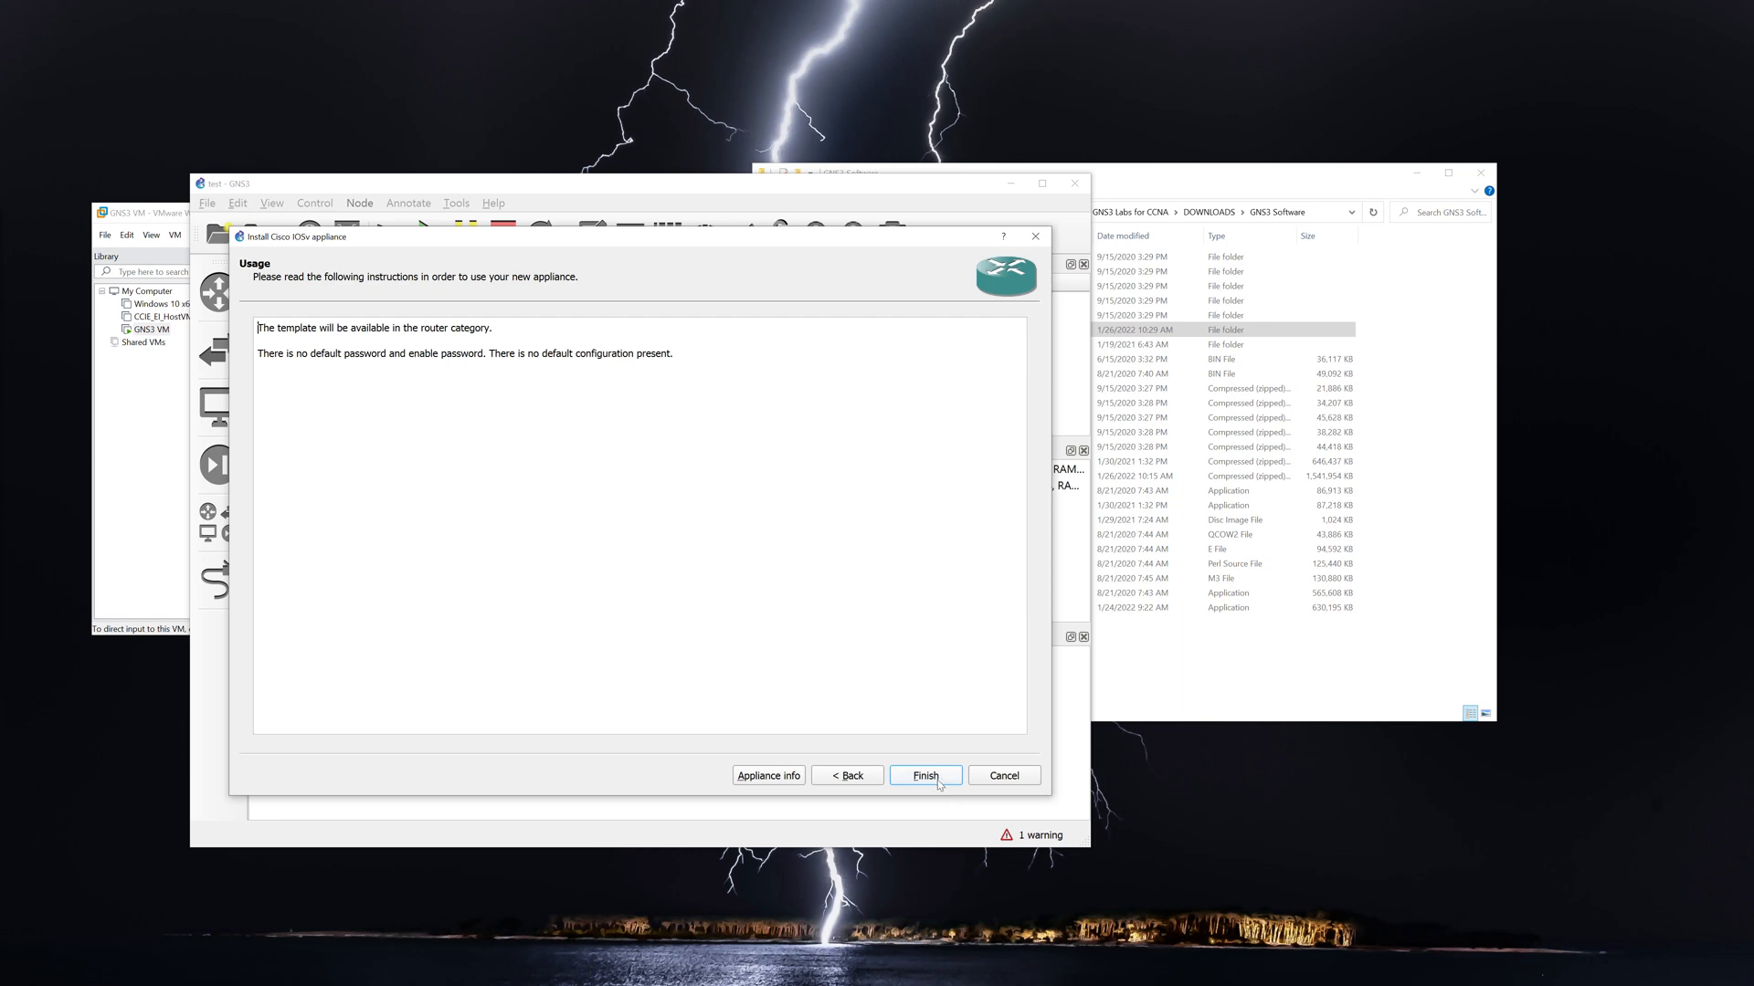
# Finish the wizard, creating the Cisco IOSv 15.6(2)T template.
pyautogui.click(925, 775)
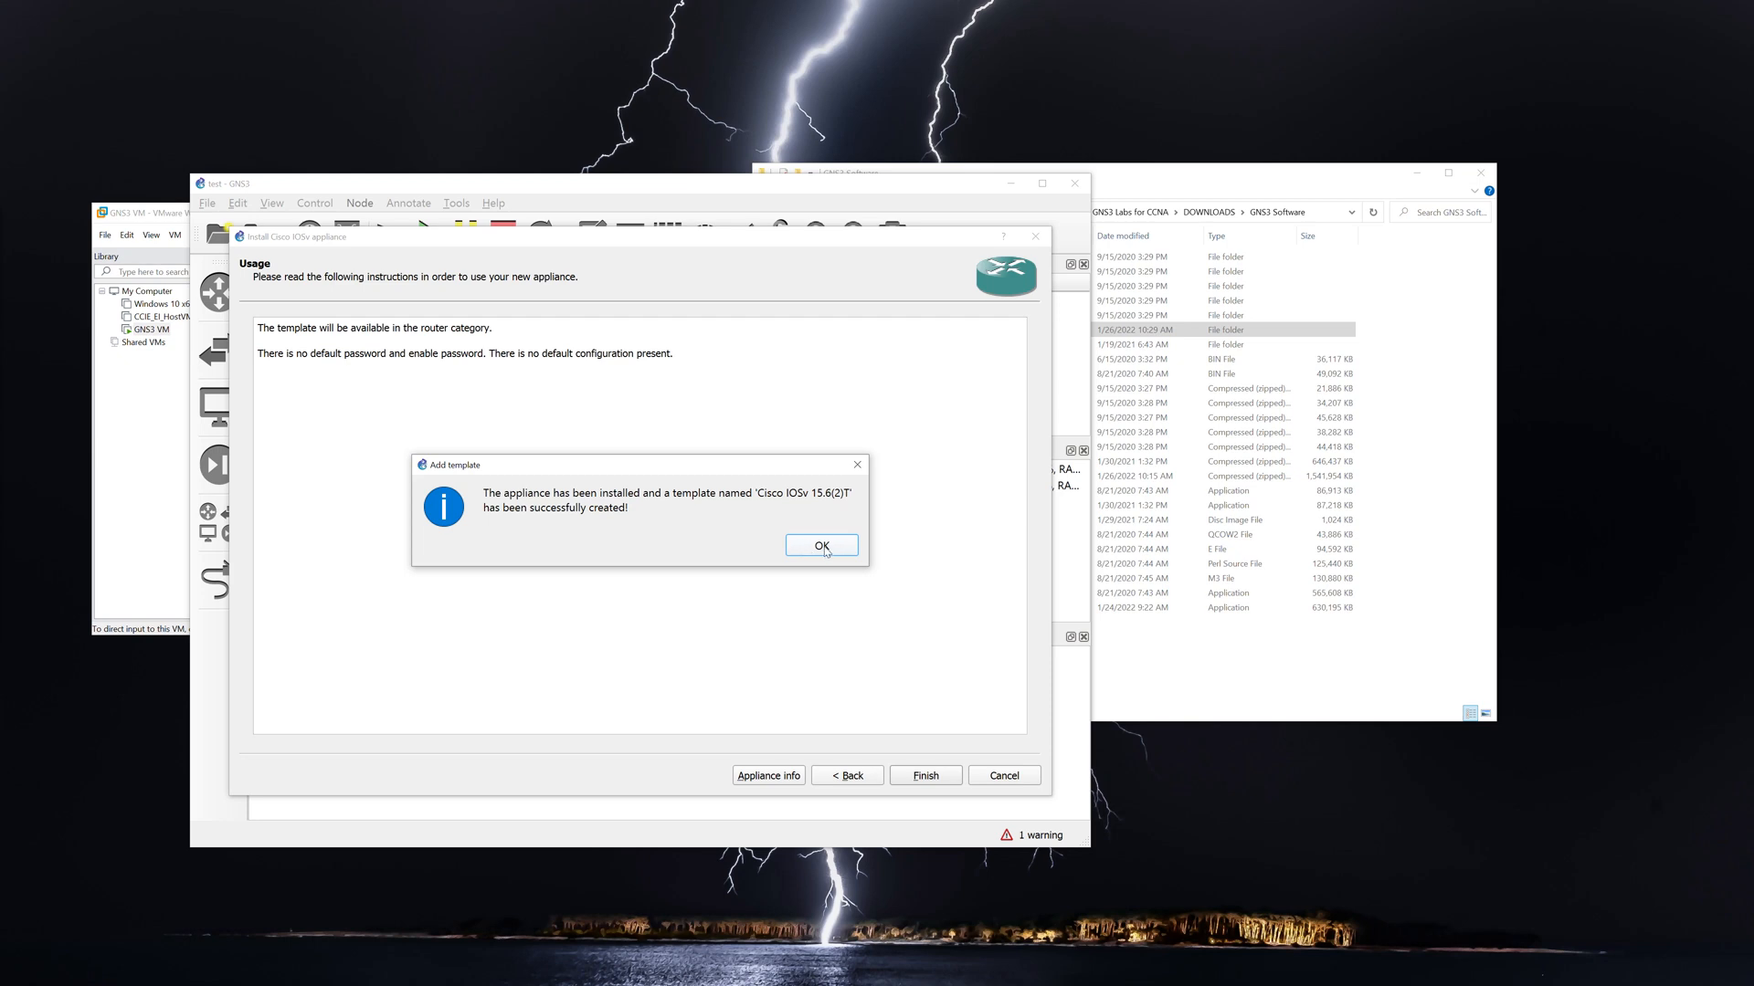
pyautogui.click(820, 545)
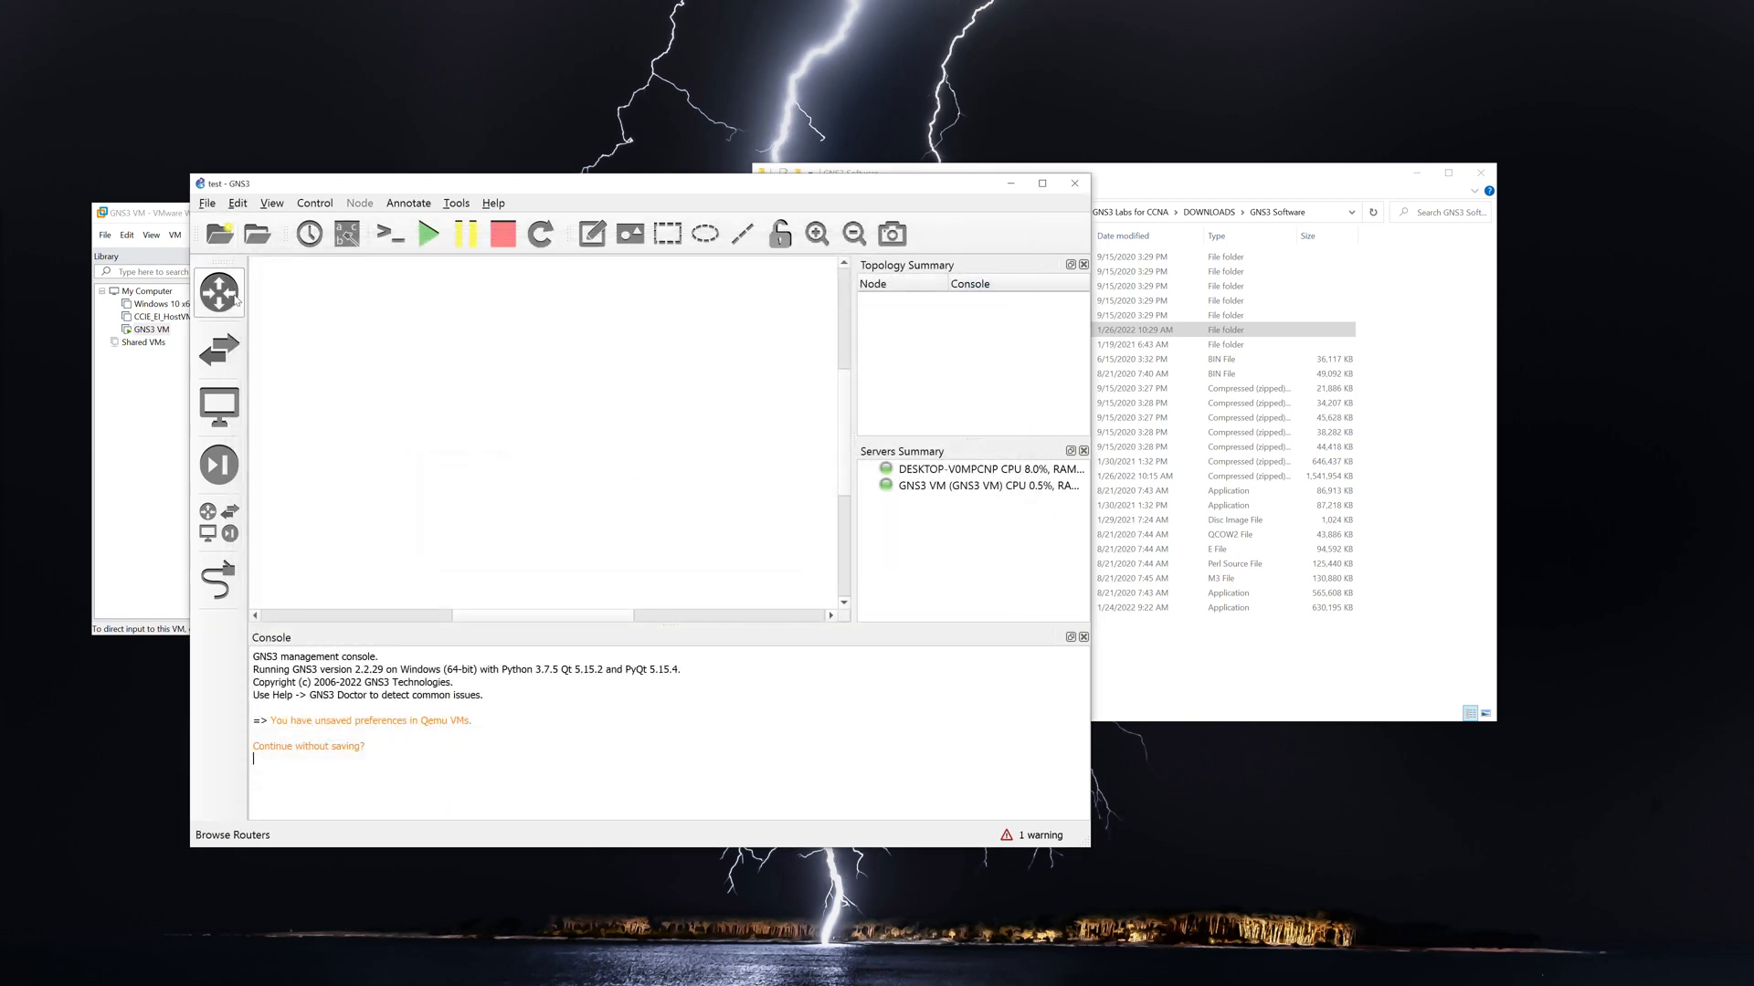
# Rename the Cisco IOSv 15.6(2)T router template to IOSv and place IOSv-1 and IOSv-2.
pyautogui.click(218, 292)
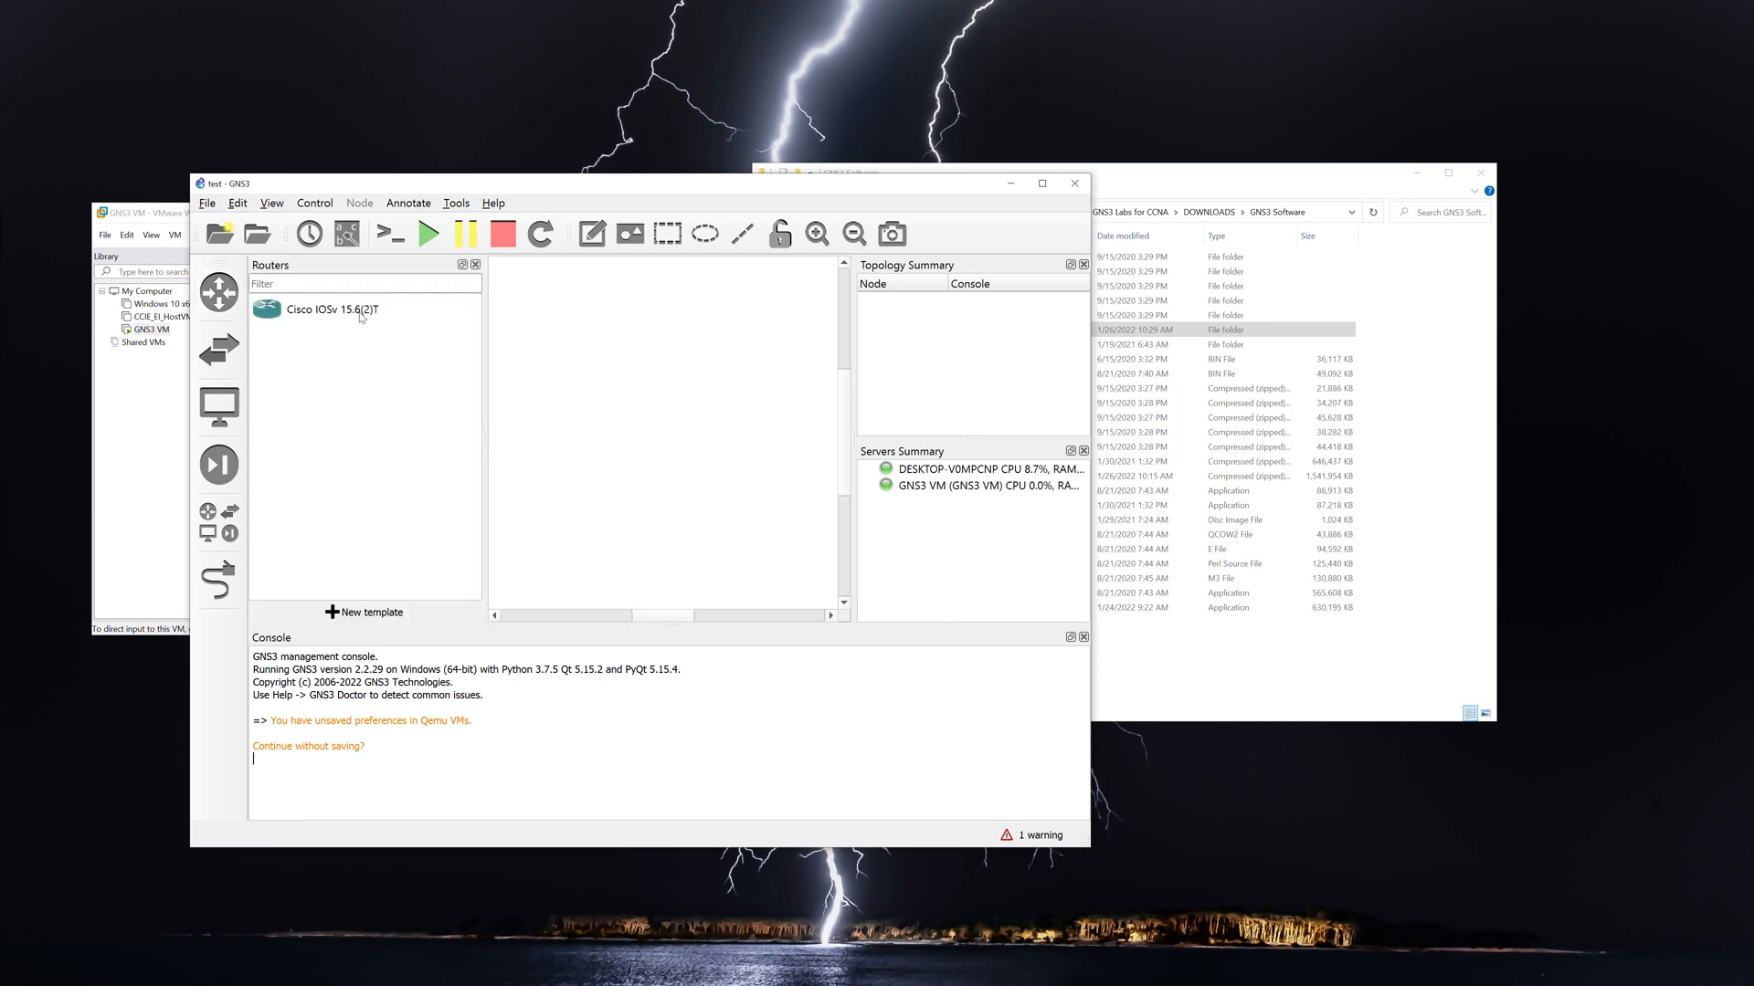
pyautogui.click(333, 310)
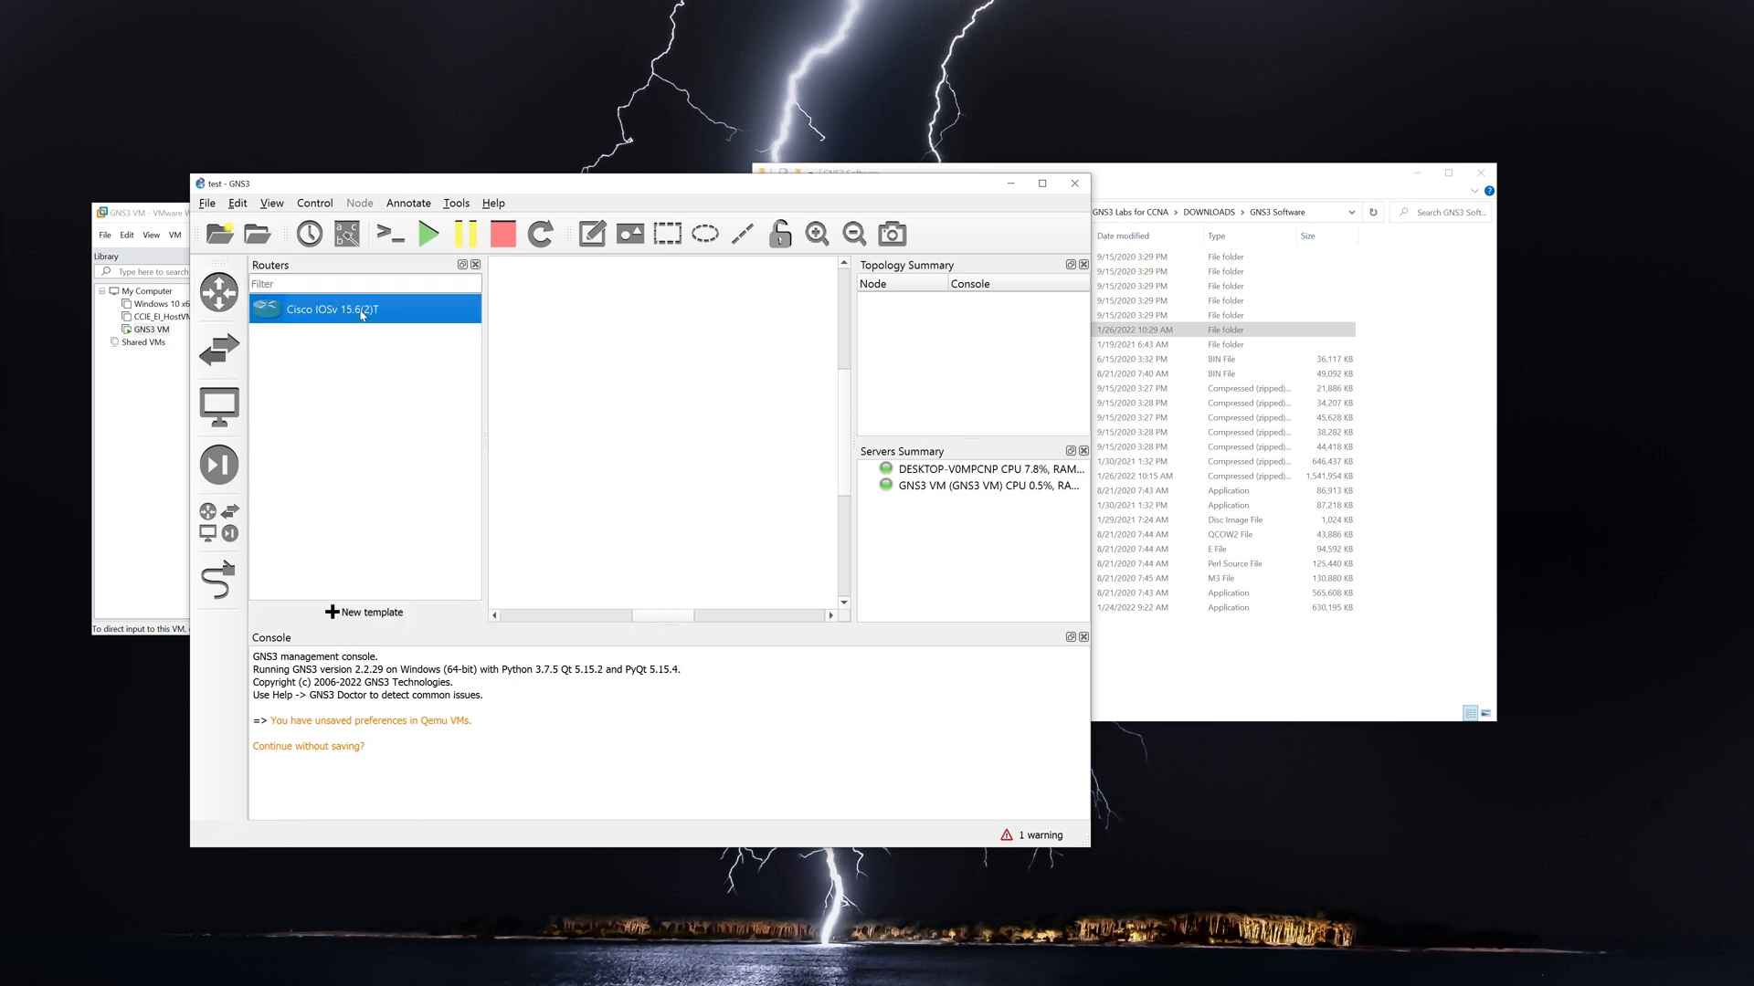
pyautogui.doubleClick(330, 309)
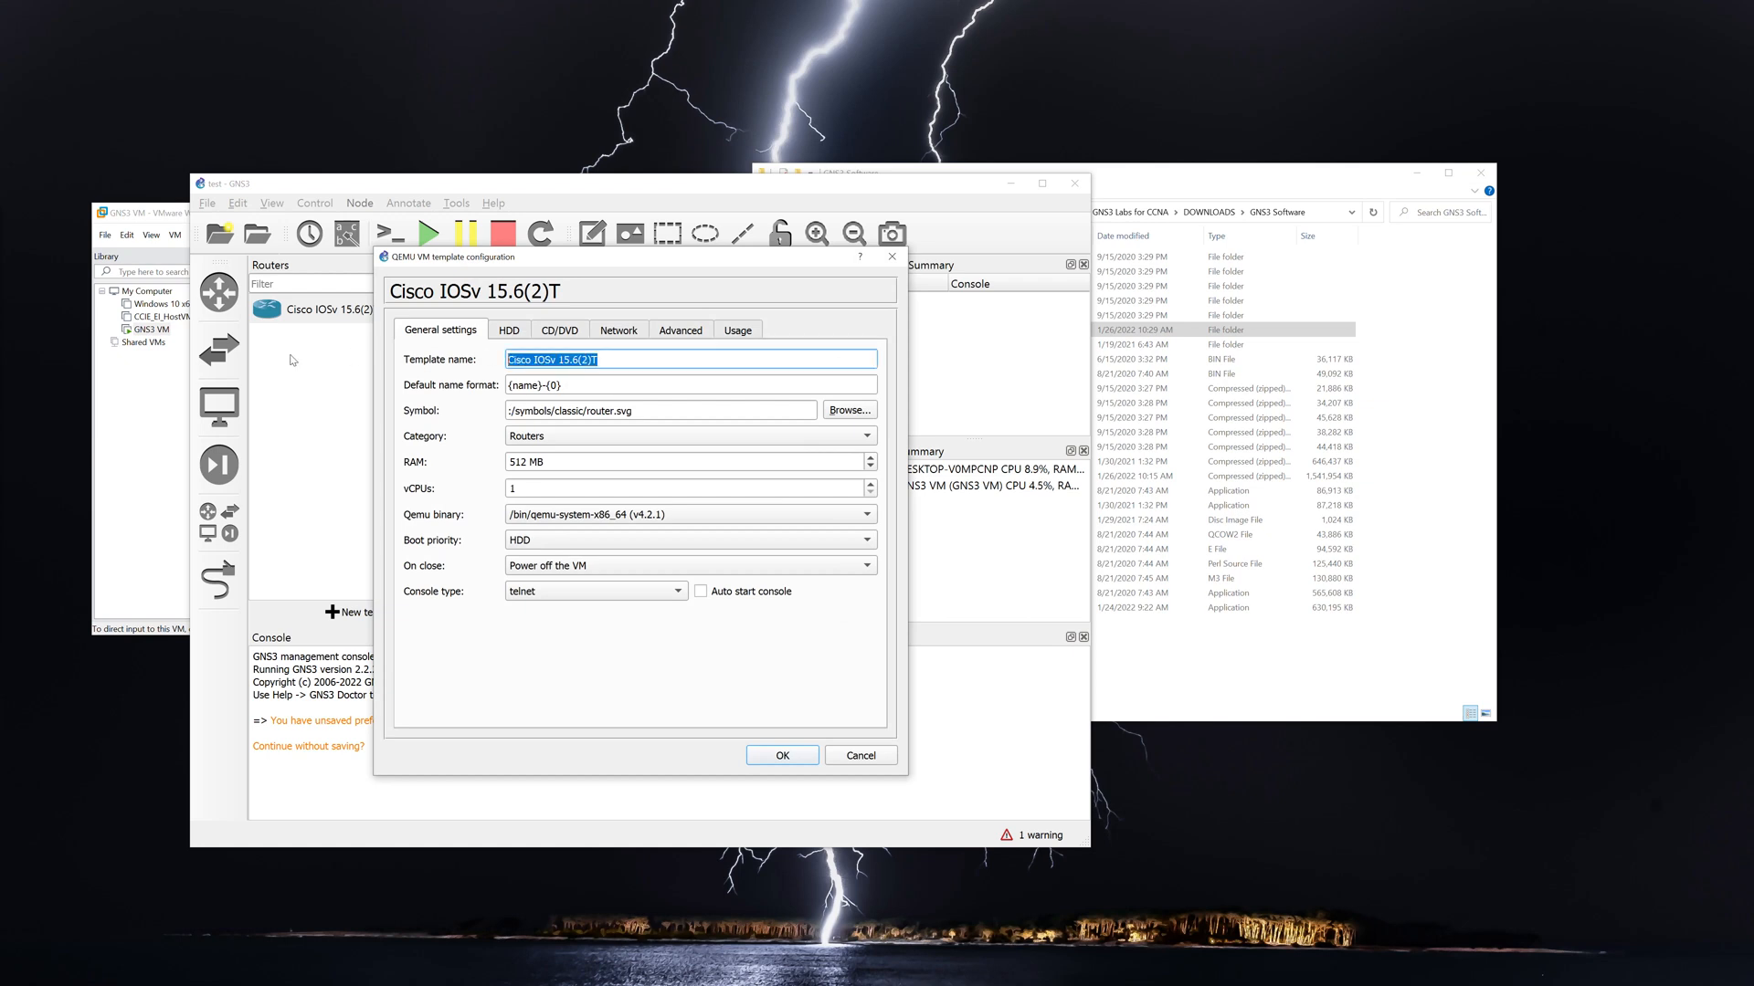
pyautogui.write('IOS')
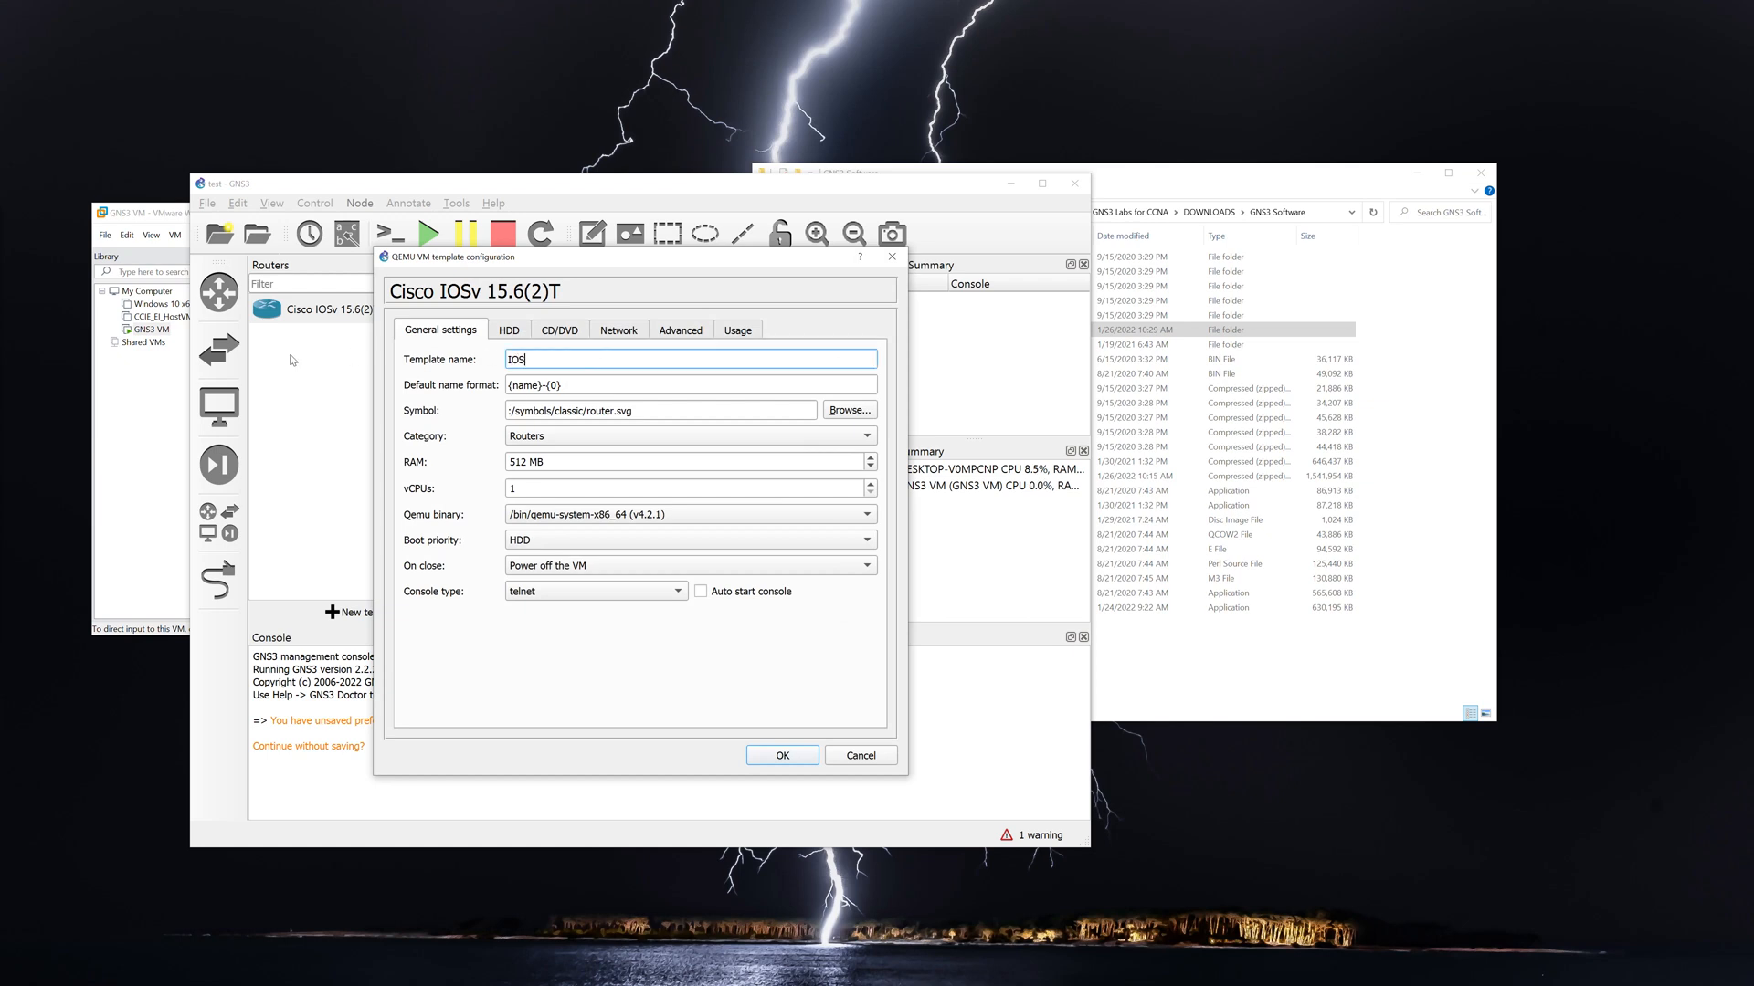
pyautogui.click(780, 754)
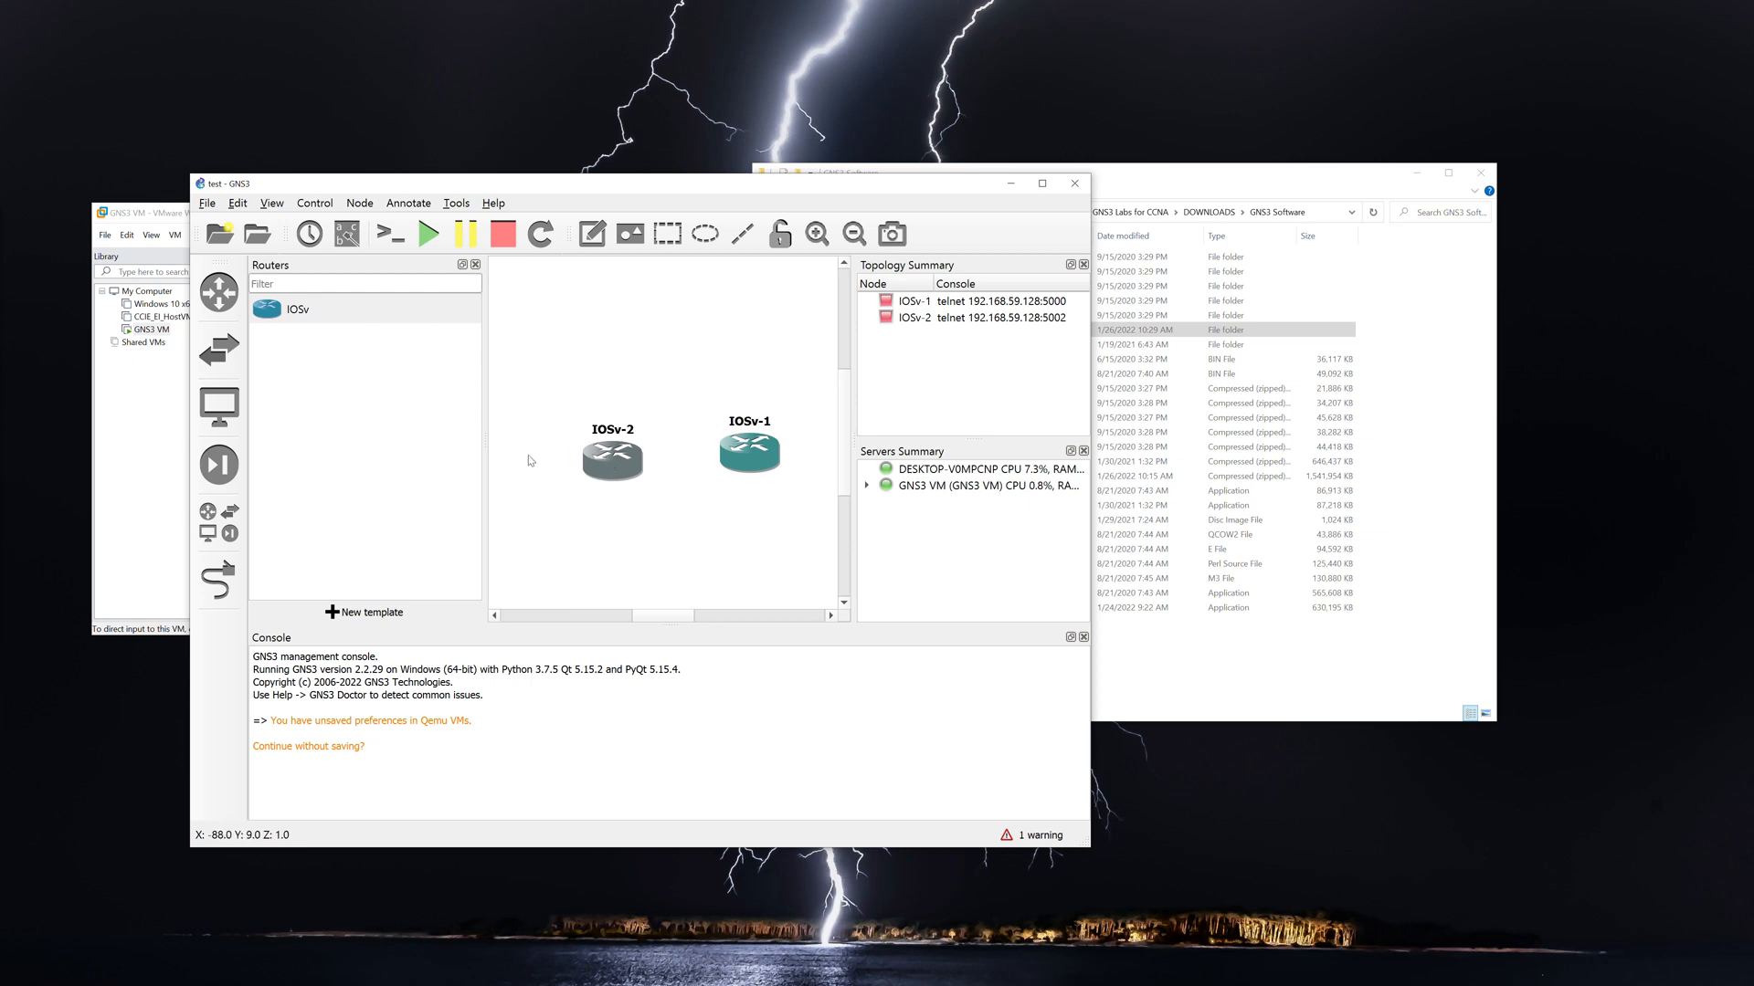
# Link IOSv-2 Gi0/0 to IOSv-1 Gi0/0.
pyautogui.click(220, 581)
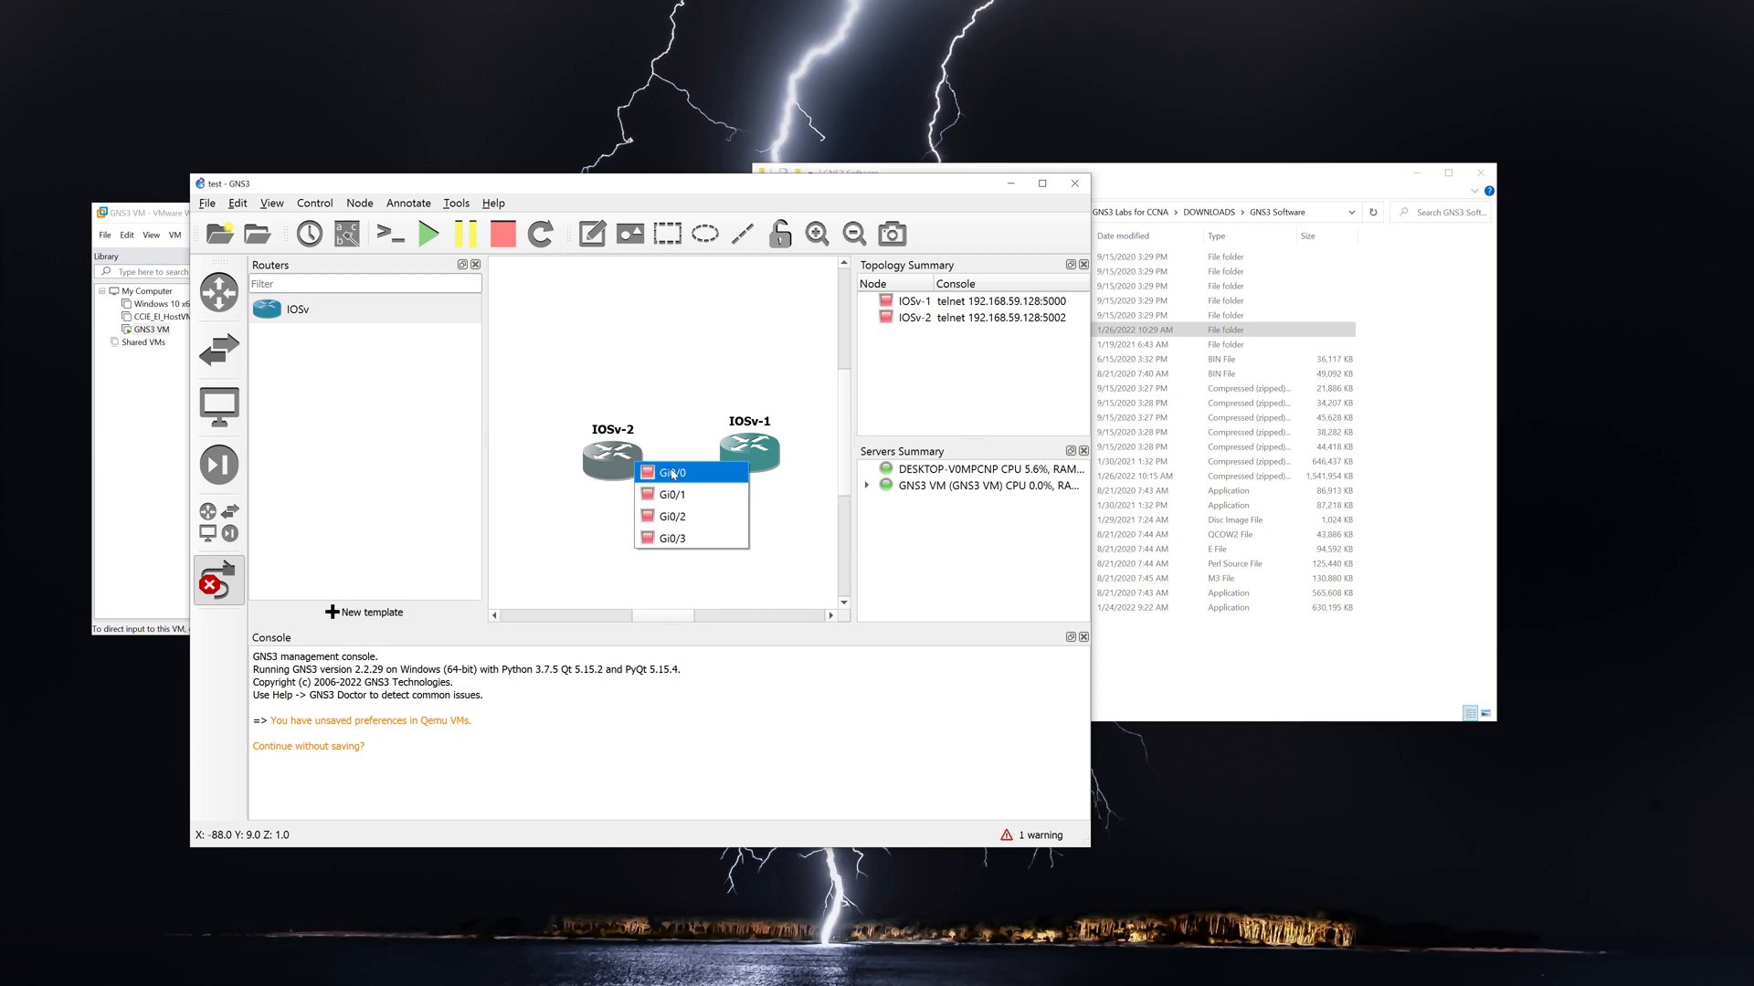
pyautogui.click(676, 471)
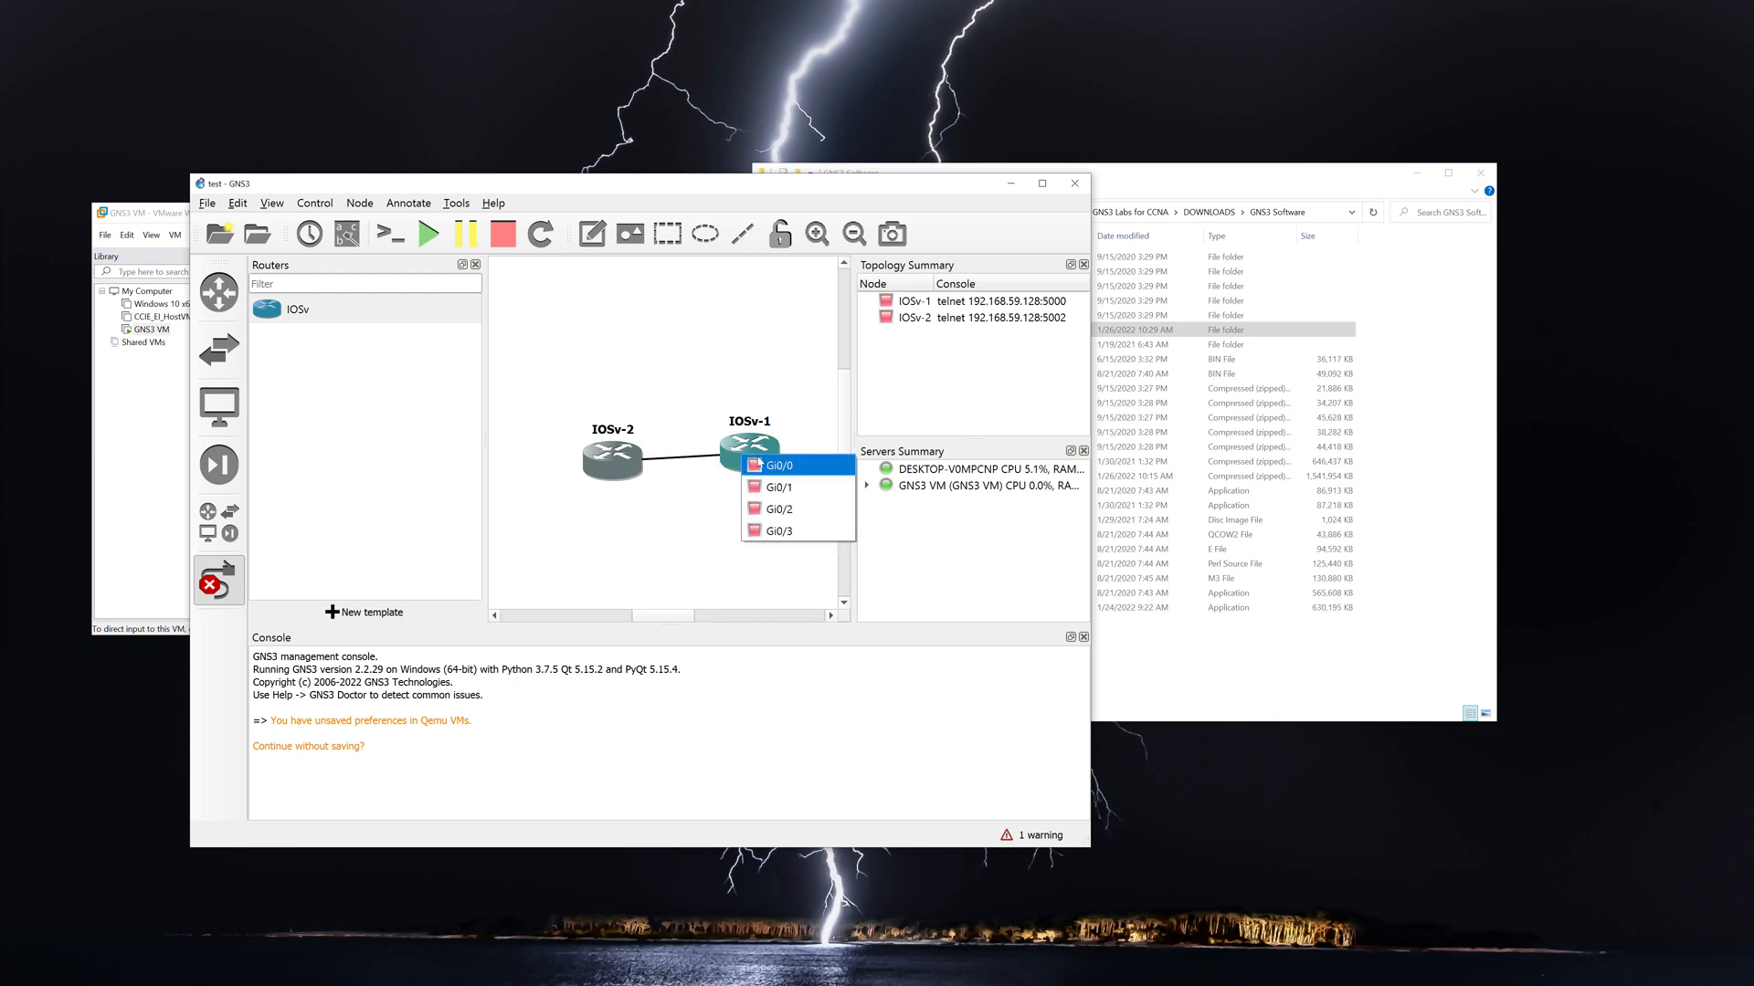
pyautogui.click(774, 464)
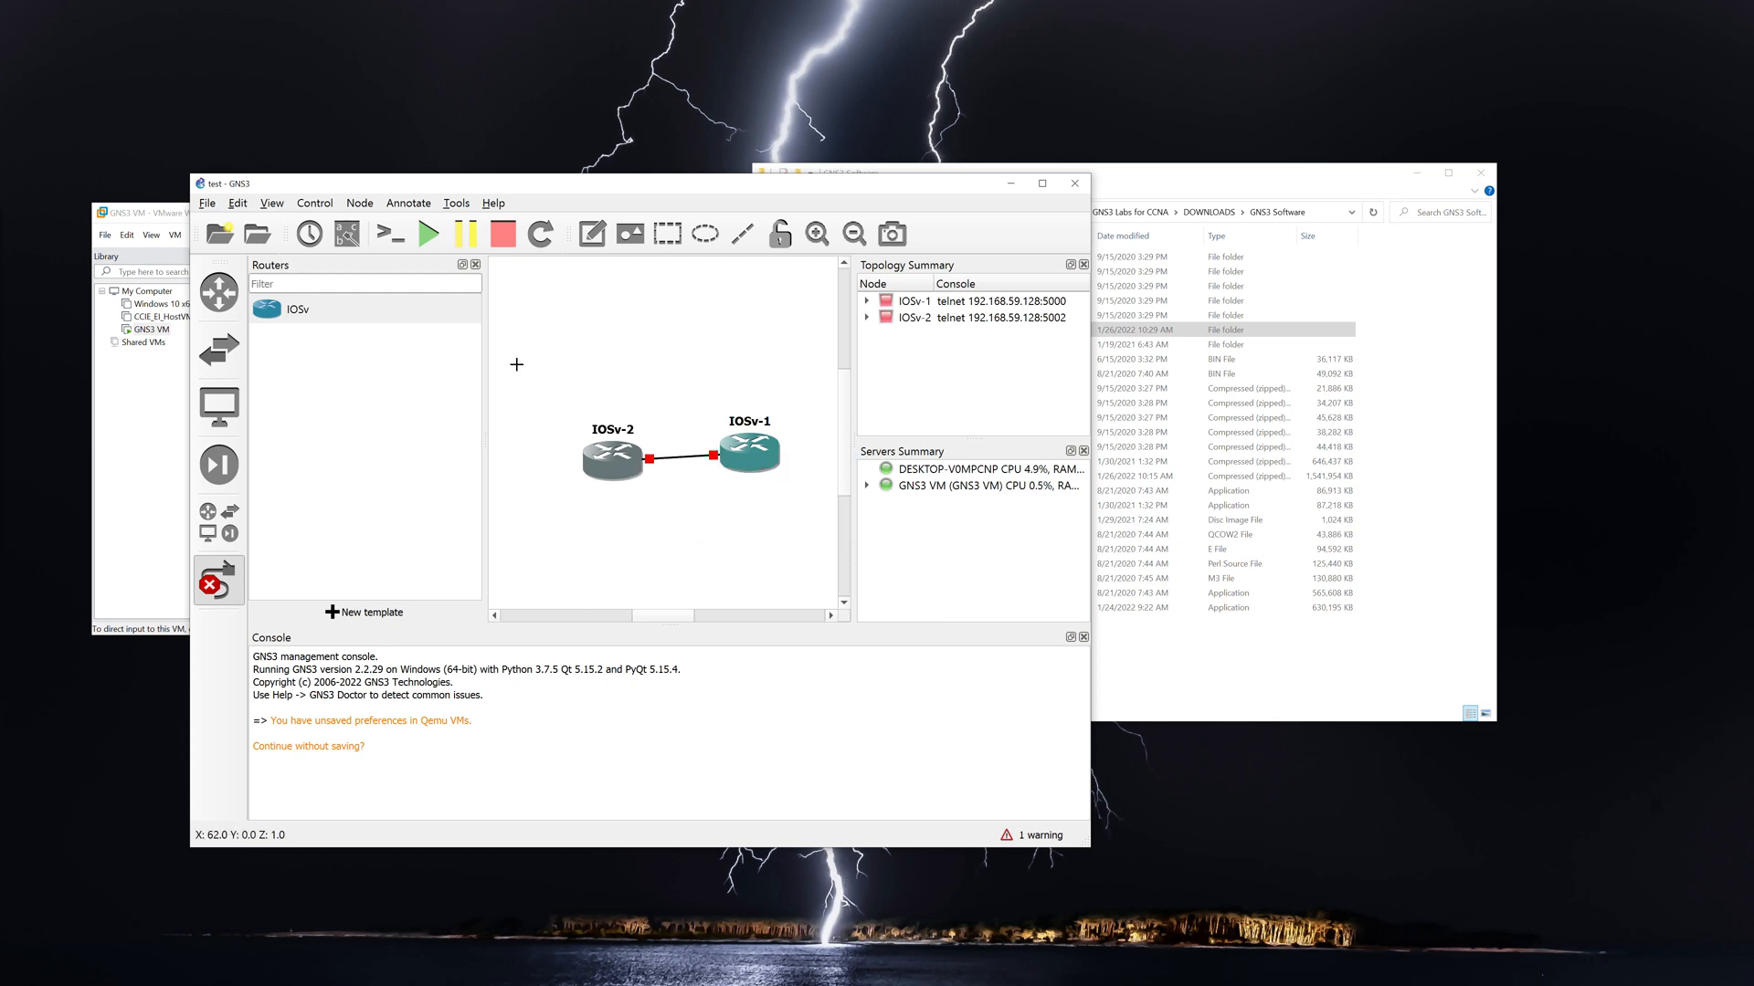
pyautogui.moveTo(428, 234)
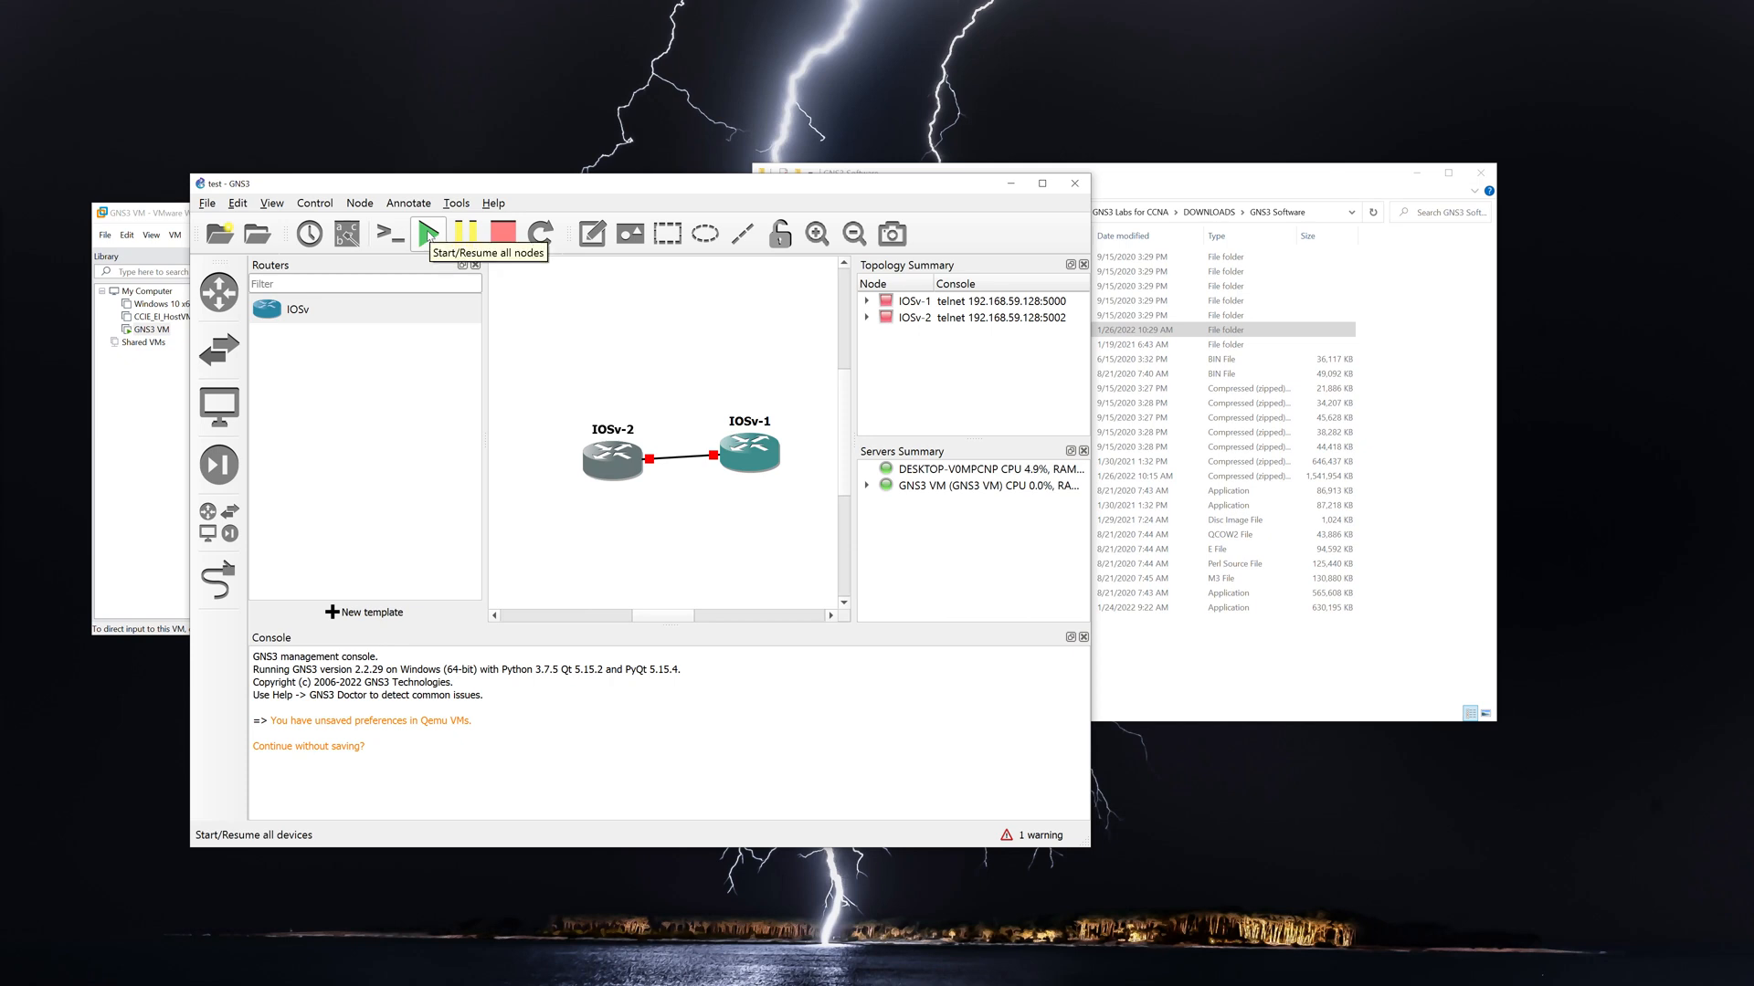
# Start all nodes and bring up IOSv-1's PuTTY console showing the Cisco IOS boot banner.
pyautogui.click(428, 232)
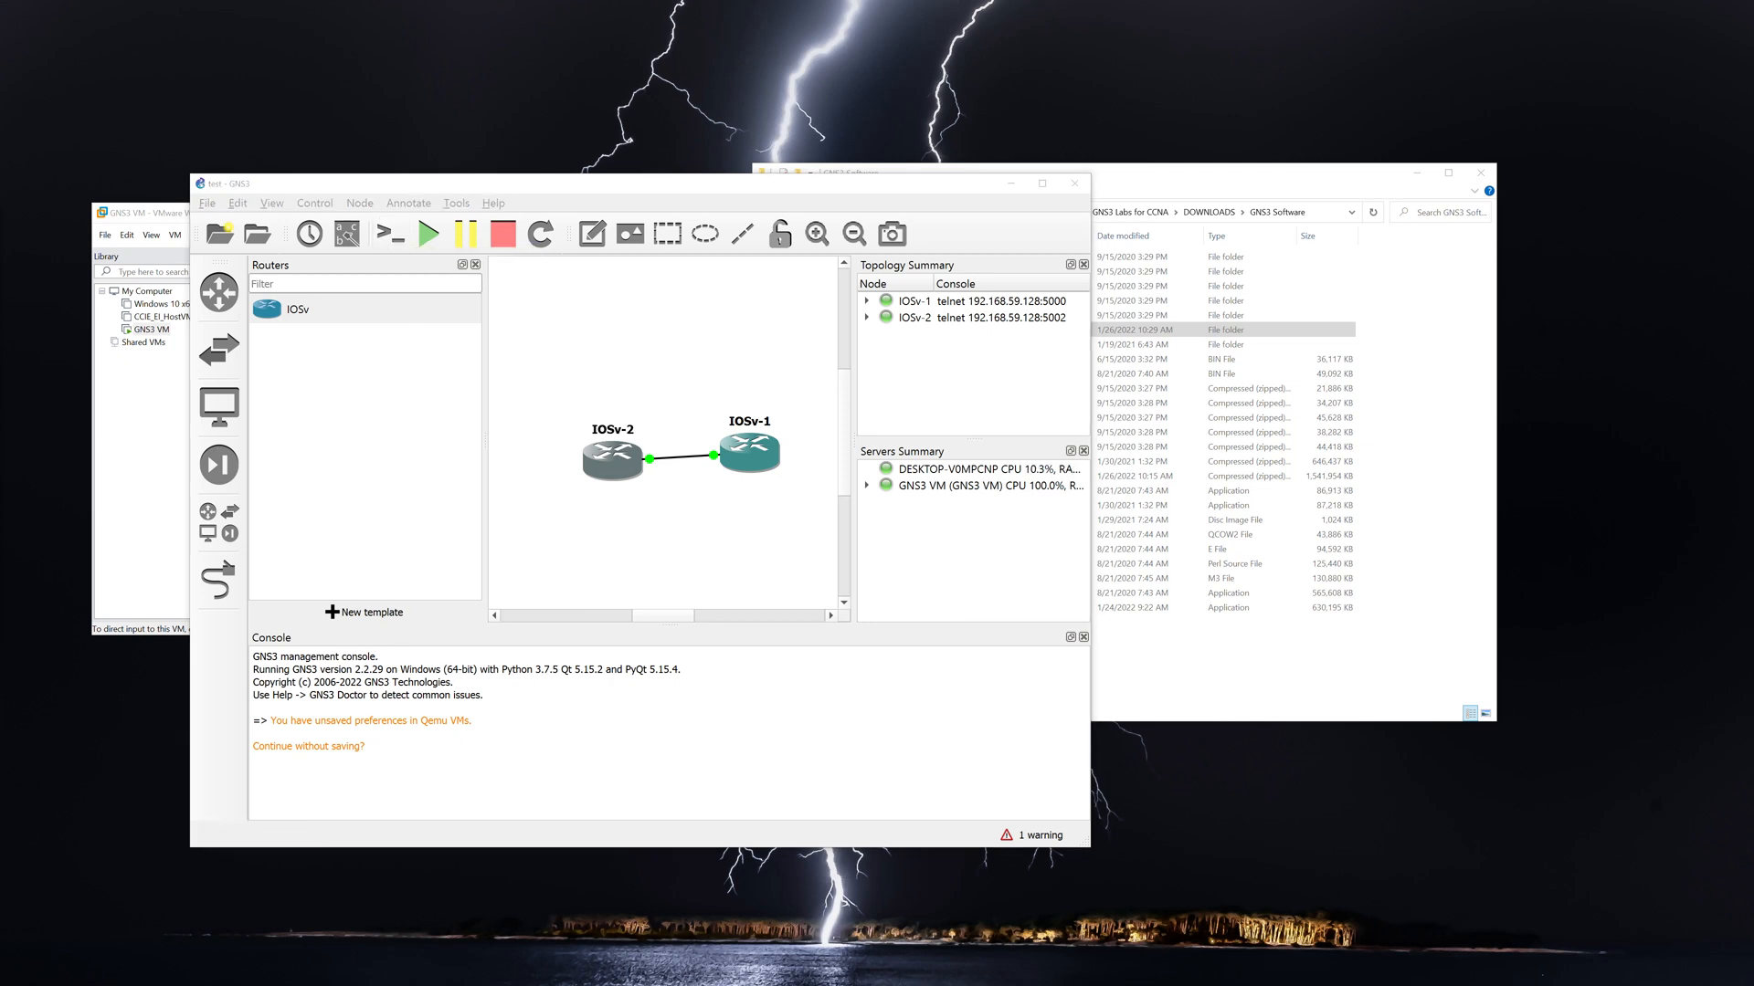
pyautogui.doubleClick(745, 451)
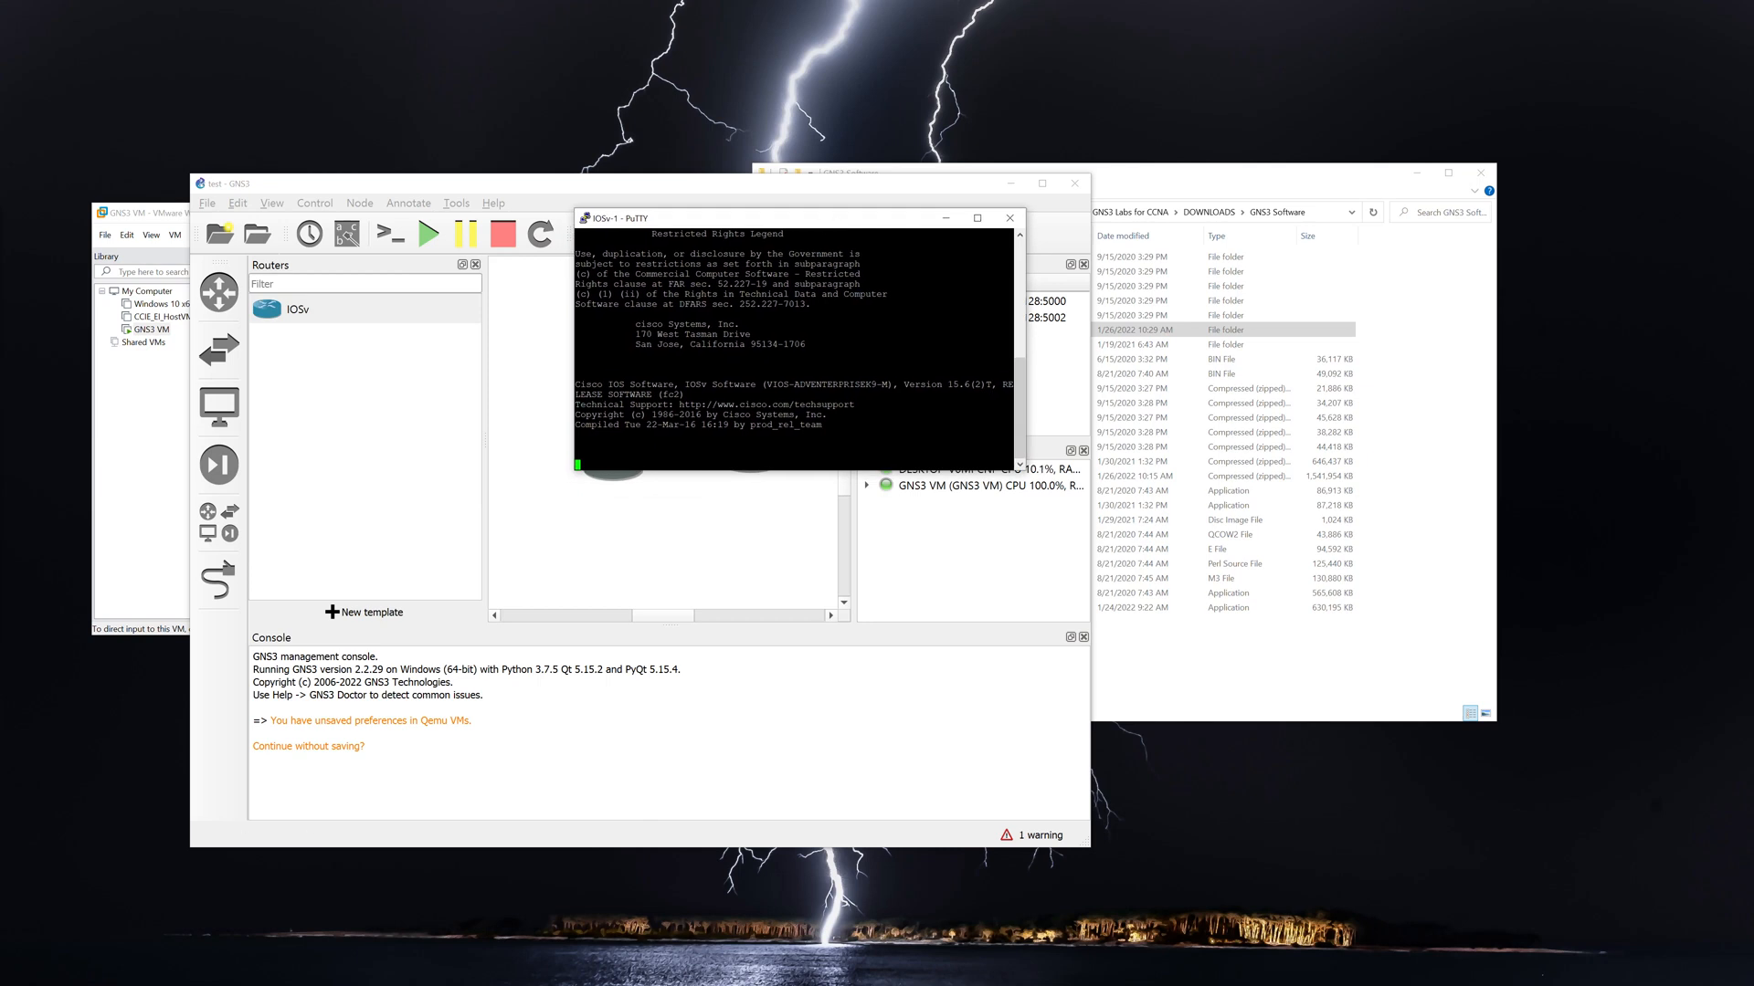